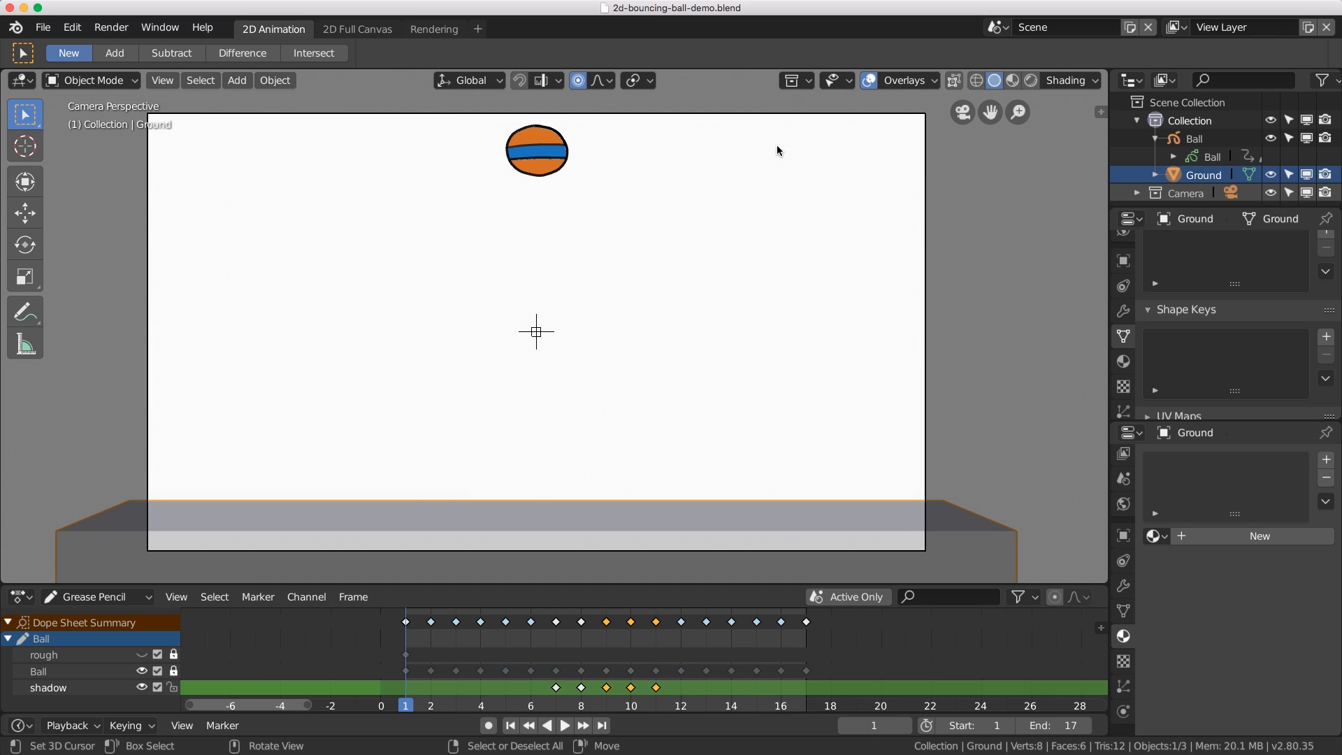
pyautogui.moveTo(501, 425)
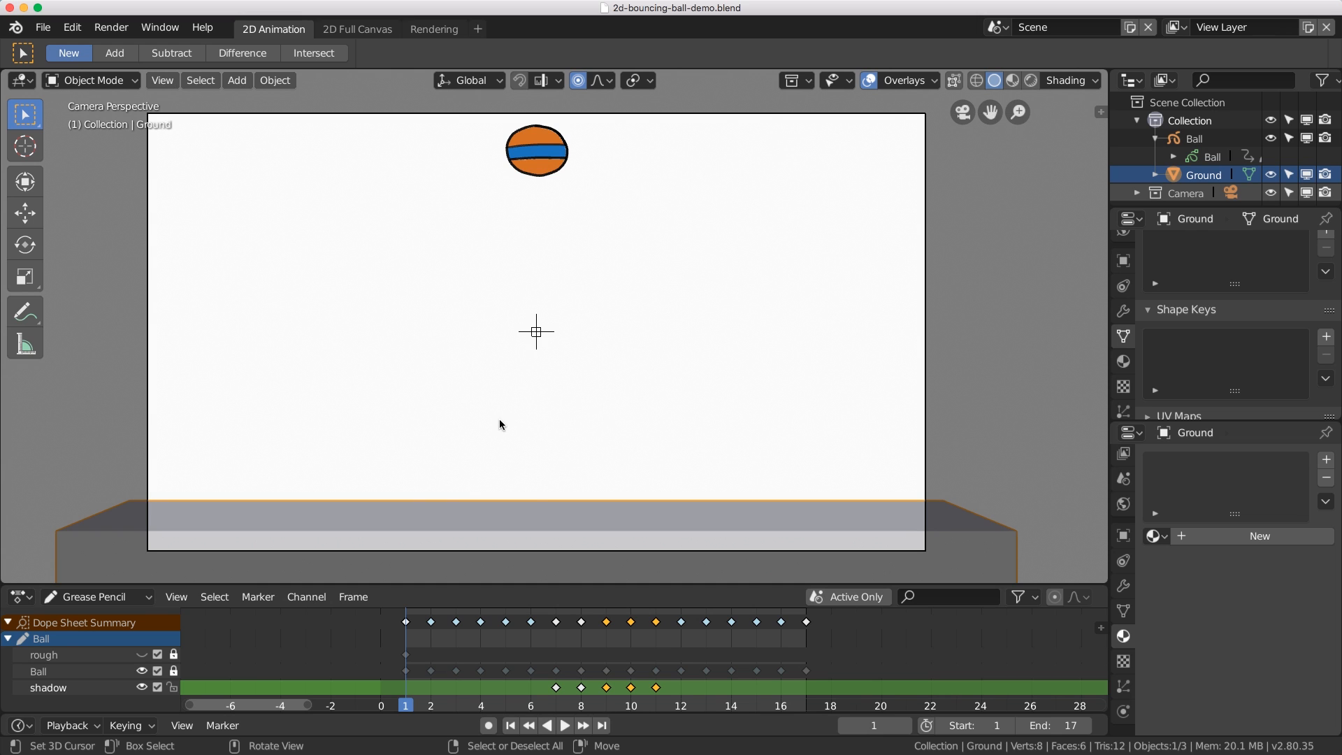
# Show the scene's Render Properties with the Eevee engine and sampling options.
pyautogui.click(566, 724)
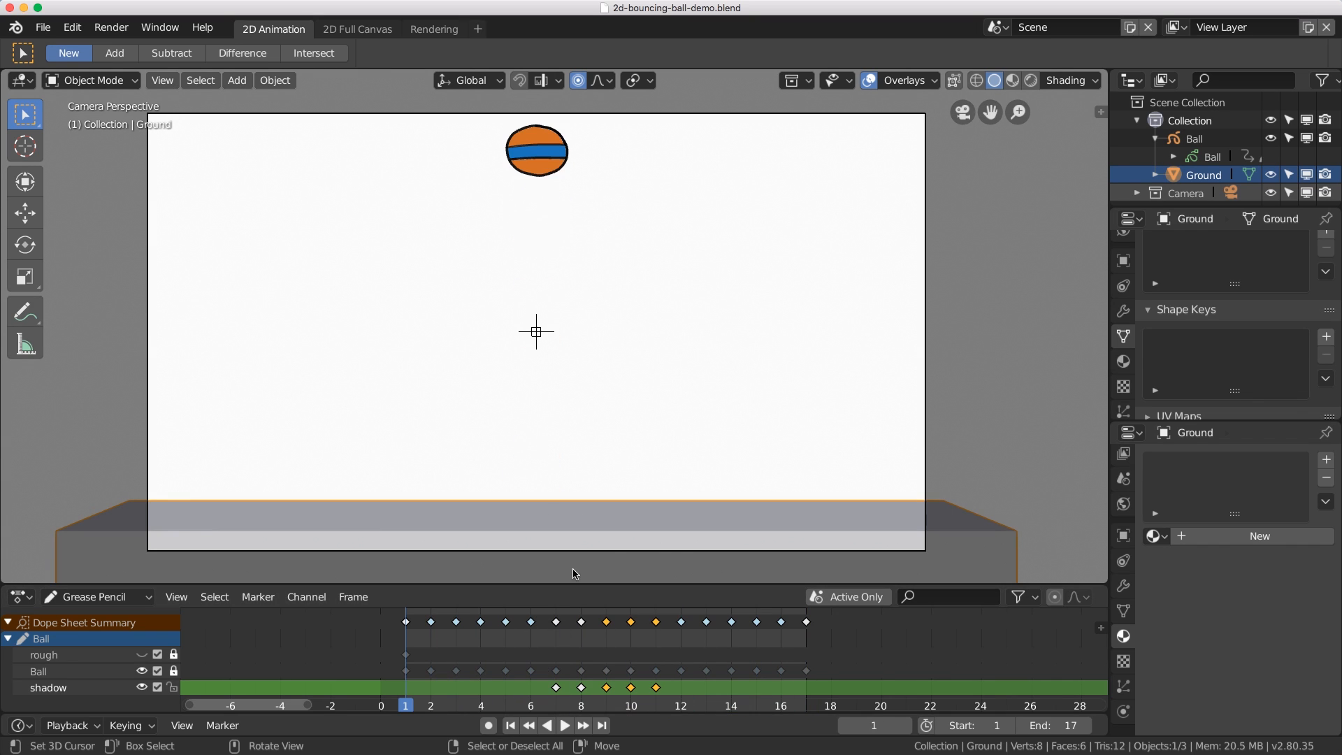
pyautogui.moveTo(707, 534)
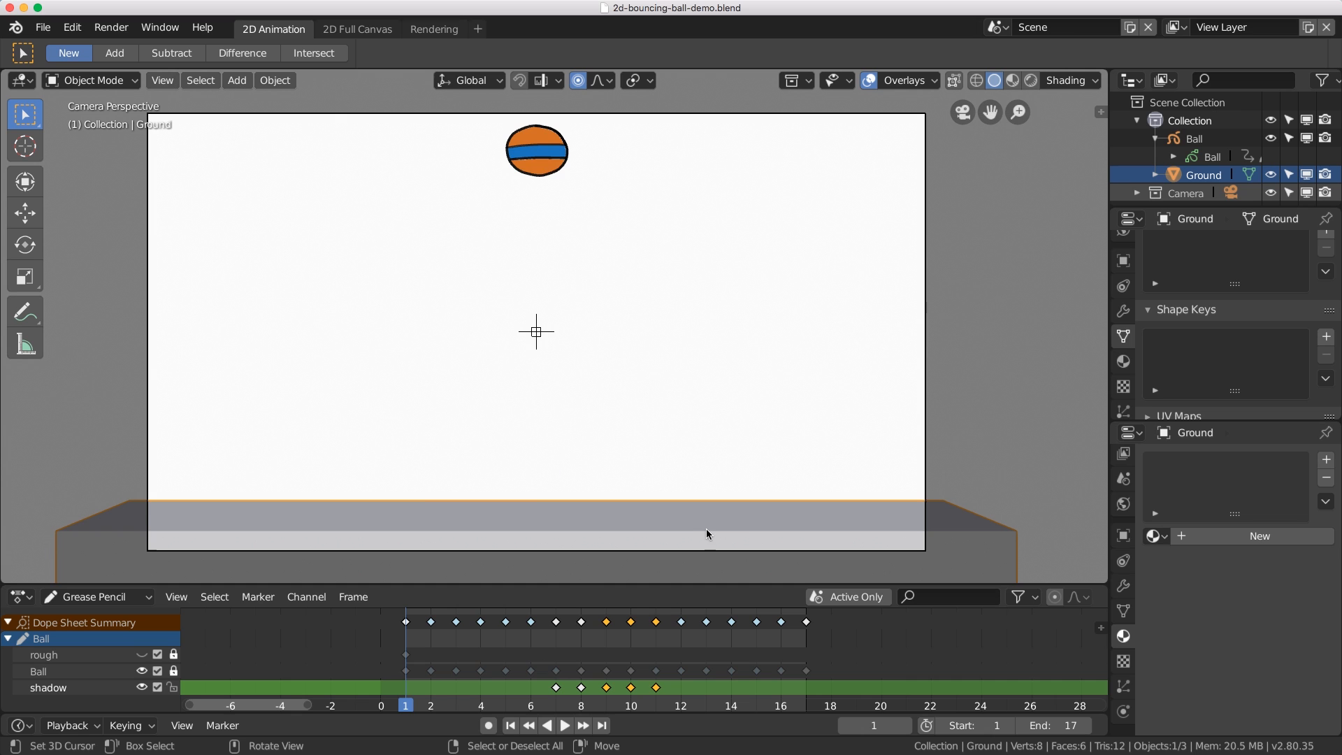
pyautogui.moveTo(501, 352)
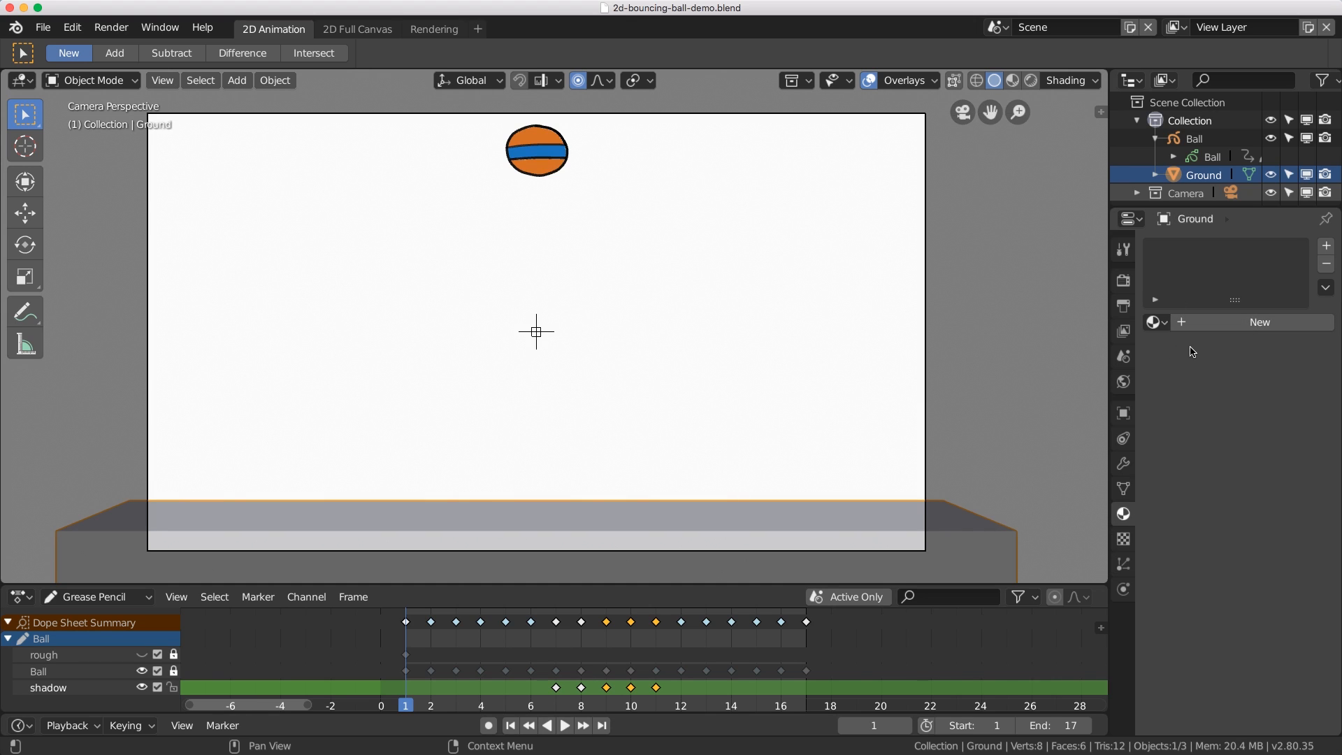
pyautogui.moveTo(1140, 296)
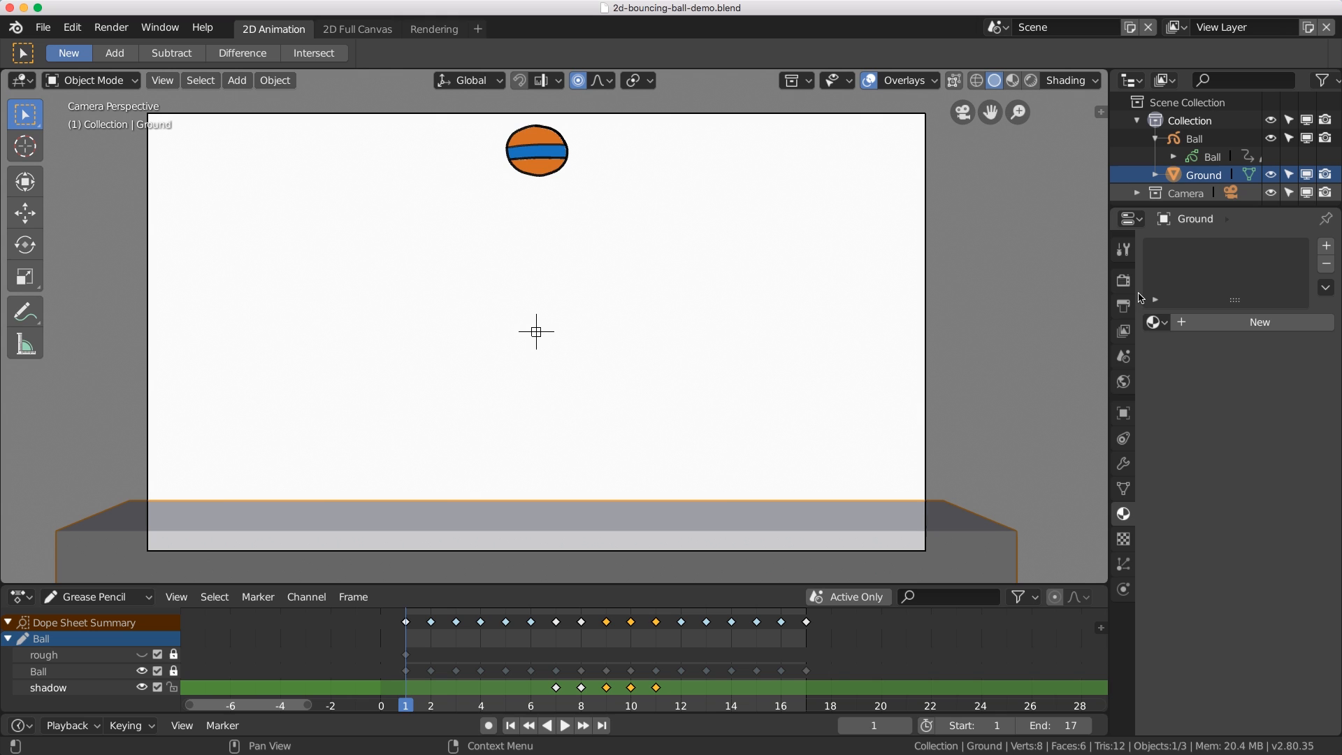
pyautogui.moveTo(1122, 280)
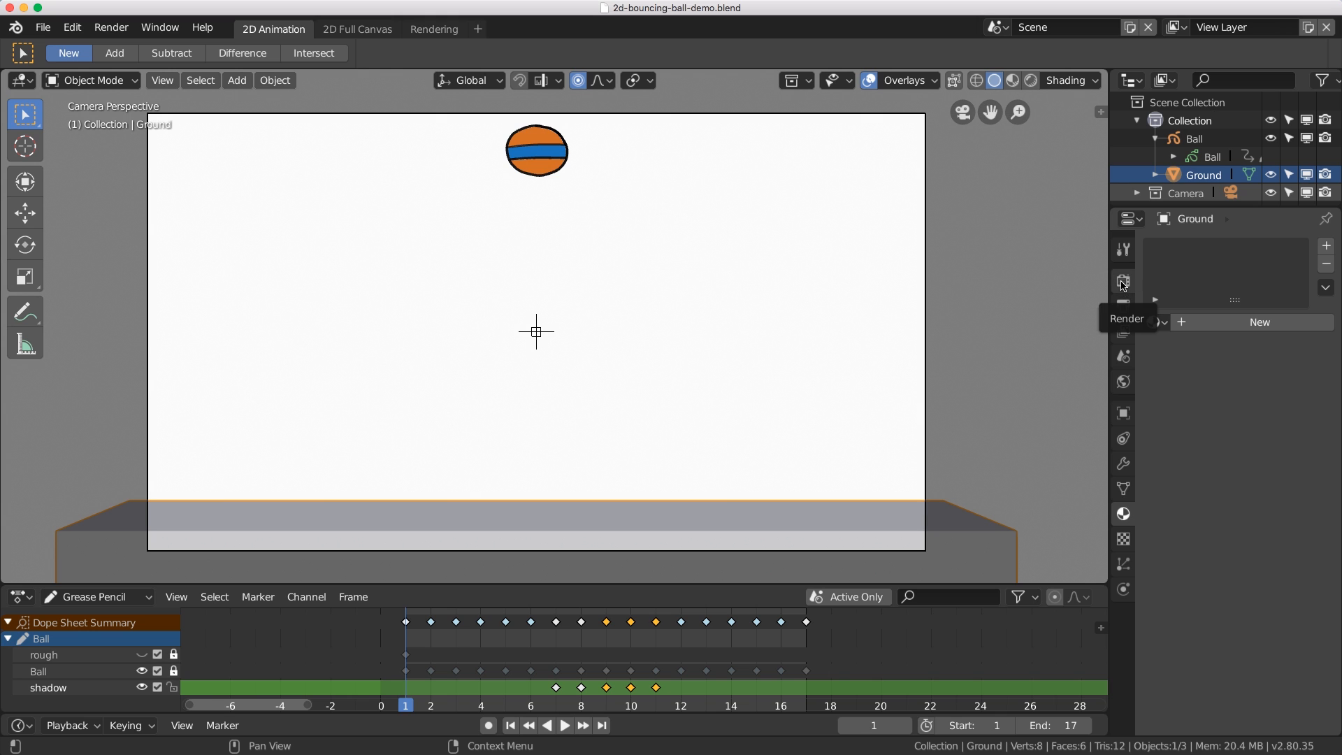
pyautogui.click(1123, 281)
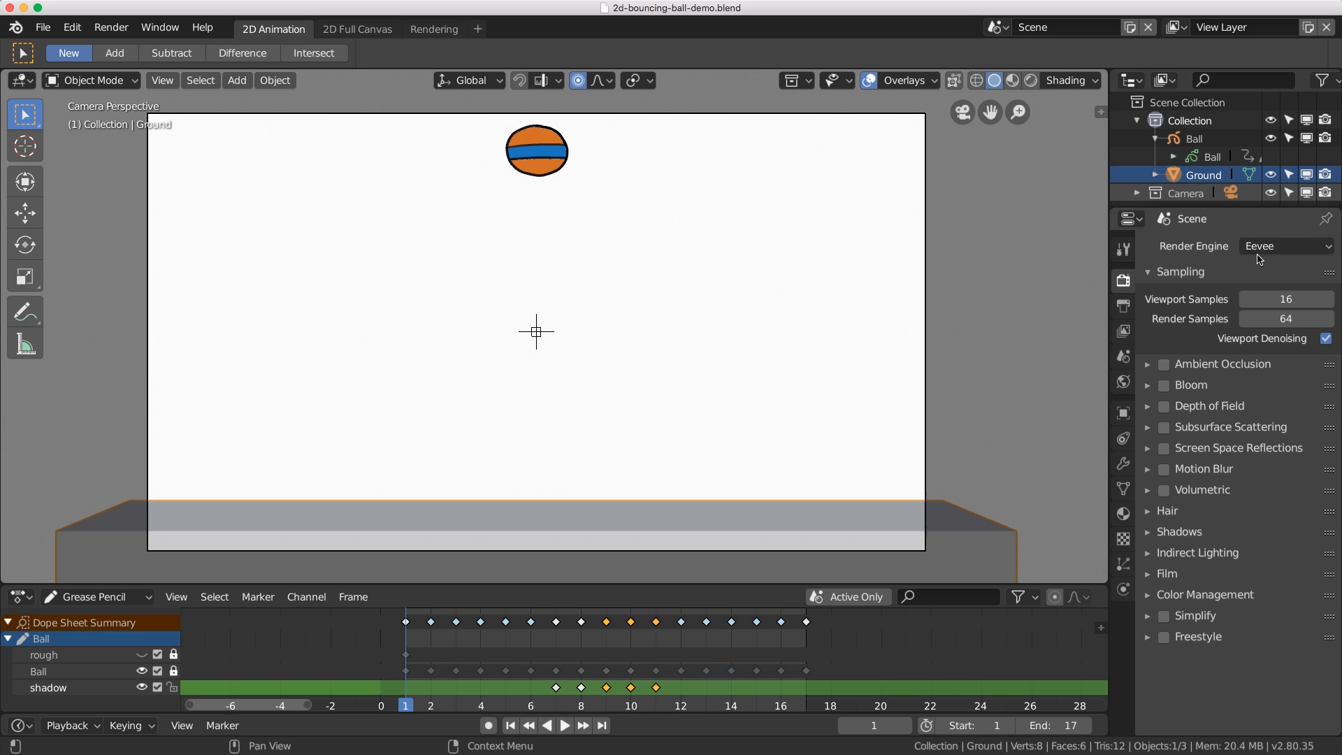
pyautogui.moveTo(1265, 253)
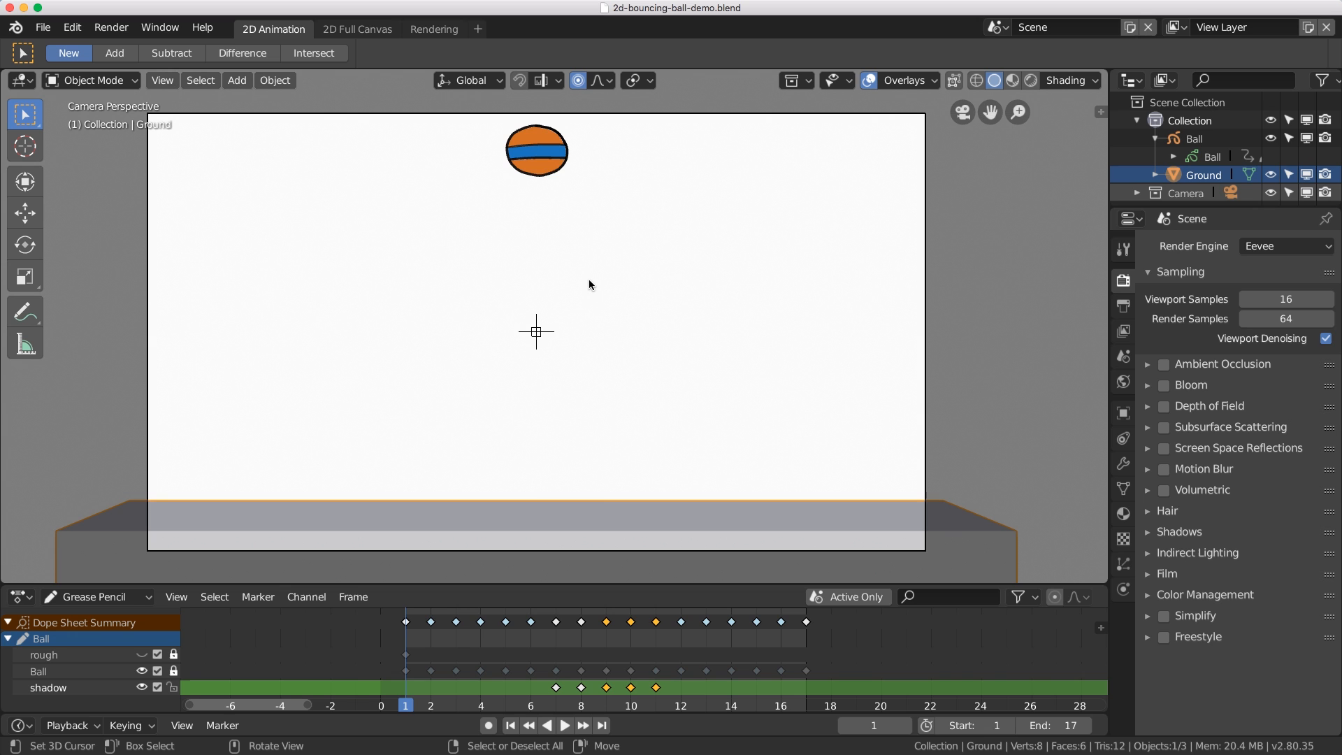
pyautogui.moveTo(615, 267)
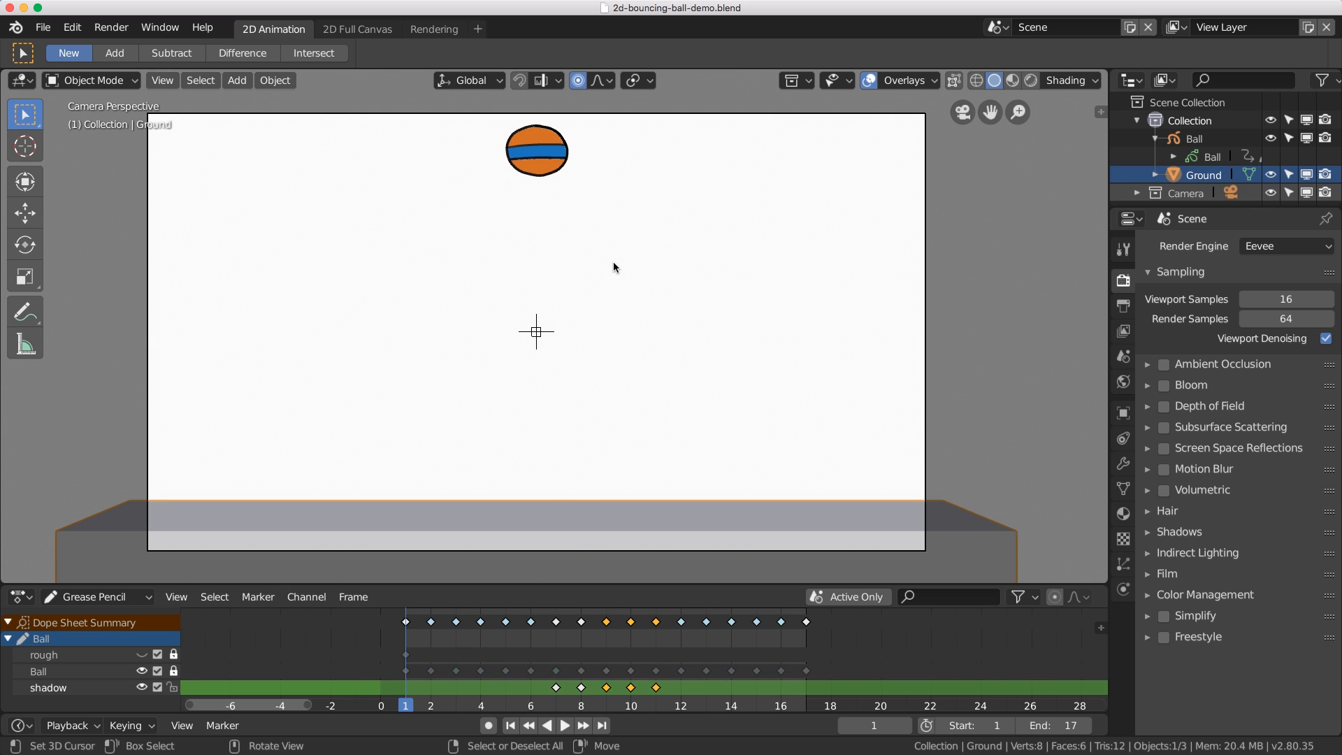
pyautogui.moveTo(1082, 300)
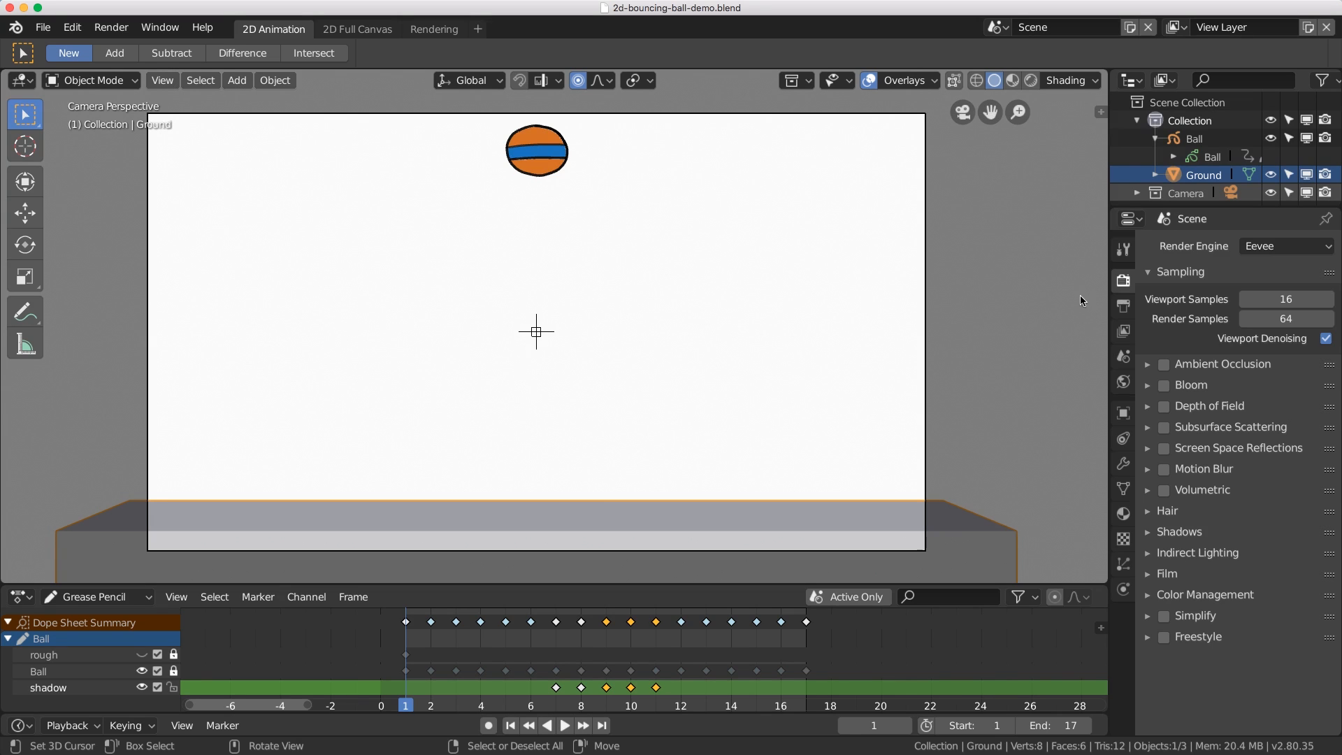
# Show the Output Properties and begin editing the /tmp/ output path field.
pyautogui.click(1124, 304)
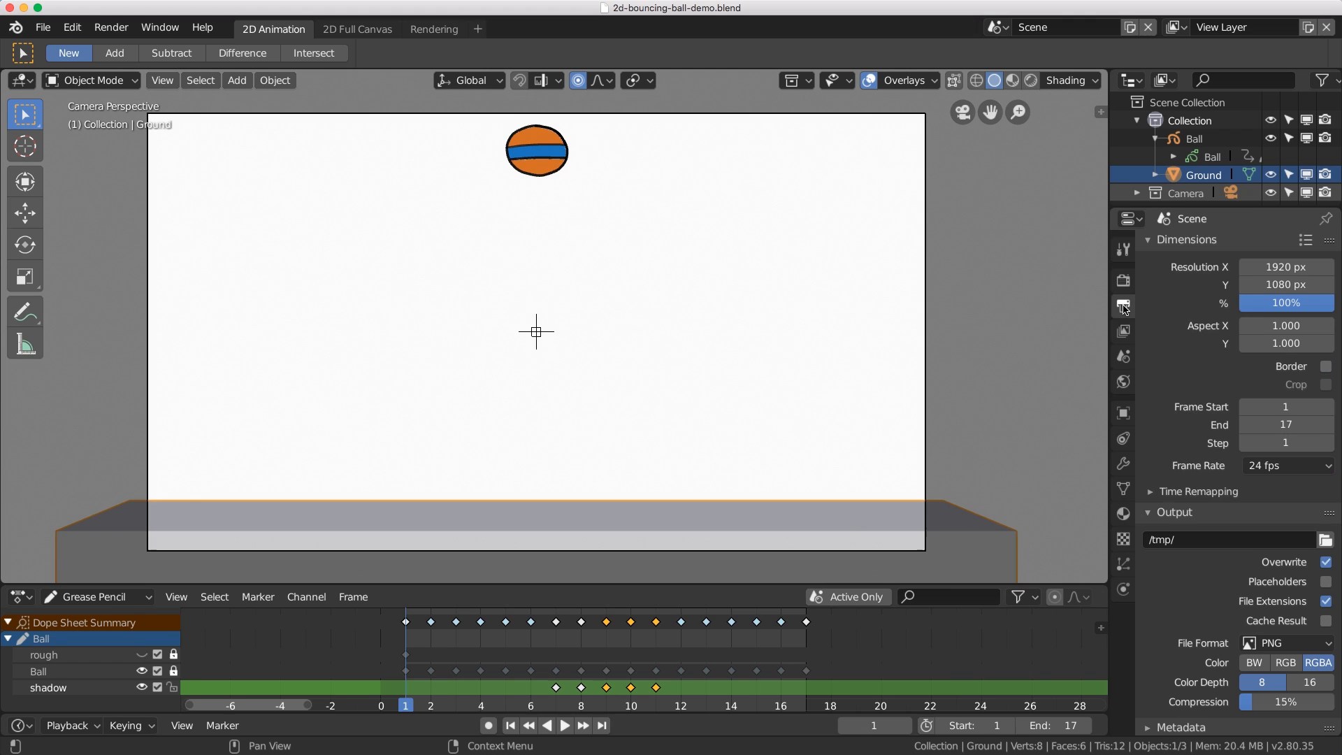
pyautogui.moveTo(1121, 306)
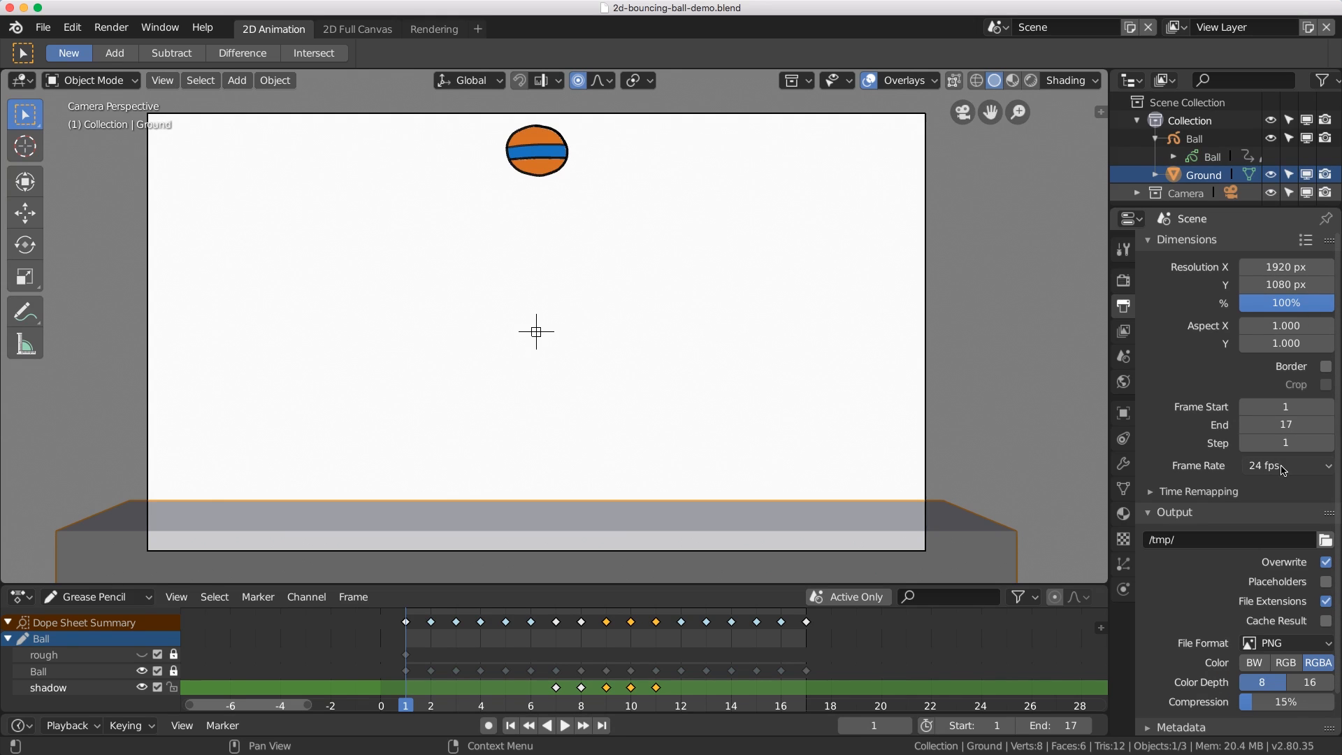
pyautogui.scroll(-3)
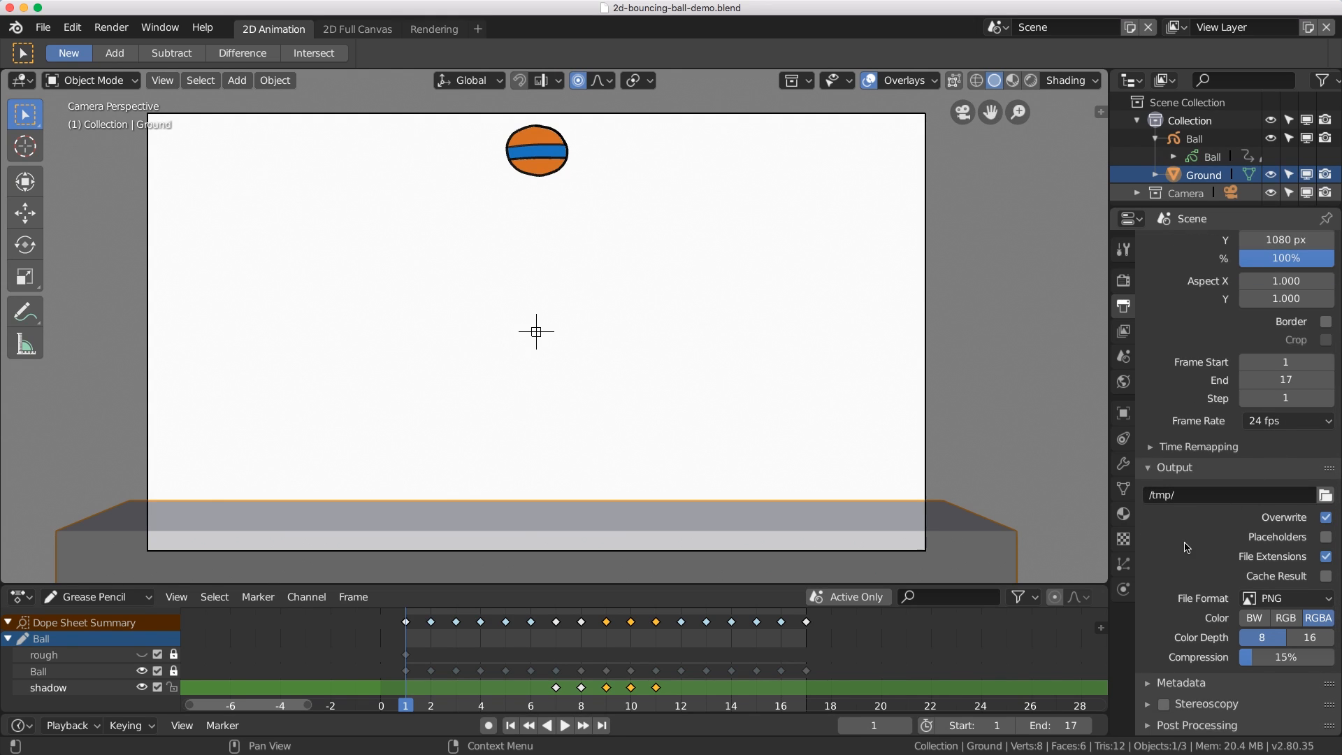
pyautogui.click(1191, 495)
pyautogui.write('//render')
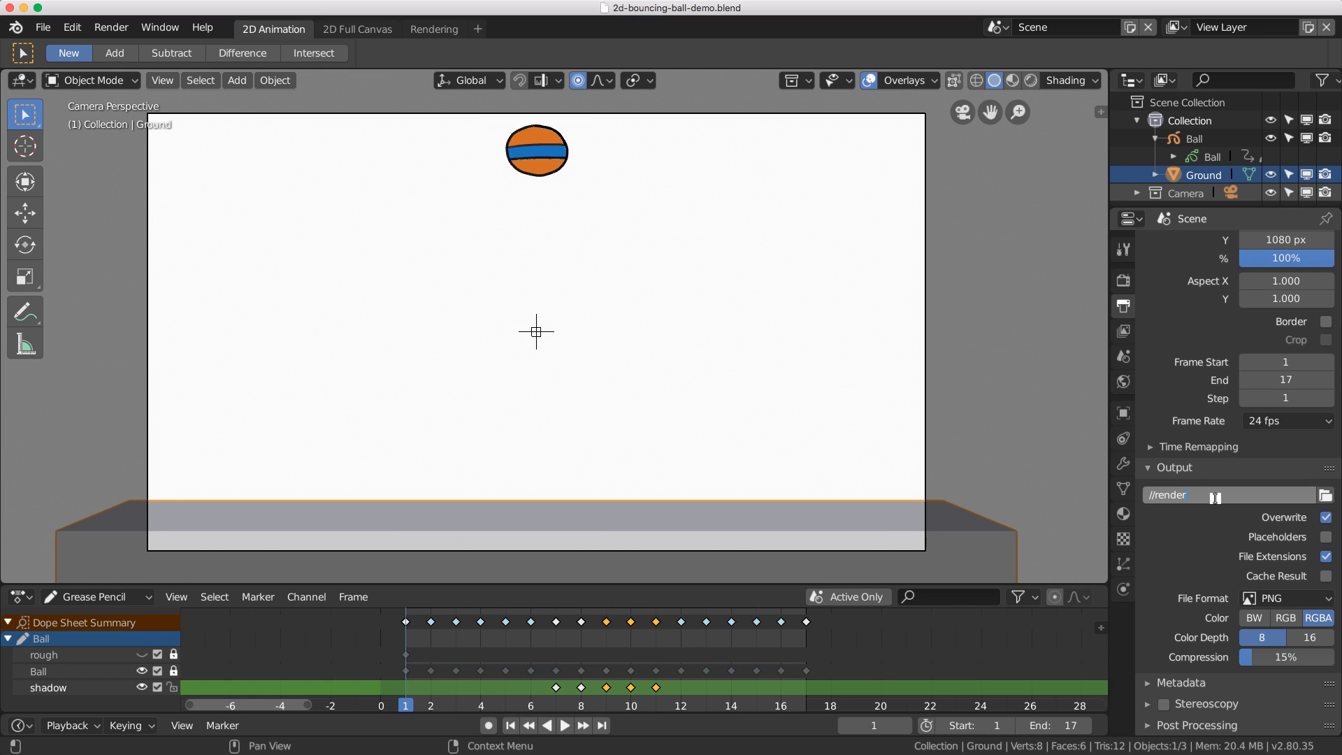
# Enter the output path //render/2d-bouncing-ball.mp4.
pyautogui.write('/2d-bouncing-ball.mp4')
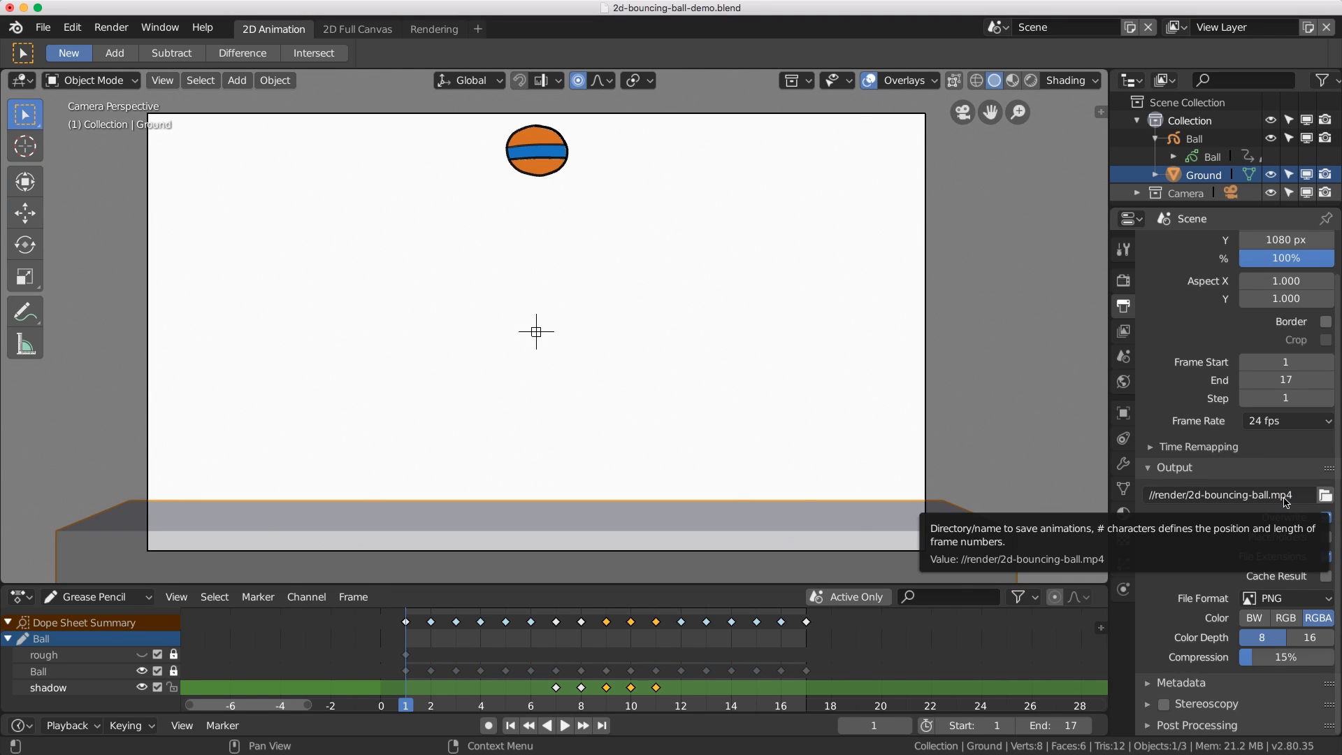
pyautogui.moveTo(1277, 508)
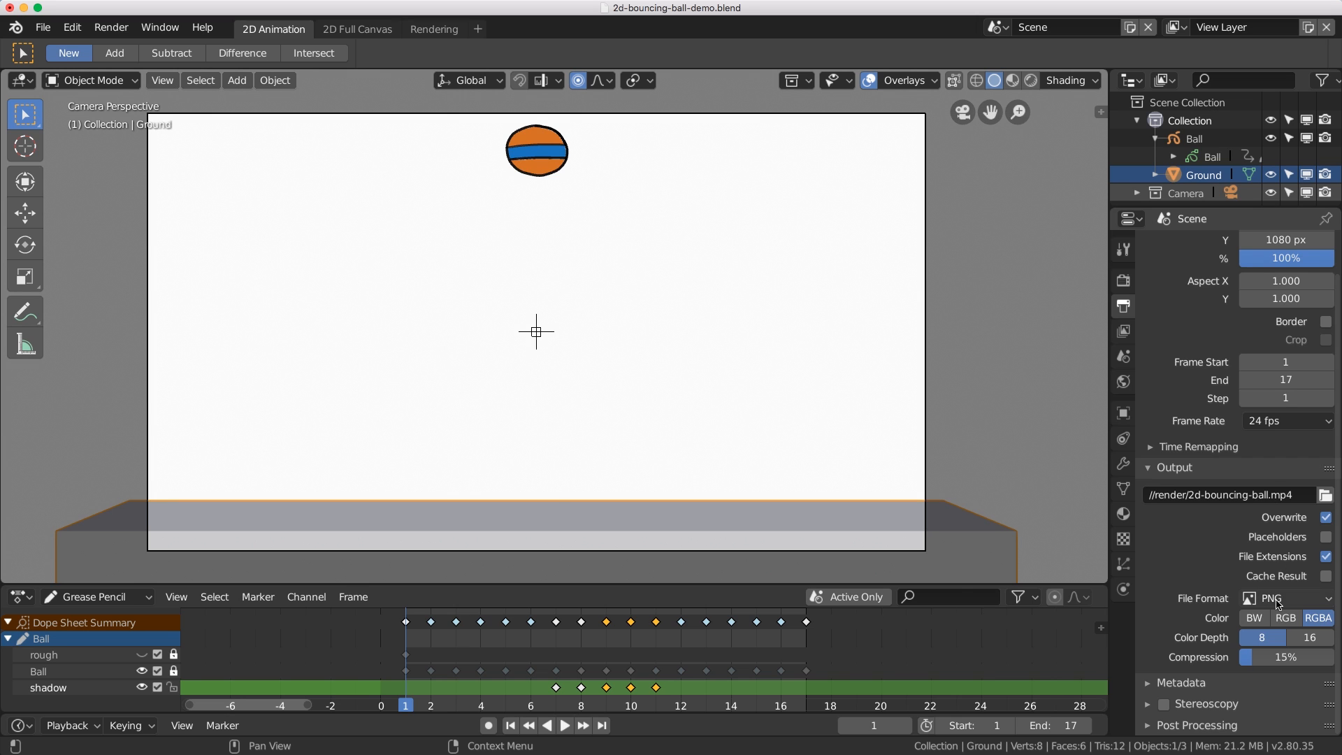
# Set the file format to FFmpeg video with an MPEG-4 encoding container.
pyautogui.click(1286, 598)
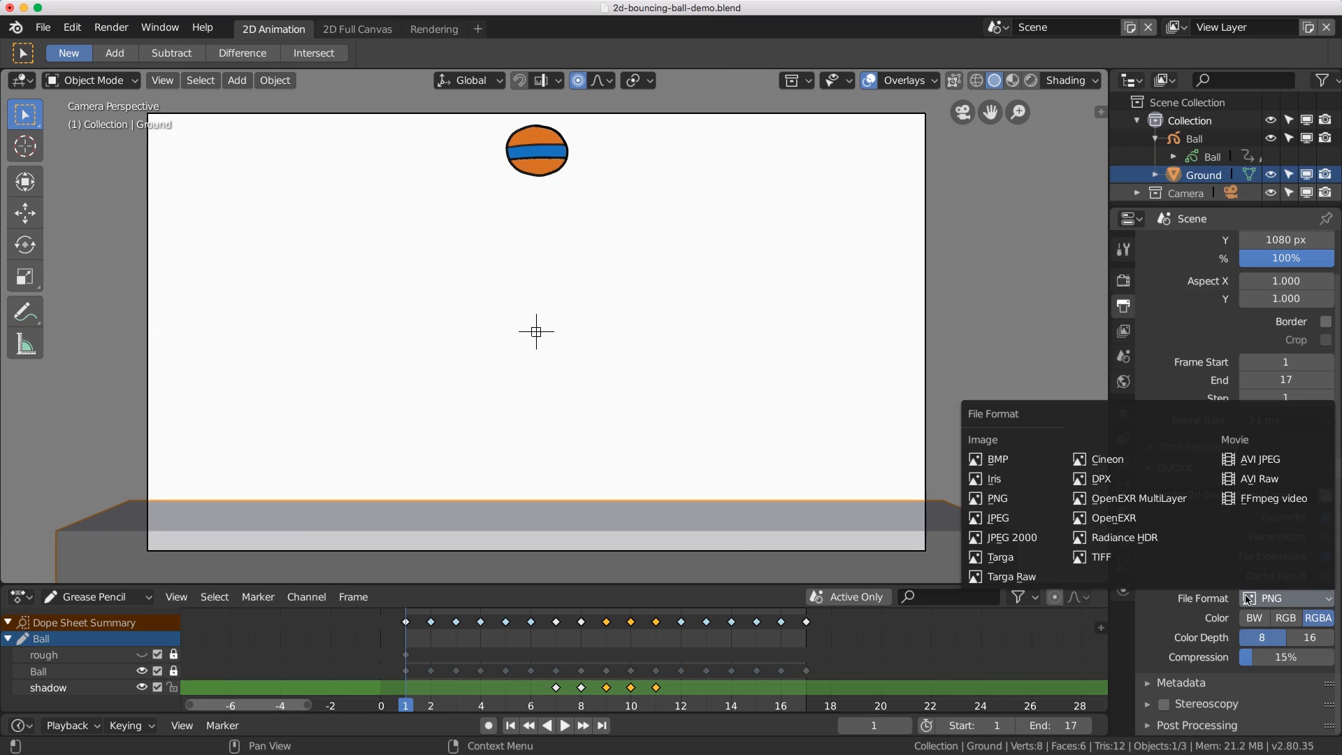
pyautogui.click(1272, 498)
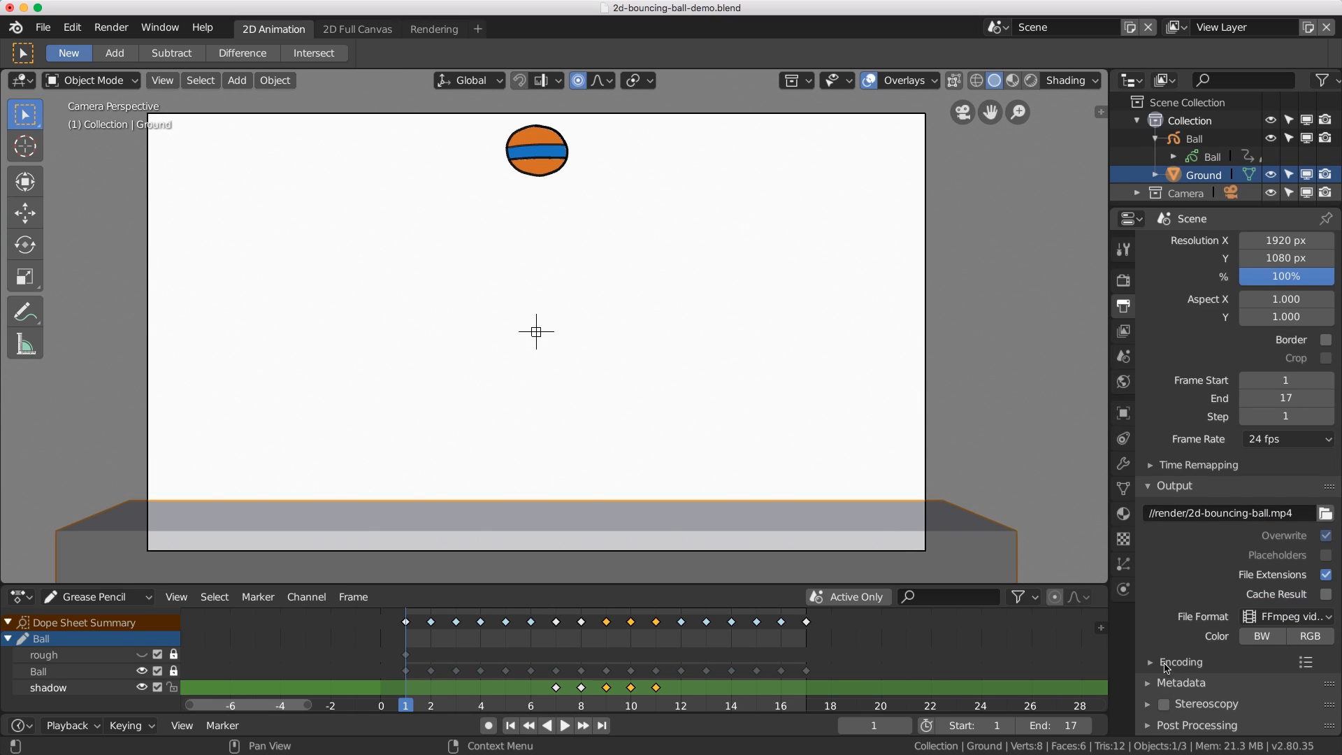
pyautogui.click(1152, 662)
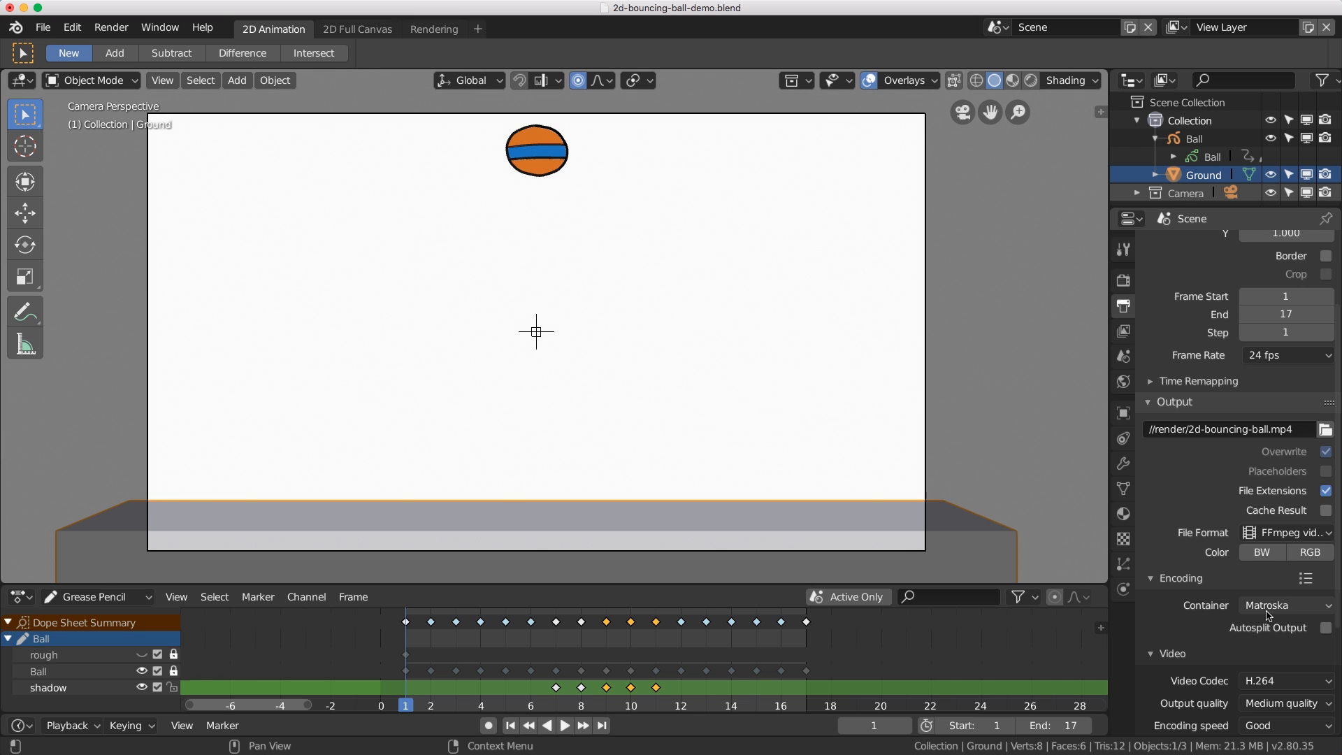
pyautogui.click(1284, 605)
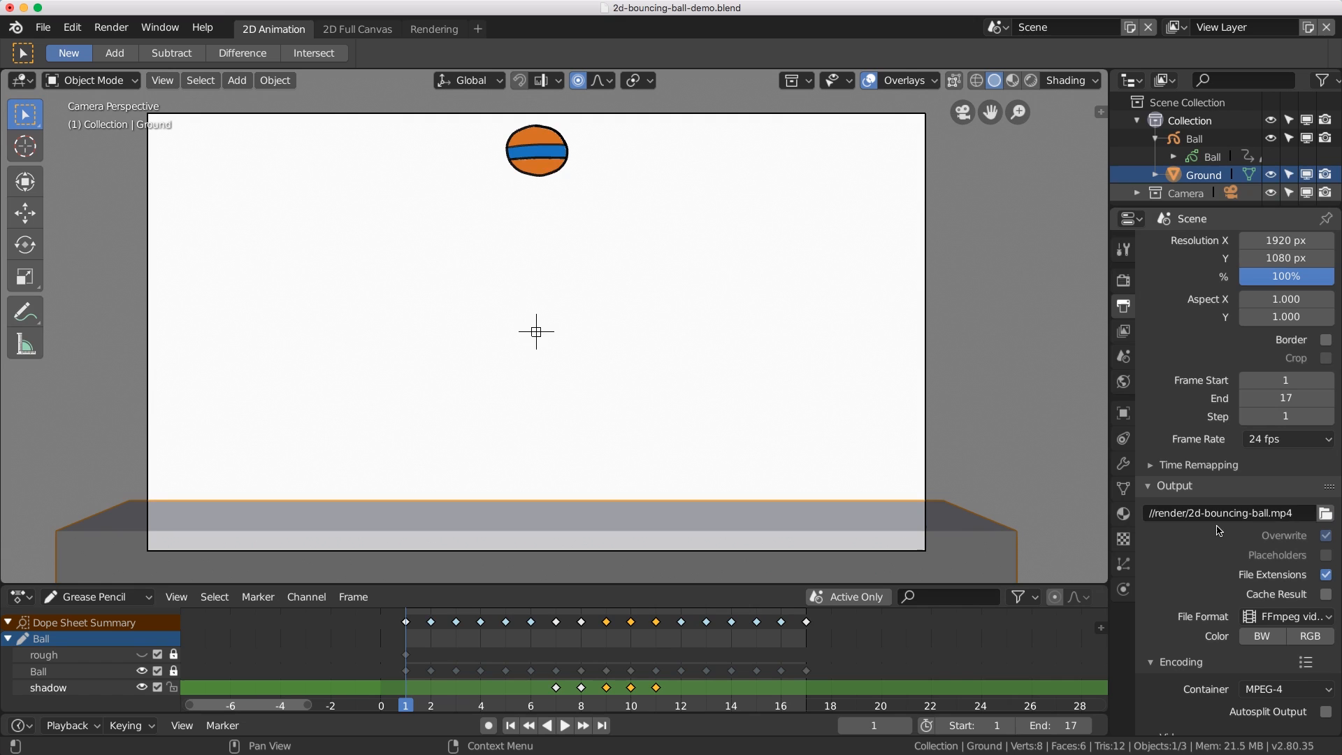
pyautogui.moveTo(1212, 517)
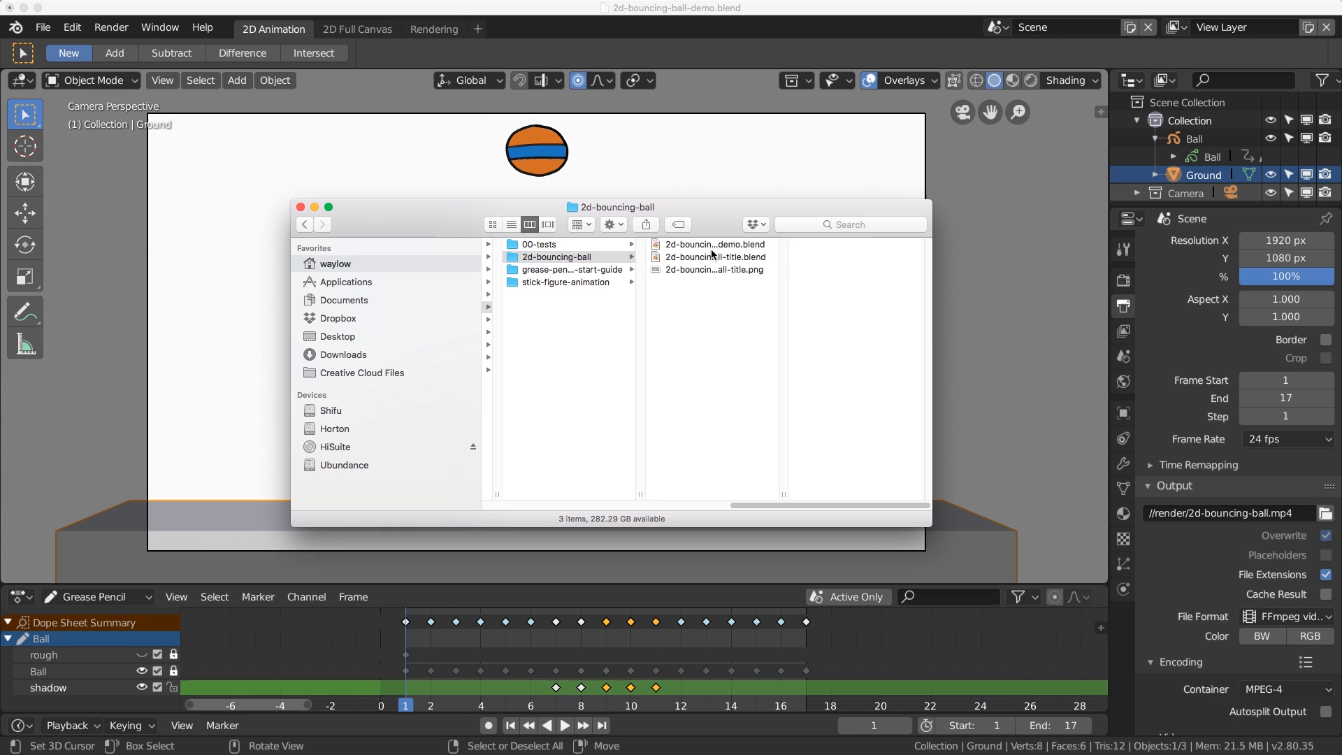
# Select 2d-bouncing-ball-demo.blend in the project folder to preview its details.
pyautogui.click(714, 243)
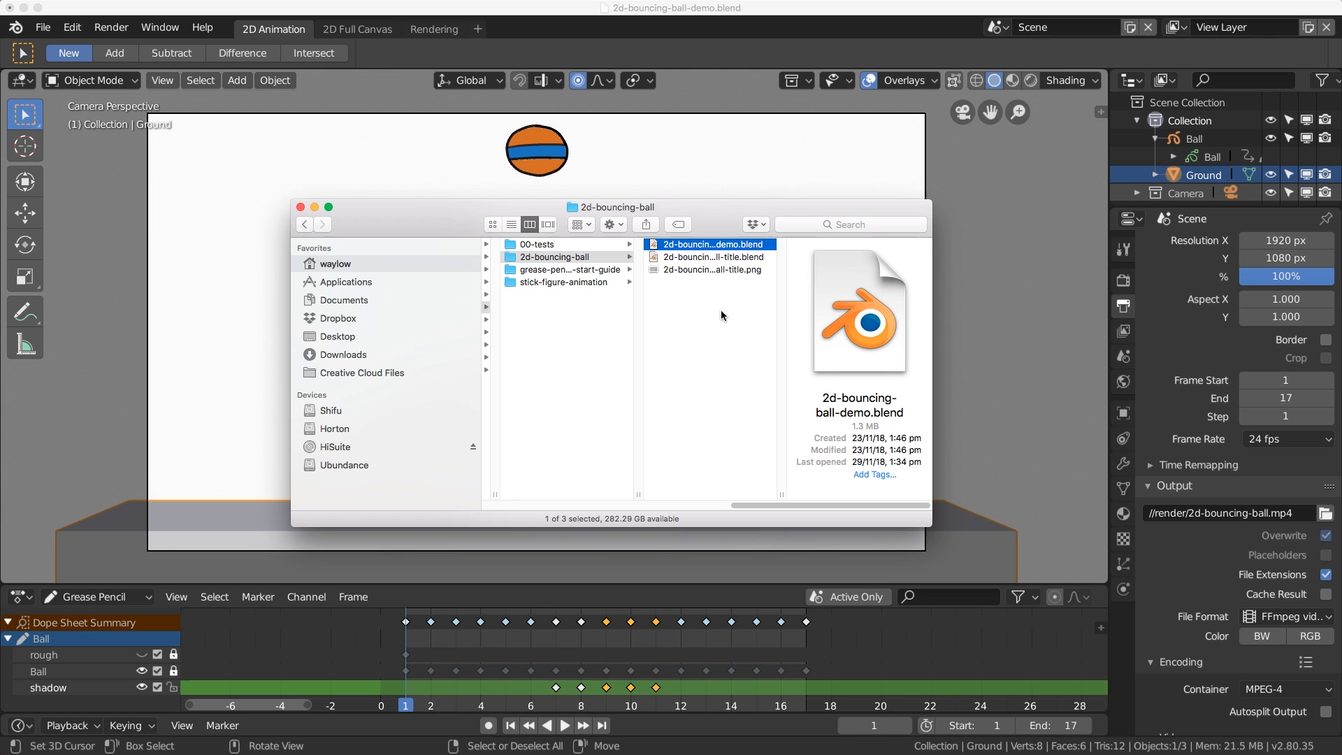
pyautogui.moveTo(701, 249)
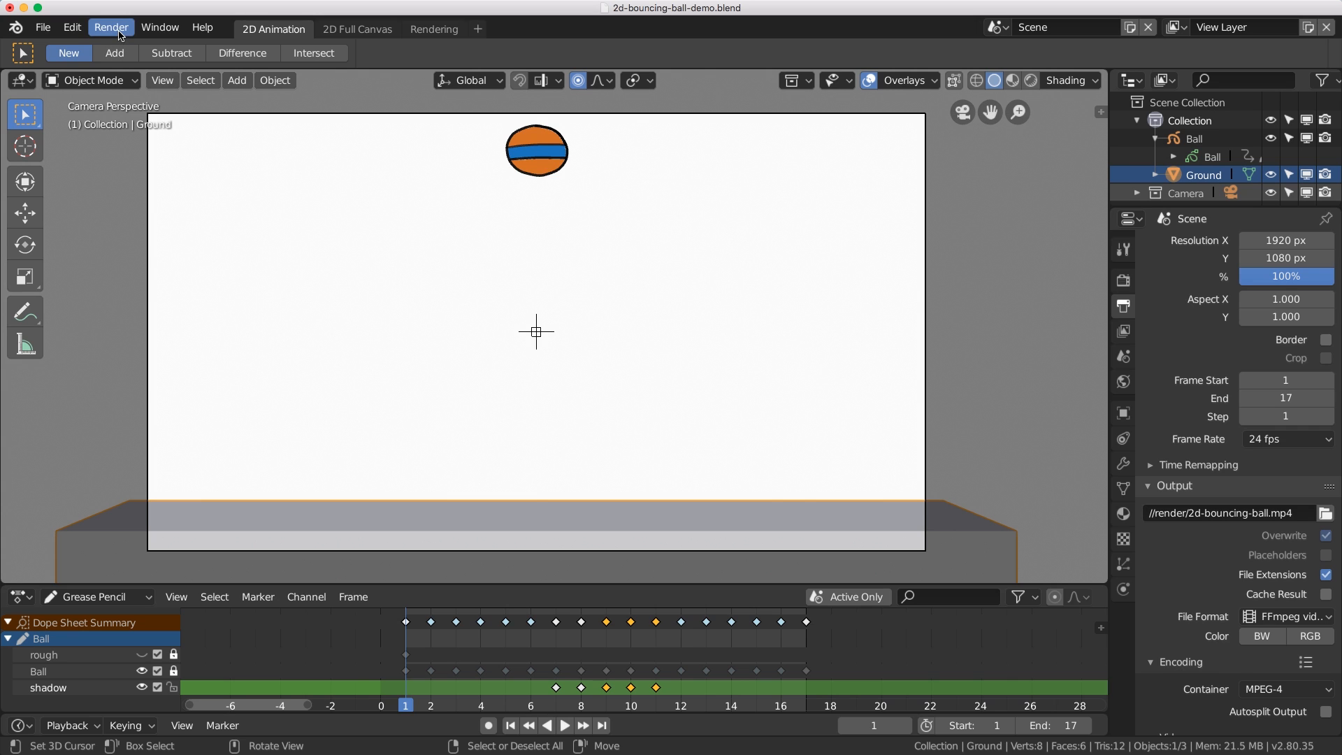
pyautogui.click(110, 27)
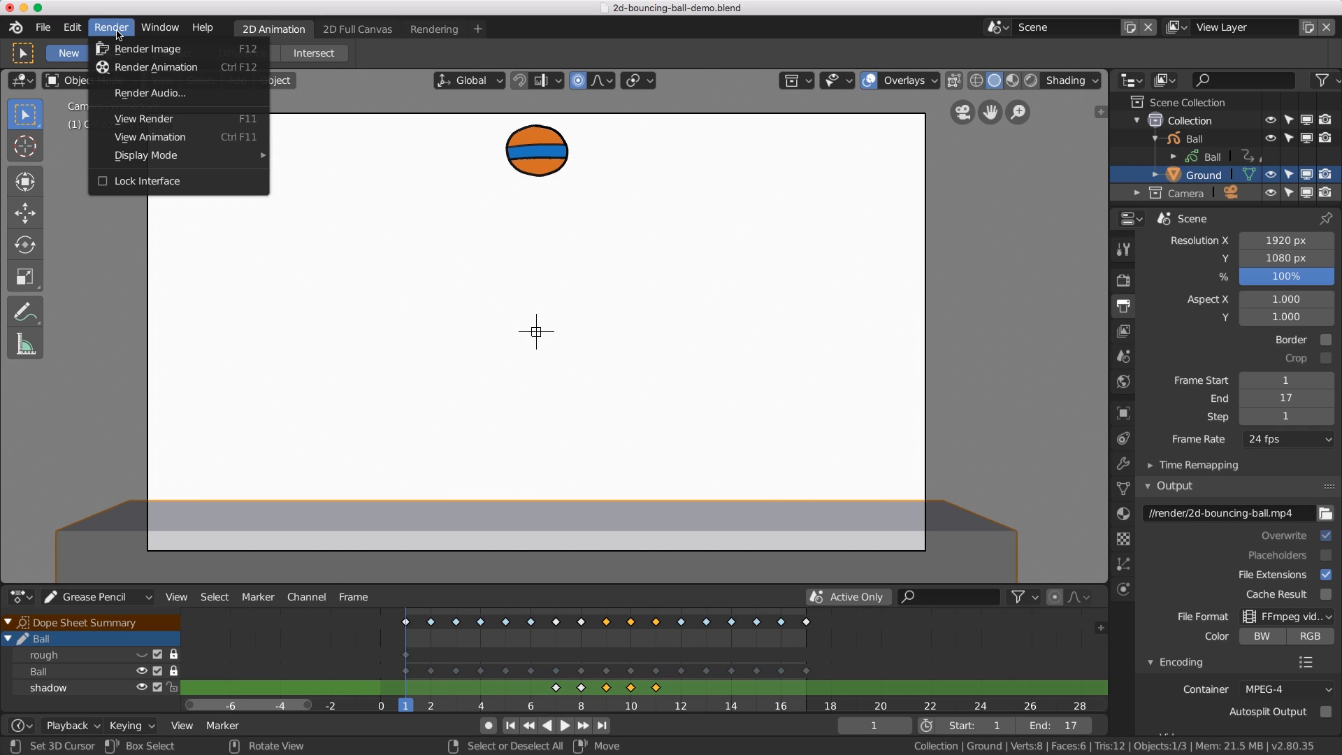
pyautogui.moveTo(147, 49)
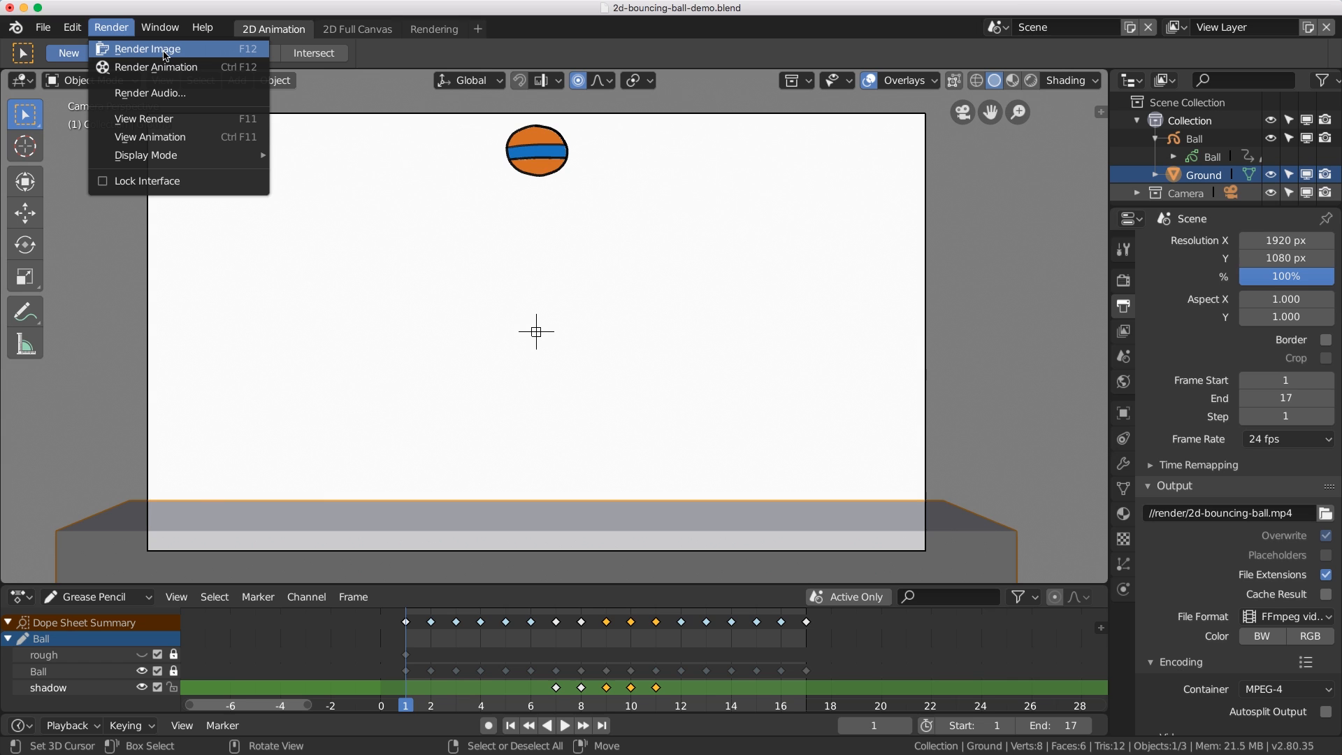
pyautogui.moveTo(179, 54)
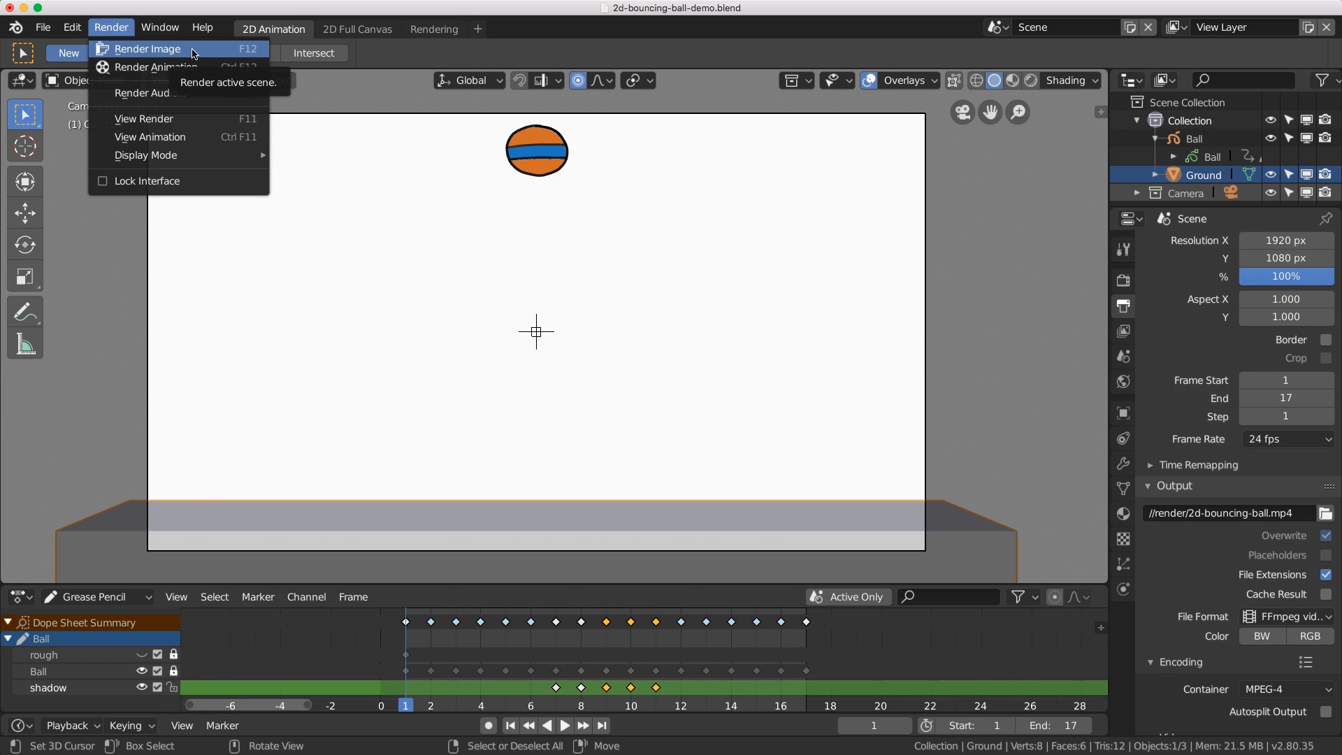
pyautogui.moveTo(140, 67)
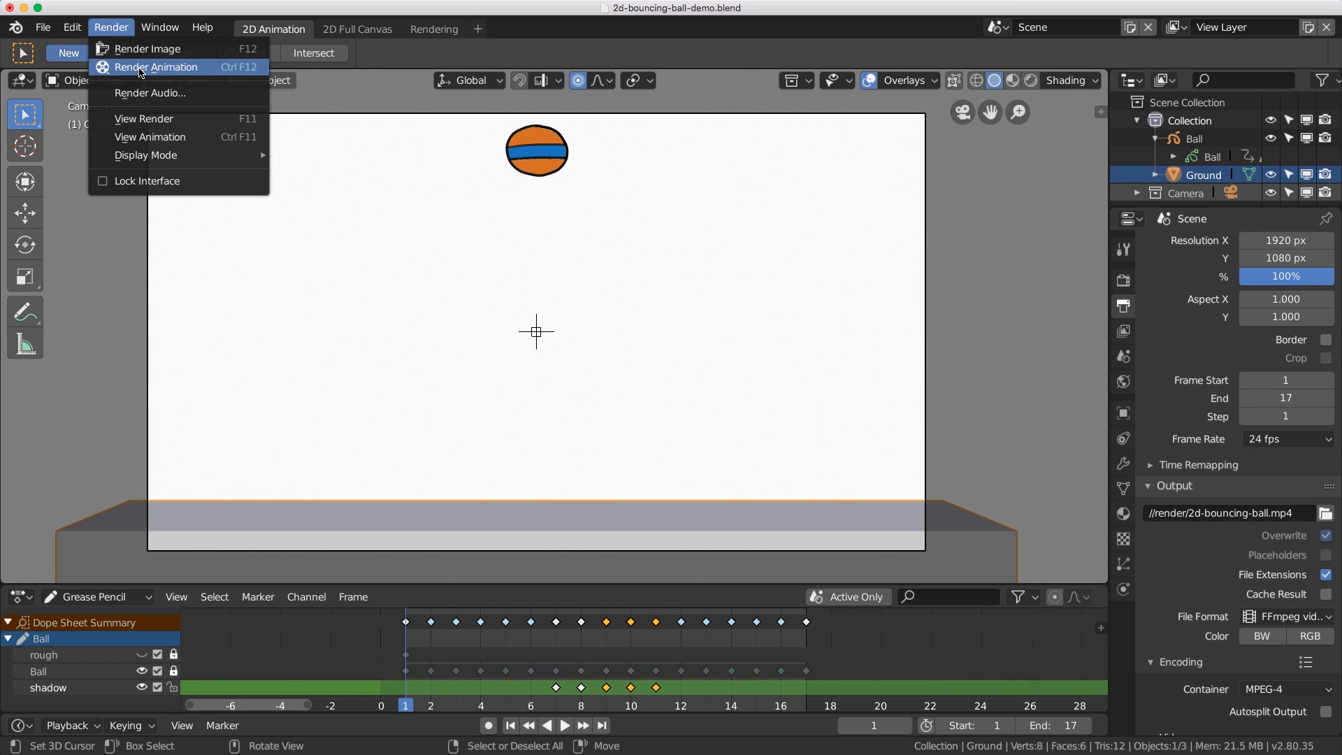
pyautogui.moveTo(143, 73)
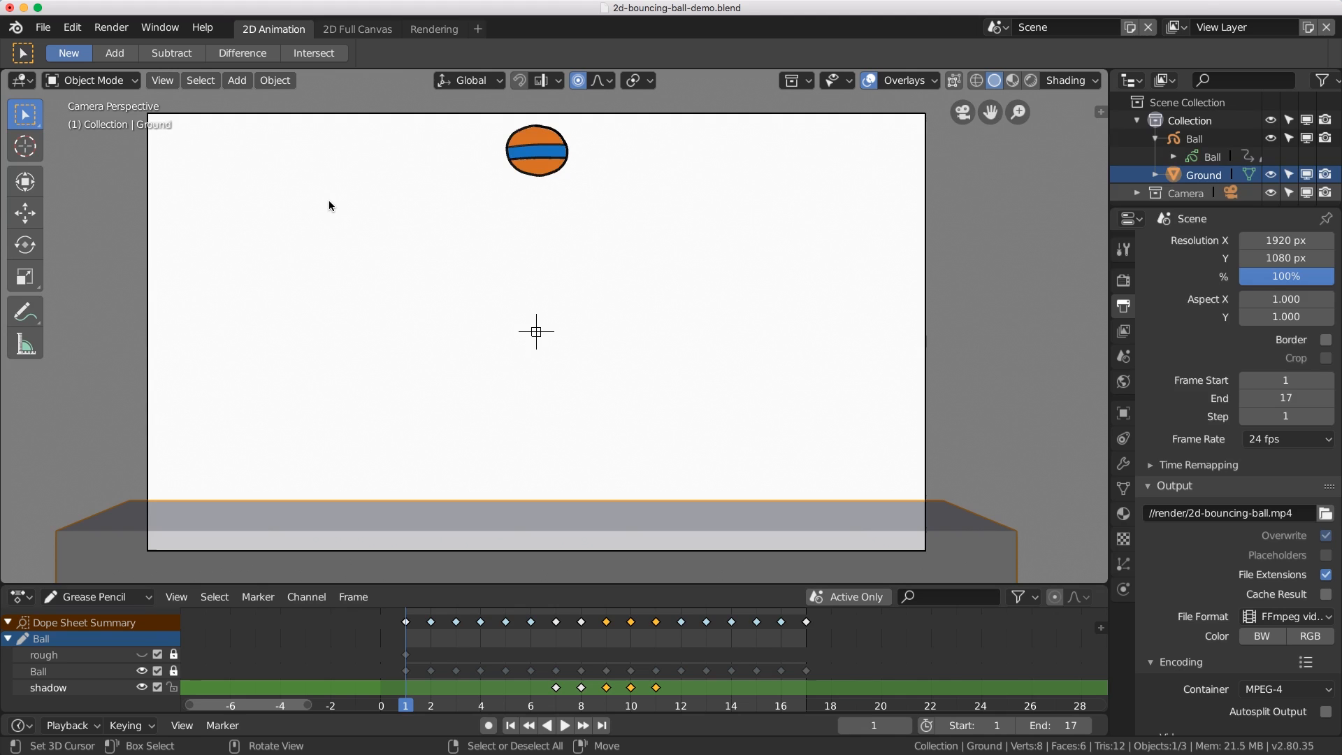
pyautogui.moveTo(187, 202)
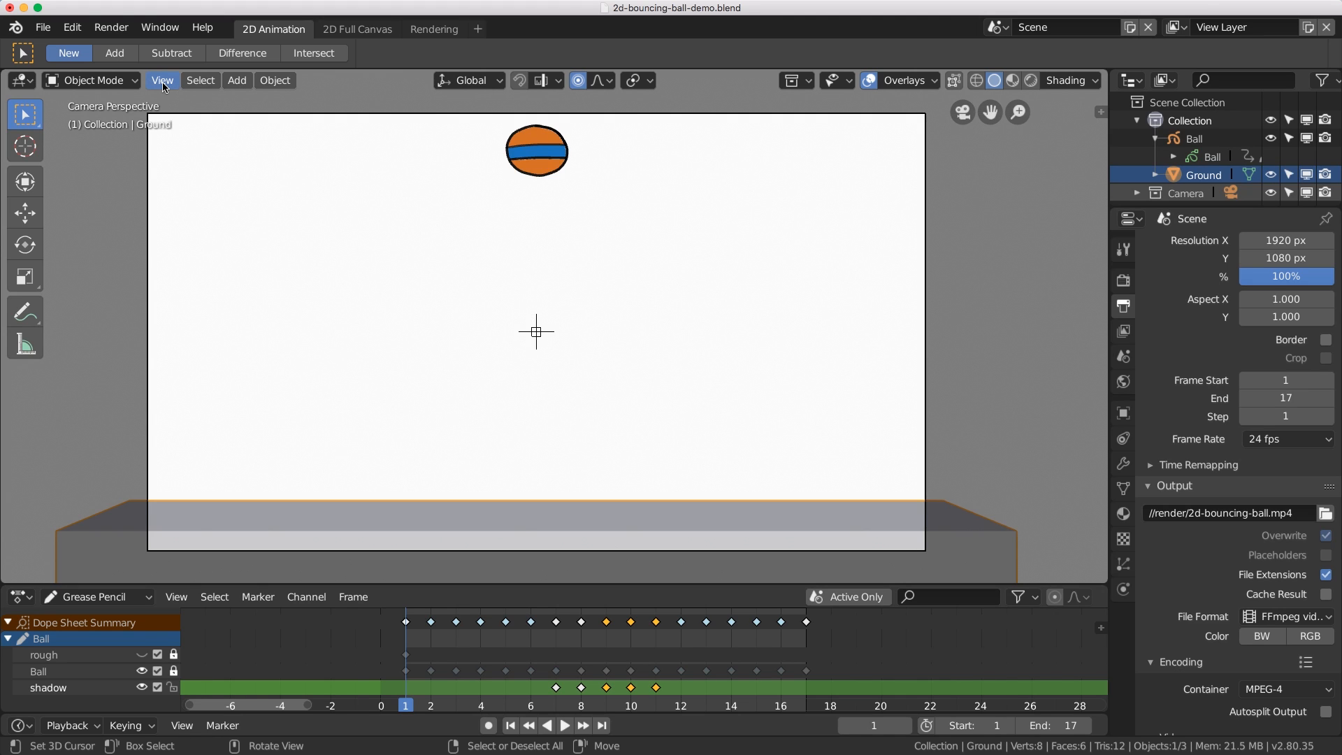
# Bring up the 3D Viewport's View menu showing the Viewport Render commands.
pyautogui.click(162, 80)
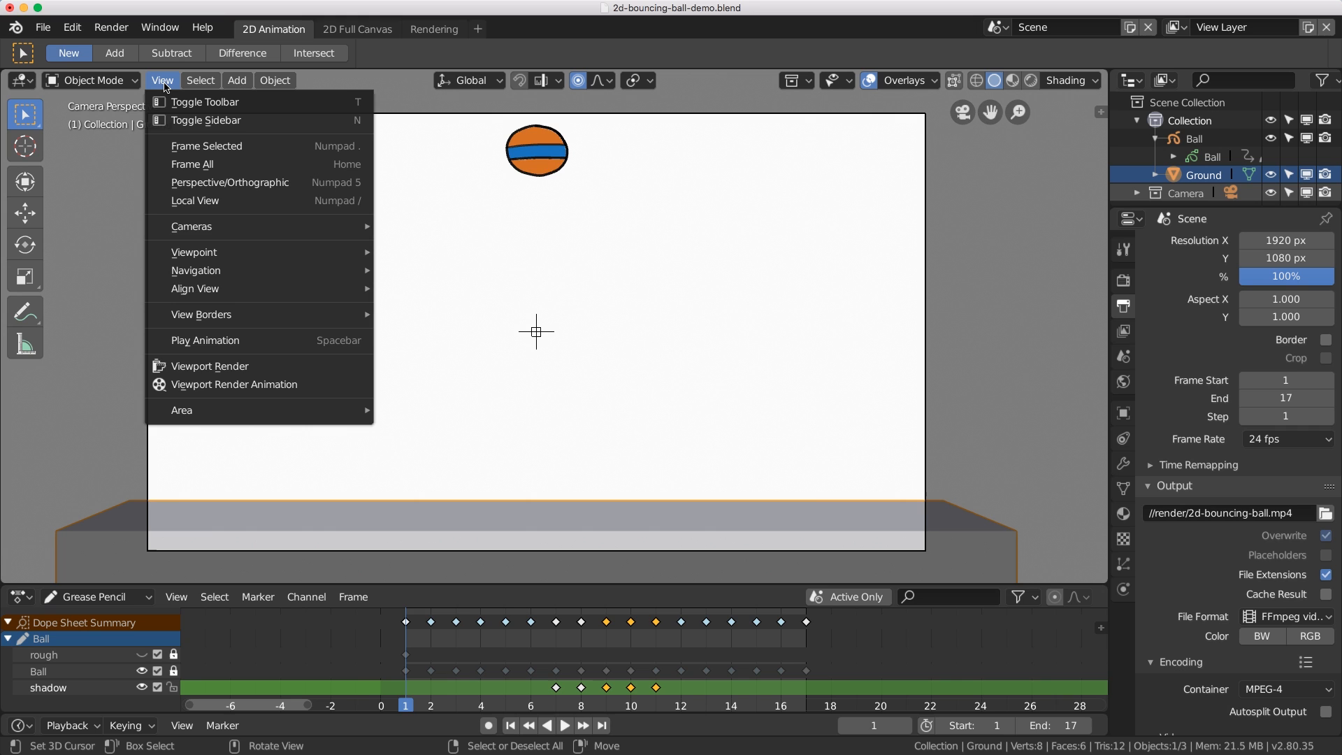
pyautogui.moveTo(278, 385)
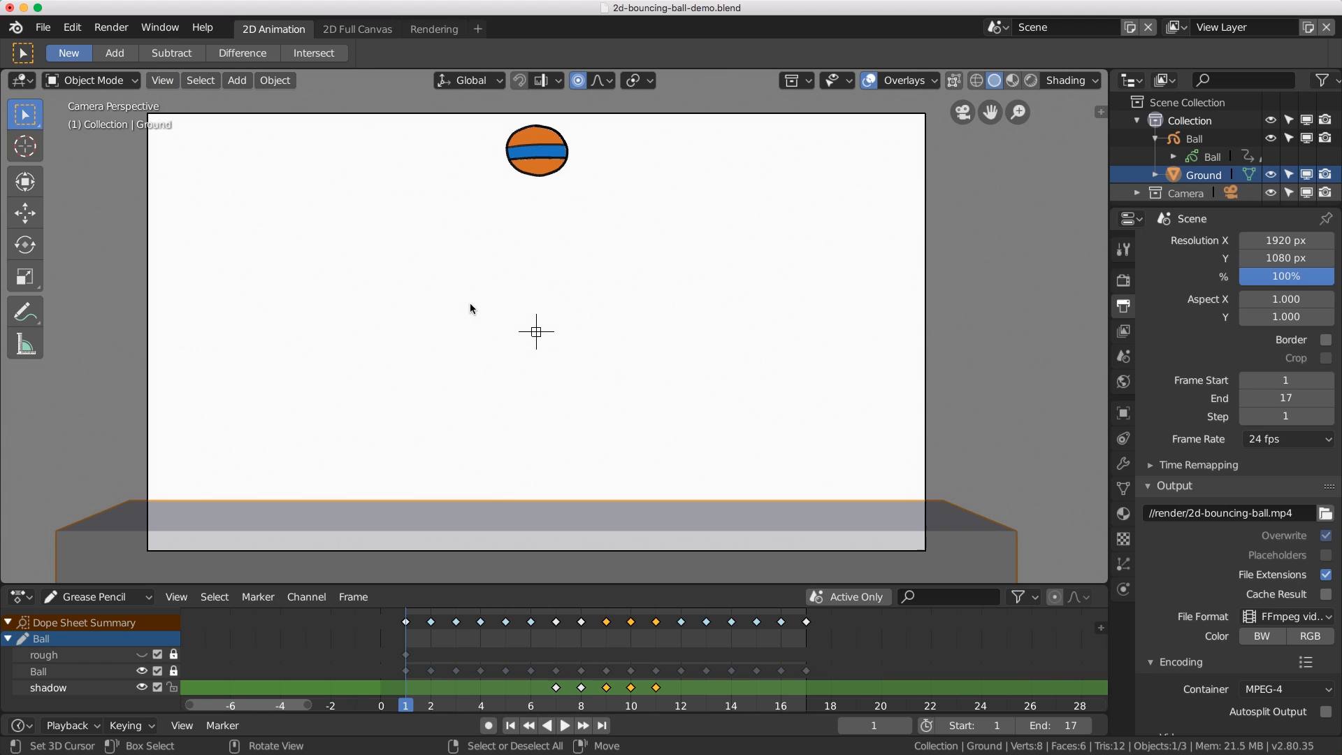
pyautogui.moveTo(559, 319)
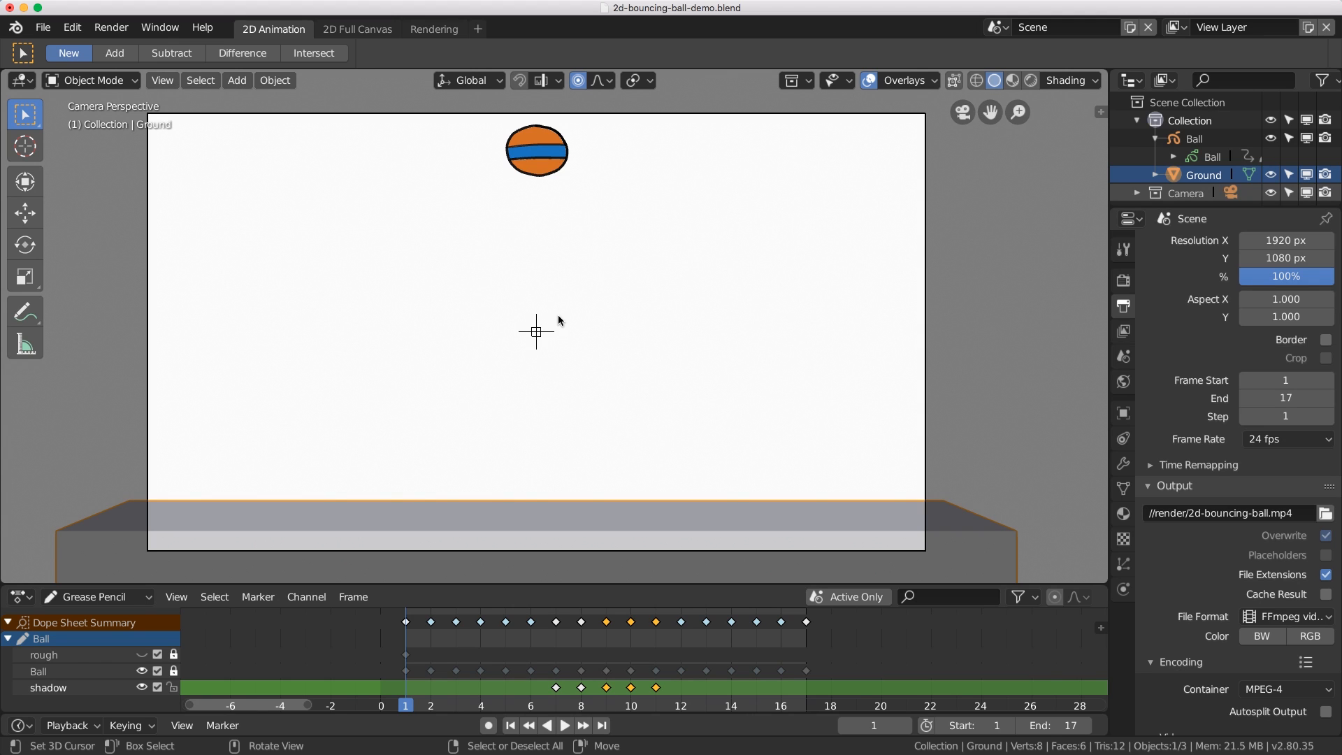
pyautogui.moveTo(461, 309)
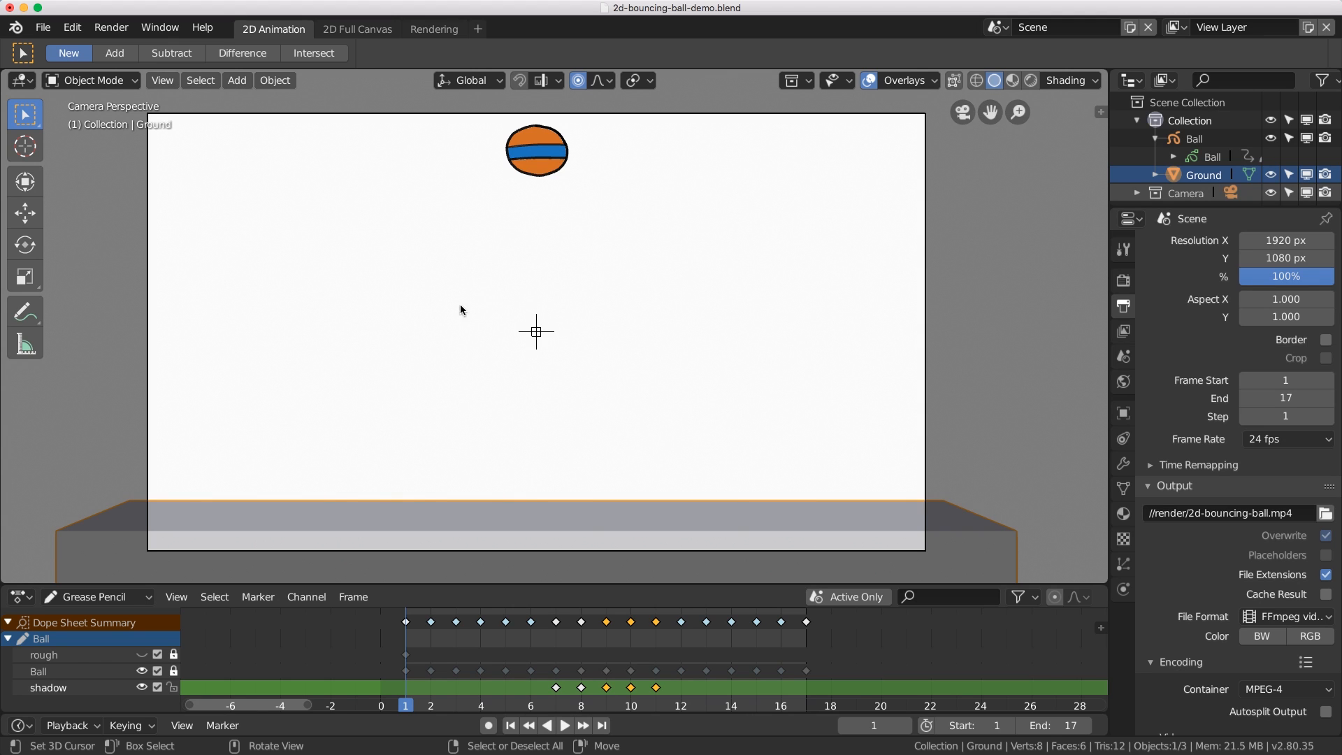
pyautogui.click(162, 80)
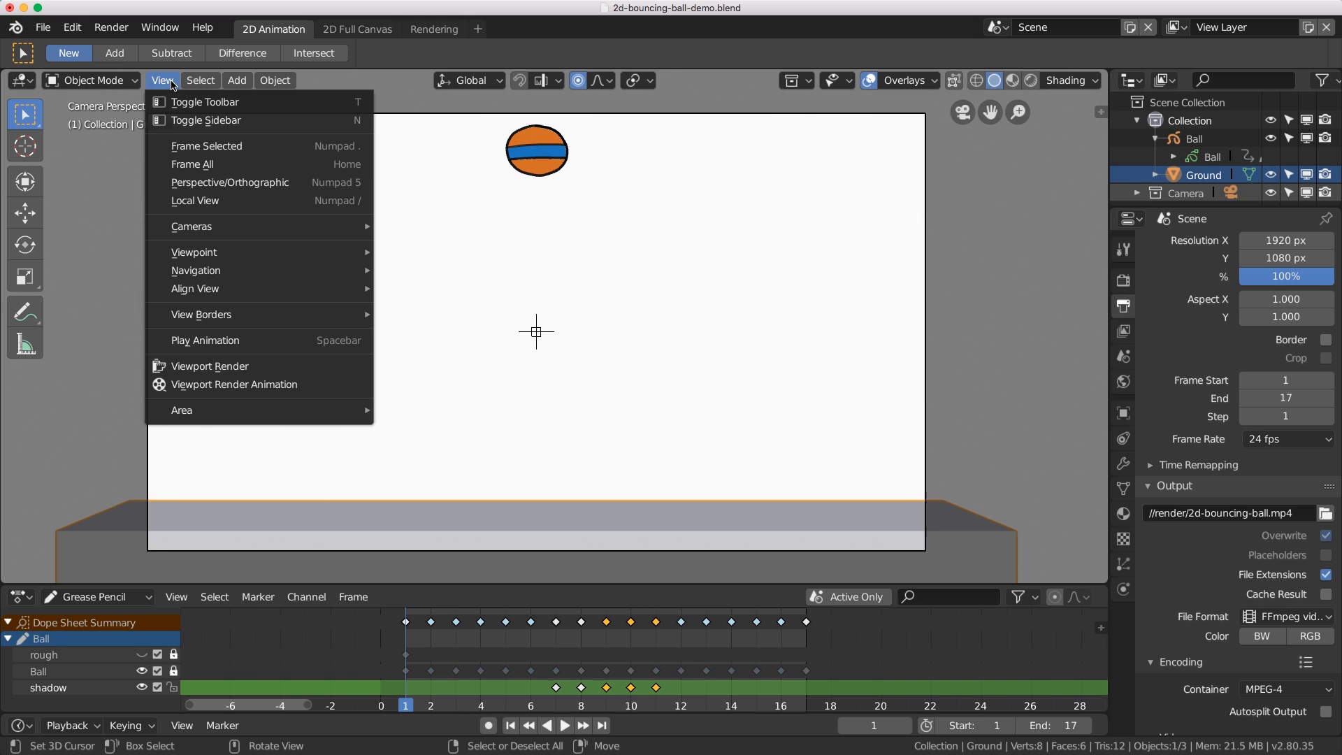
pyautogui.moveTo(209, 366)
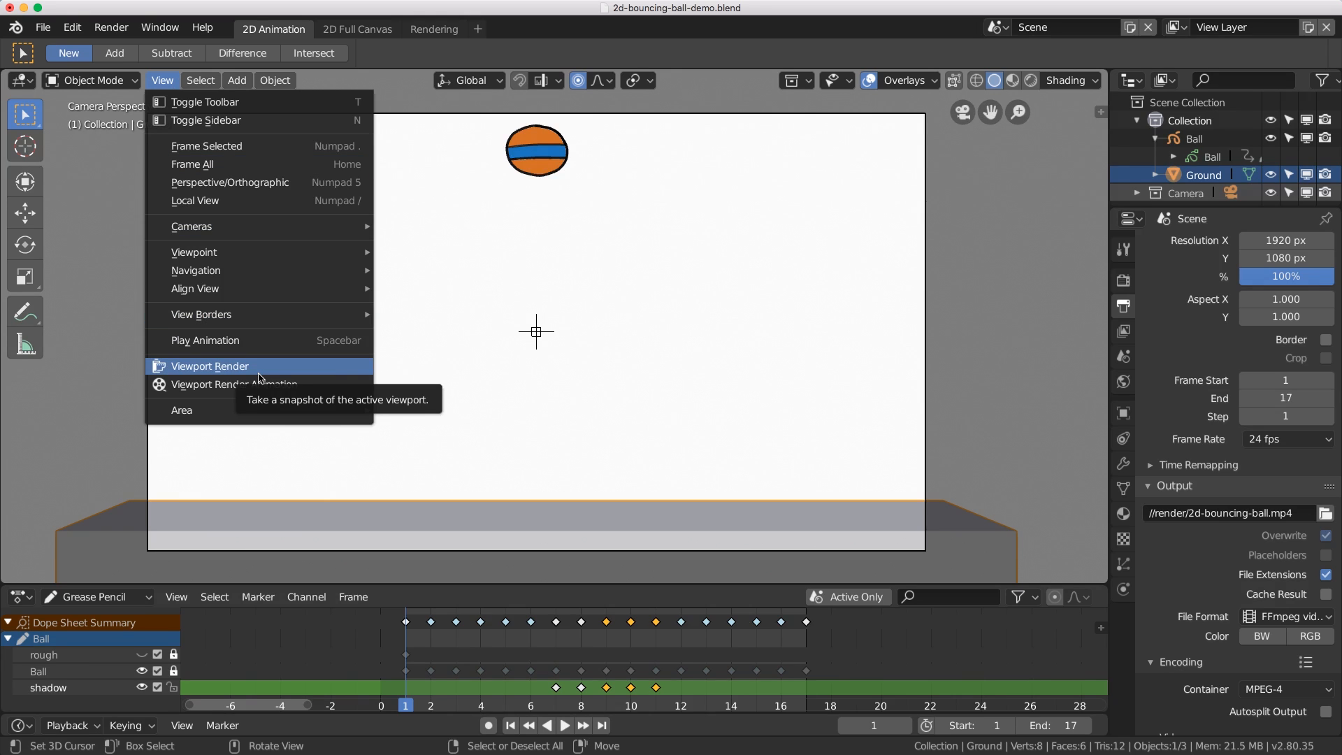
# Take a Viewport Render snapshot of the ball, inspect it, then close the render window.
pyautogui.click(210, 366)
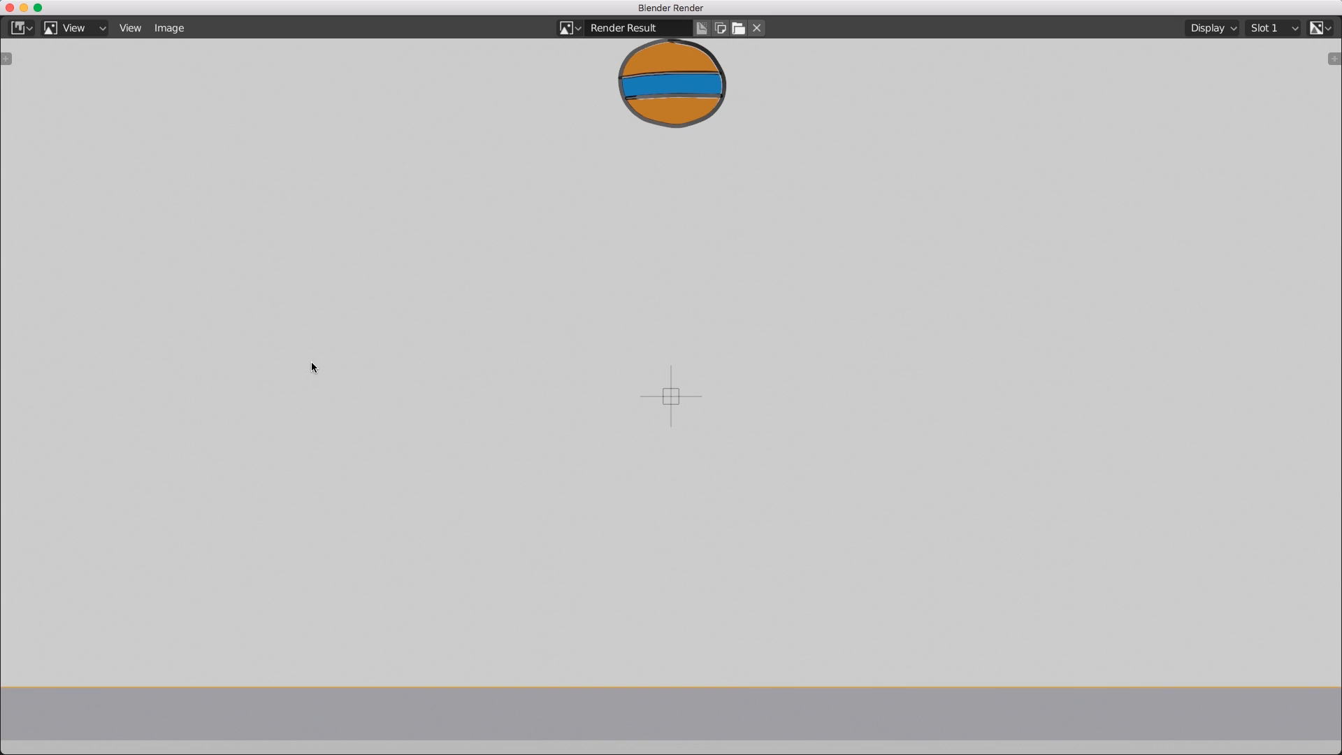
pyautogui.moveTo(268, 20)
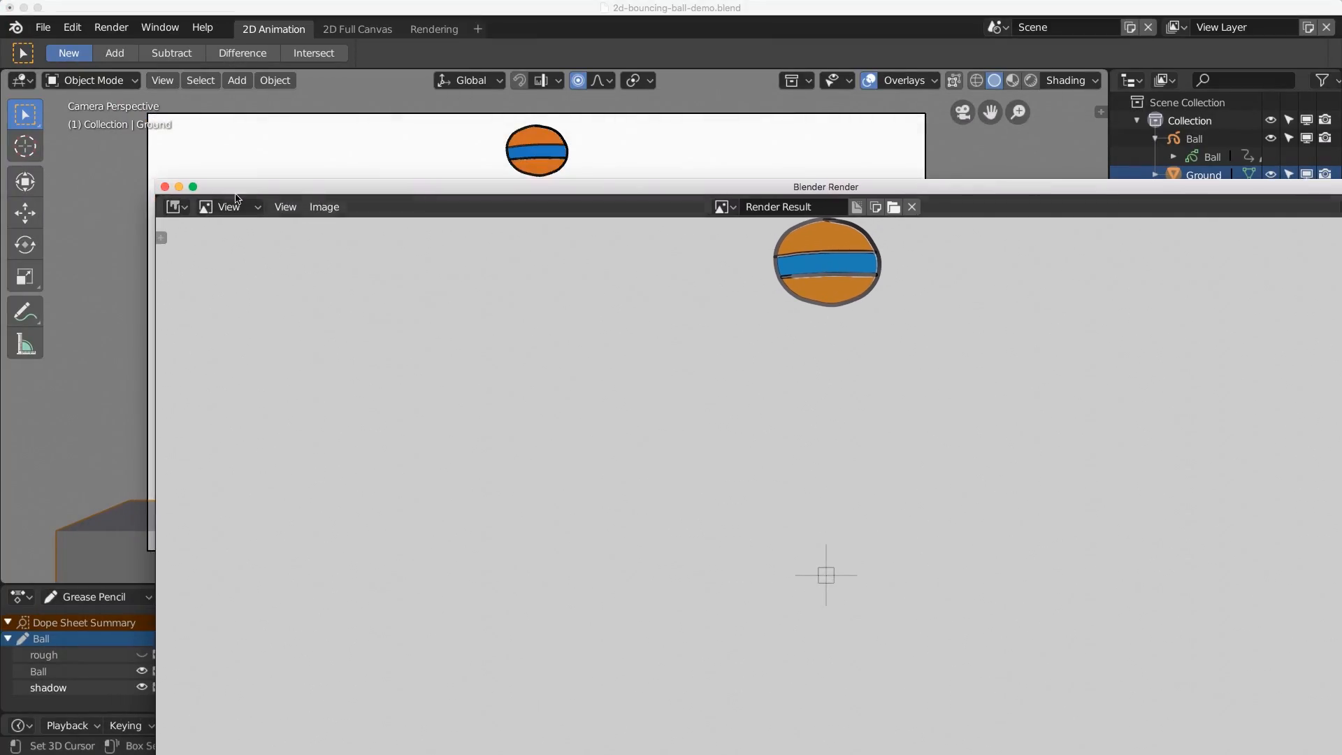
pyautogui.click(912, 207)
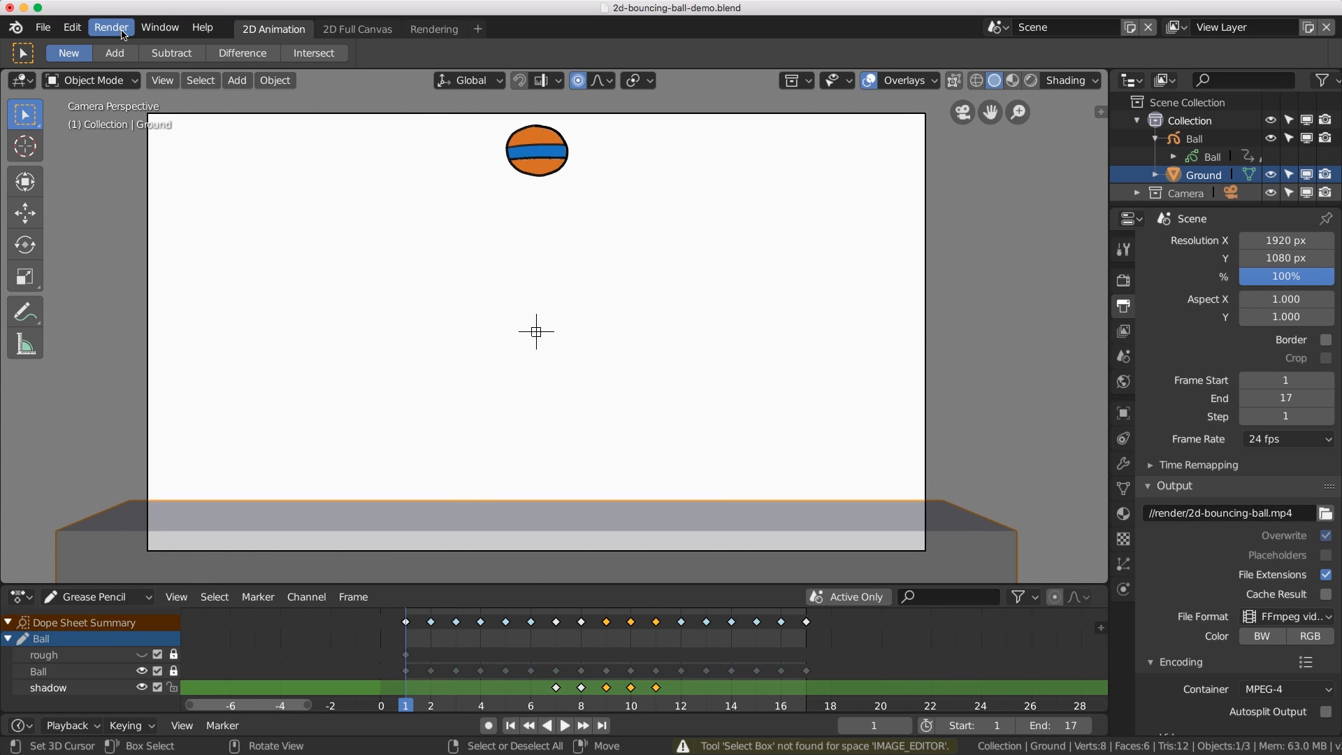
# Bring up the Render menu to change the render result display mode.
pyautogui.click(111, 27)
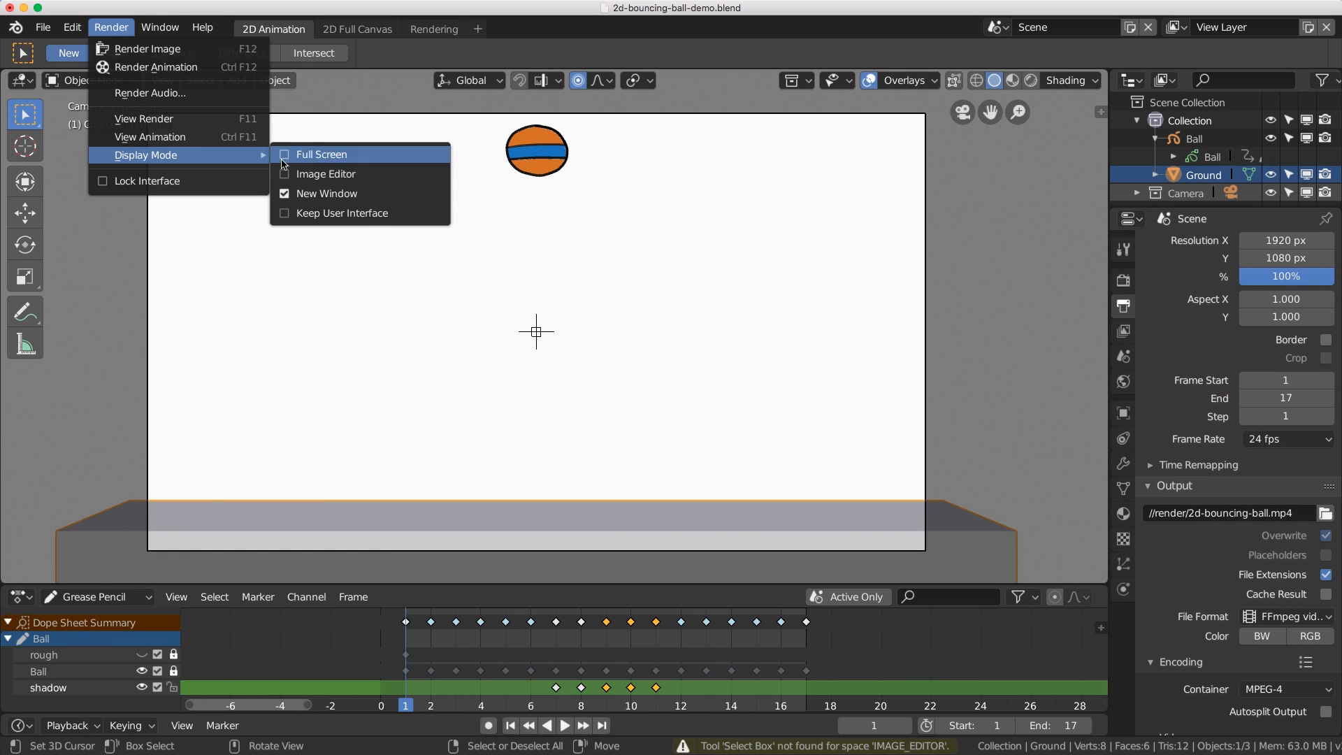
pyautogui.moveTo(330, 193)
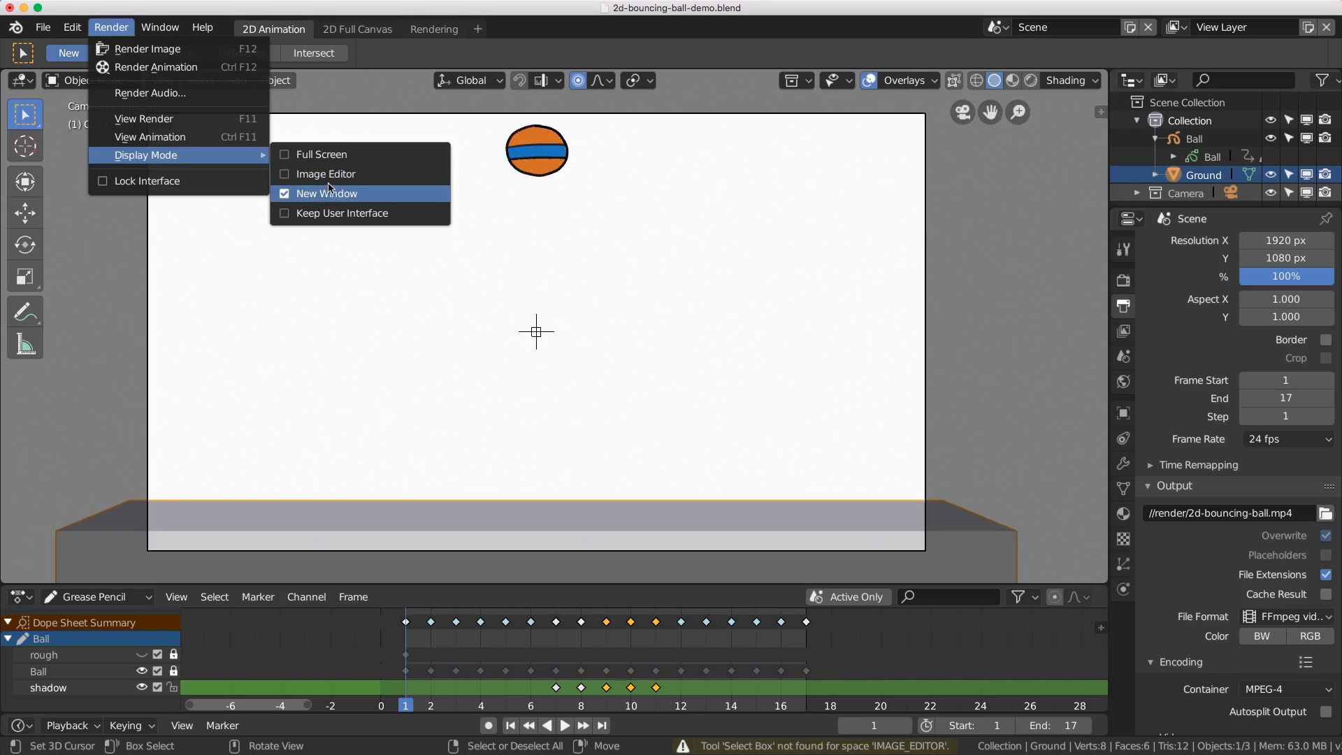
pyautogui.moveTo(307, 179)
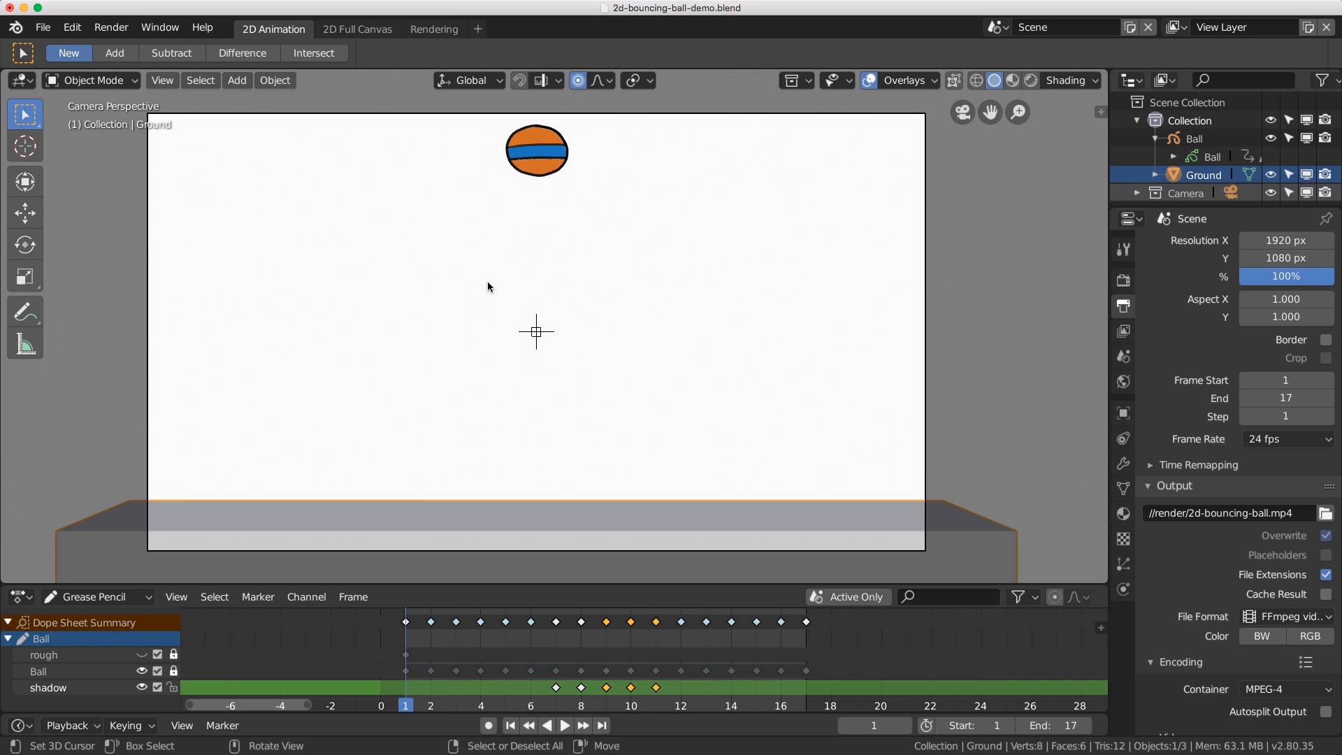
pyautogui.moveTo(493, 299)
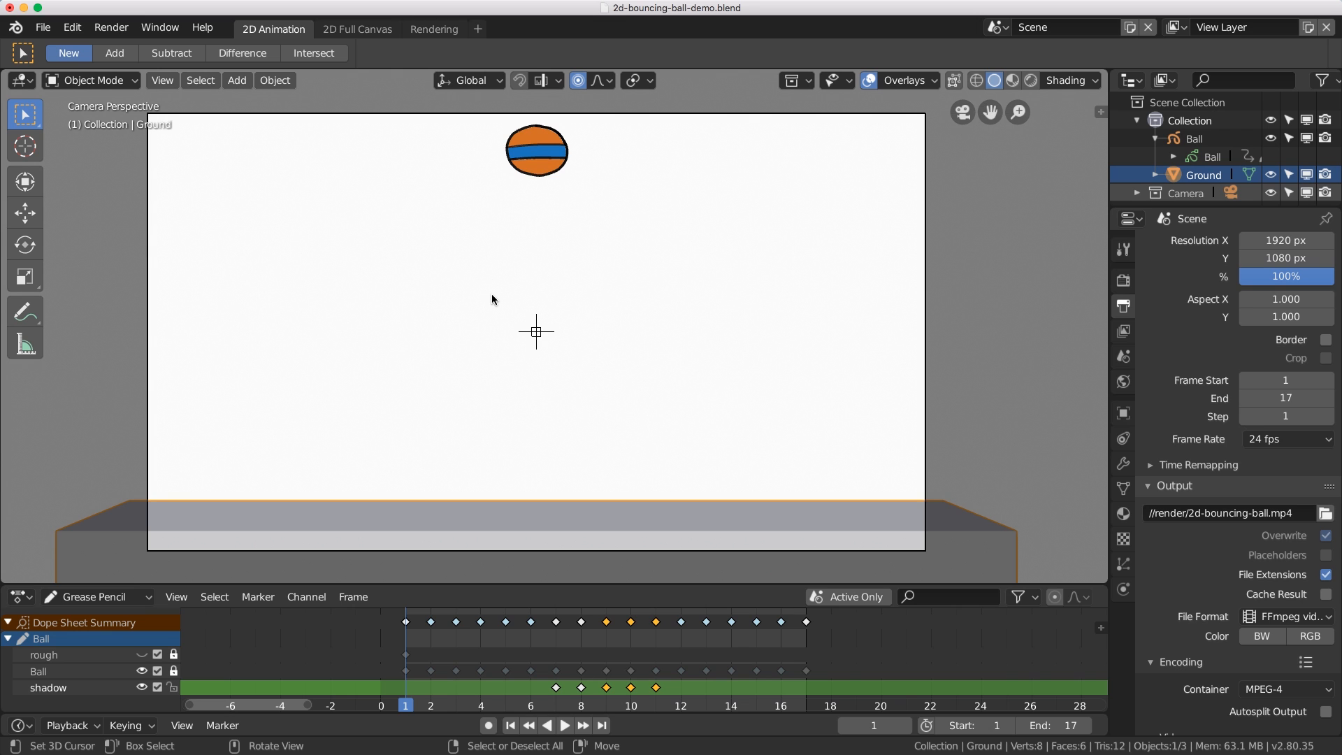
# View the last render result inside the main window, then return to the Render menu.
pyautogui.click(162, 79)
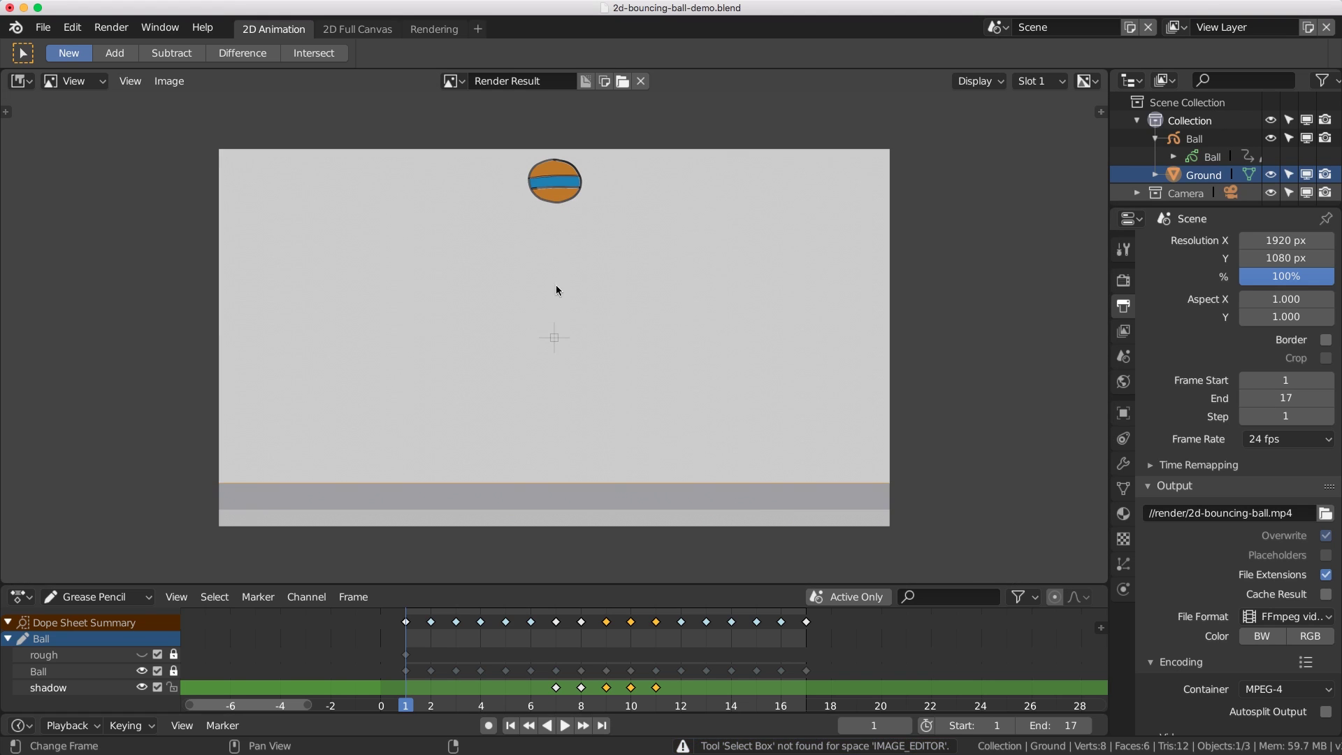
pyautogui.moveTo(534, 333)
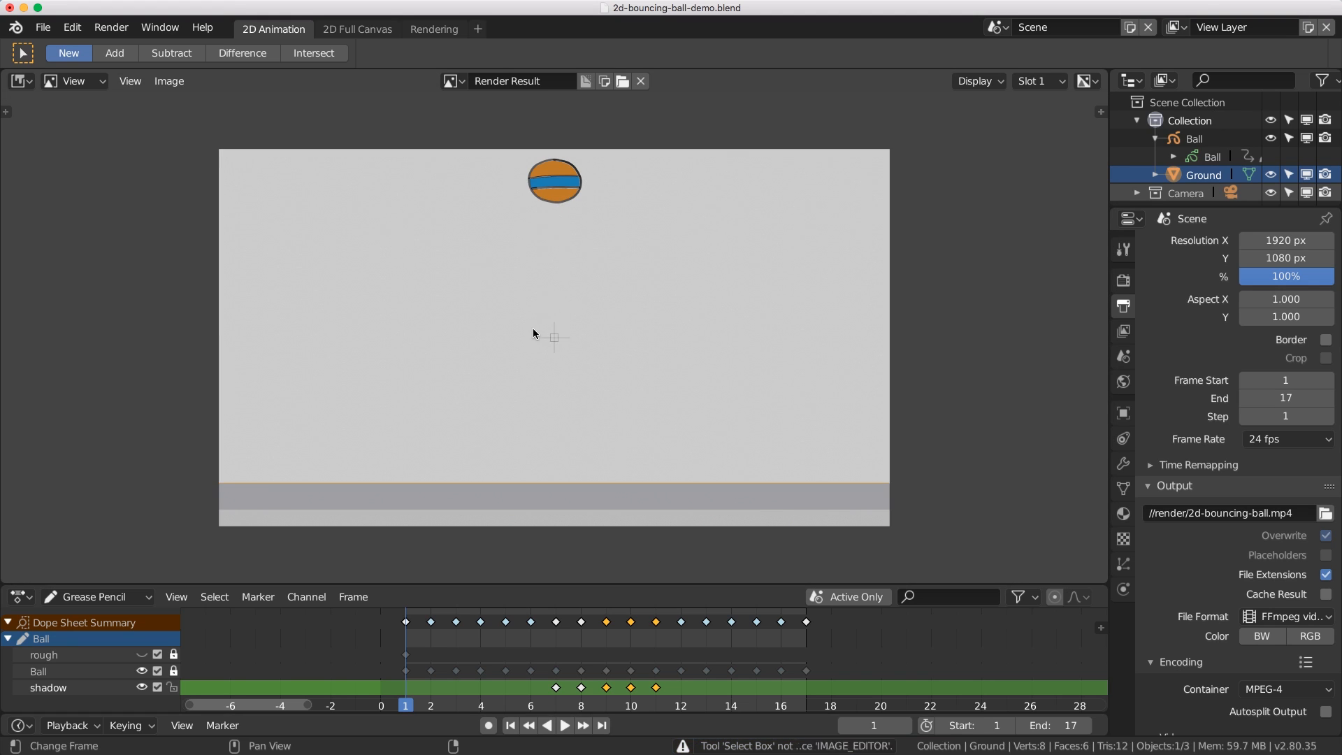
pyautogui.moveTo(513, 321)
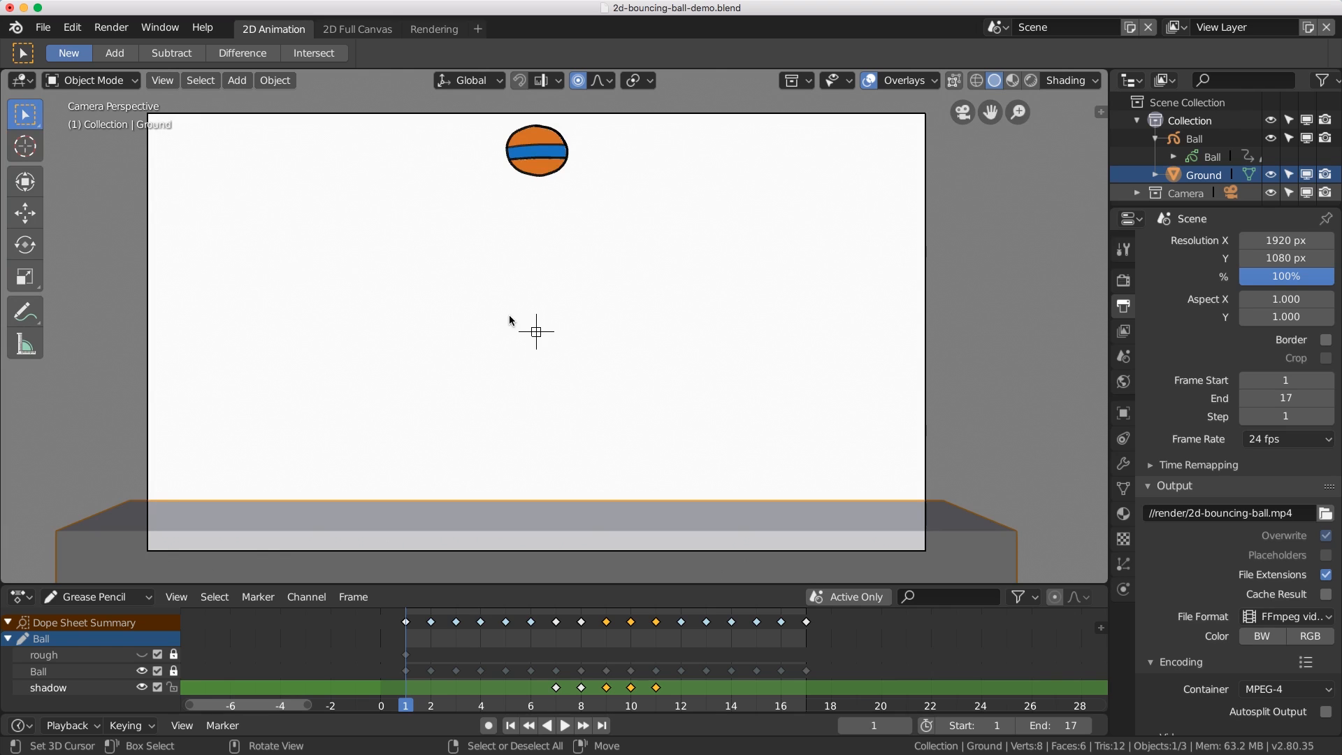
pyautogui.click(112, 27)
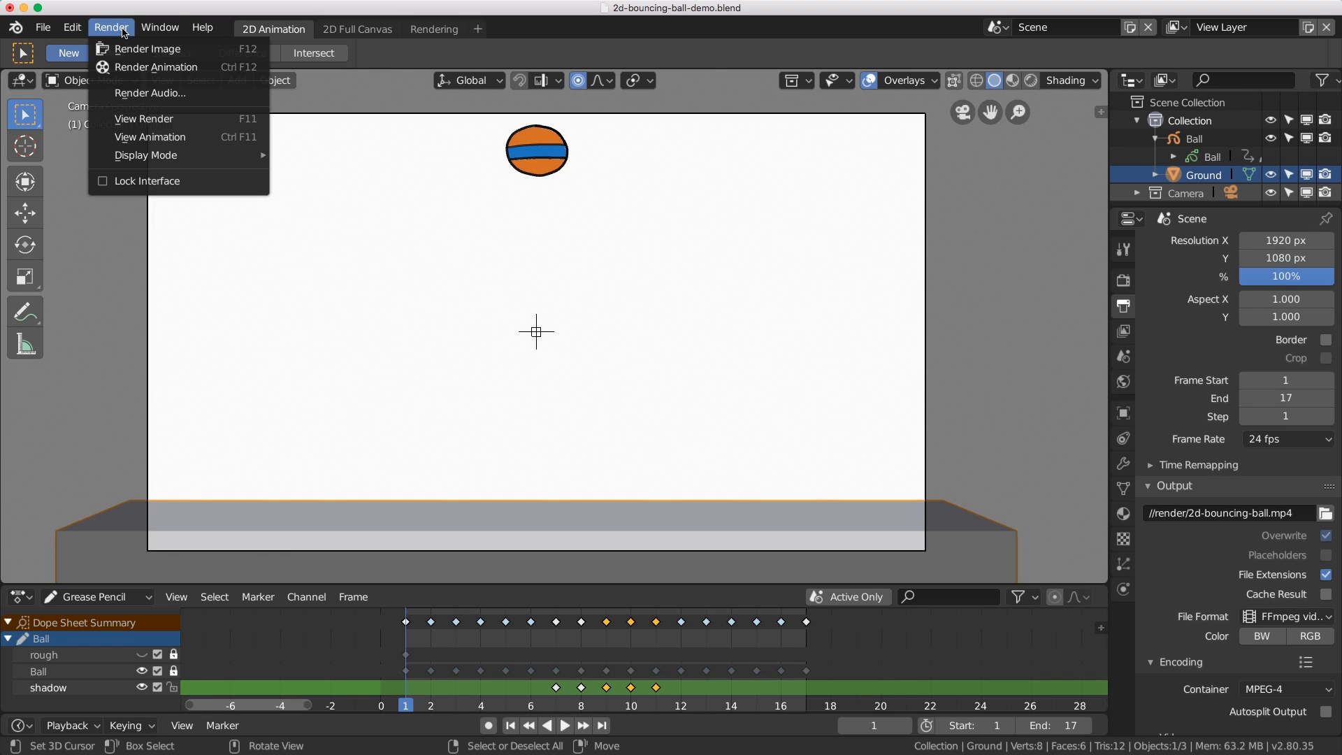
pyautogui.moveTo(162, 125)
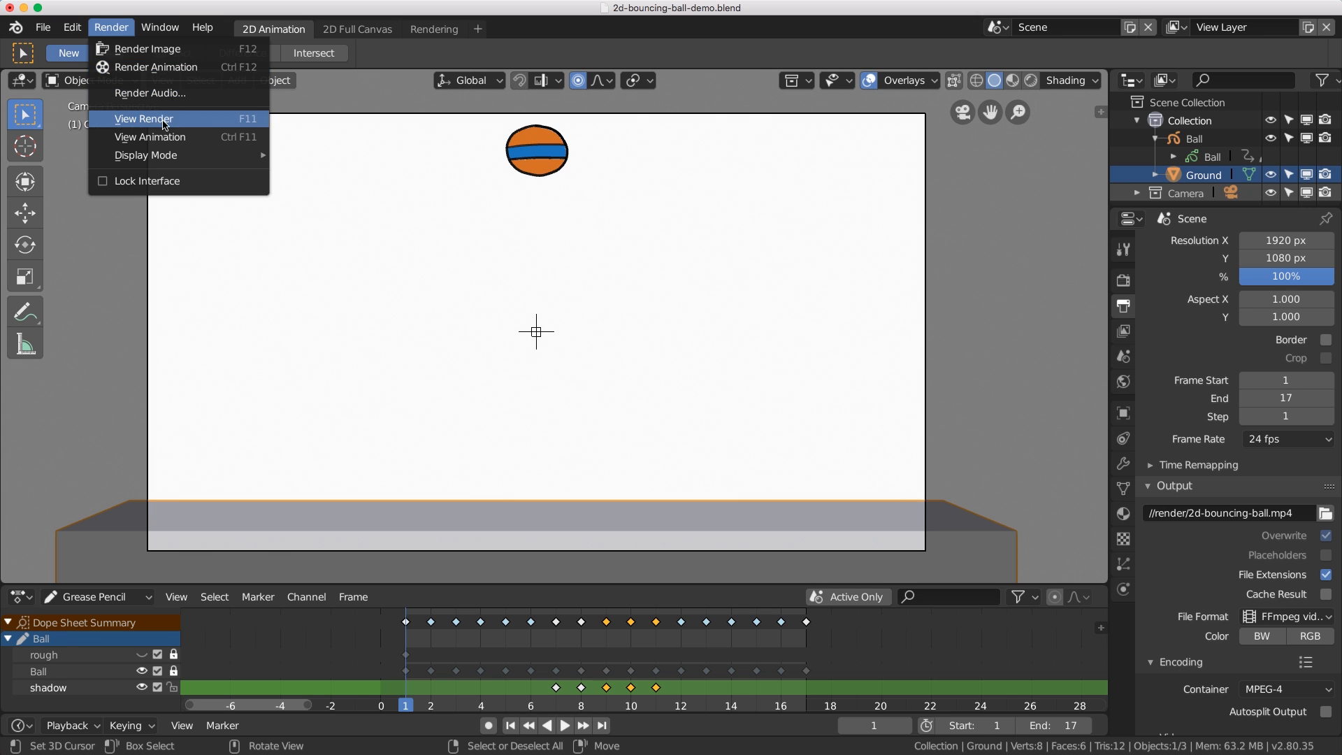
pyautogui.moveTo(261, 125)
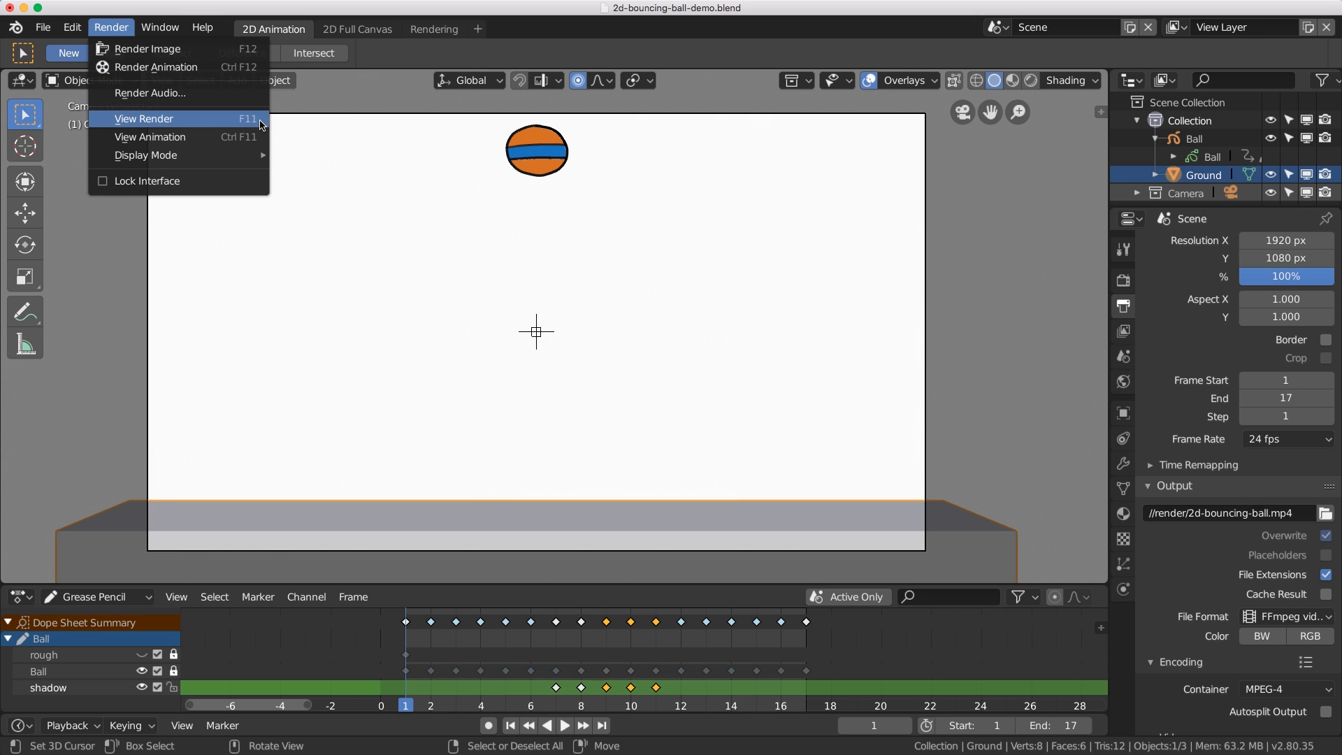
pyautogui.click(143, 117)
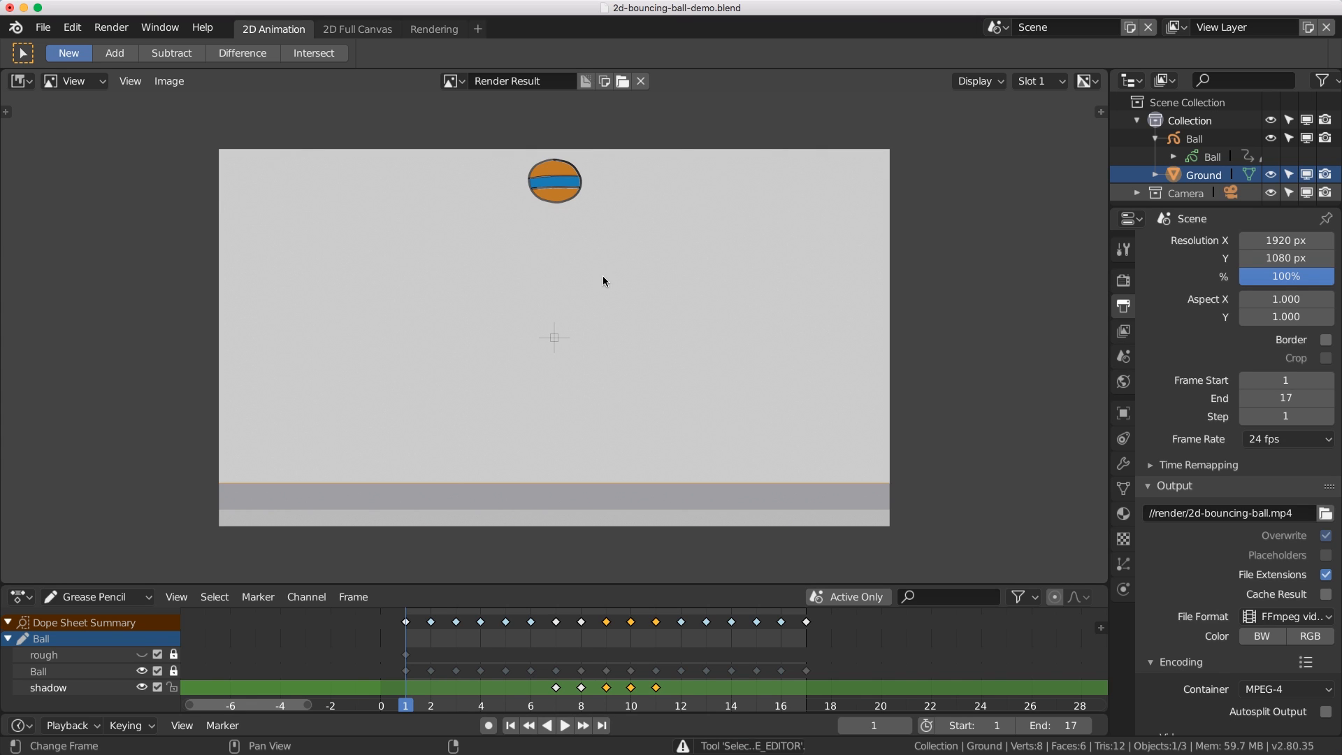
pyautogui.moveTo(489, 329)
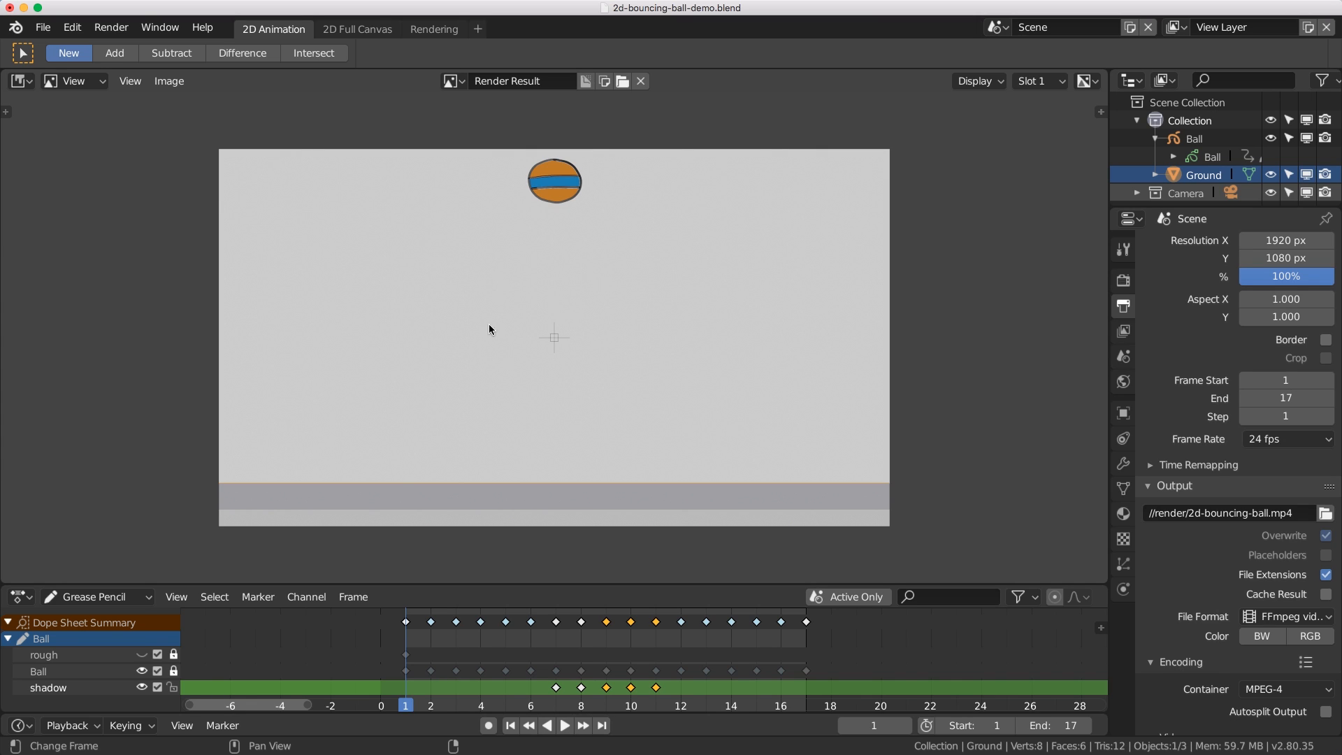
pyautogui.moveTo(602, 317)
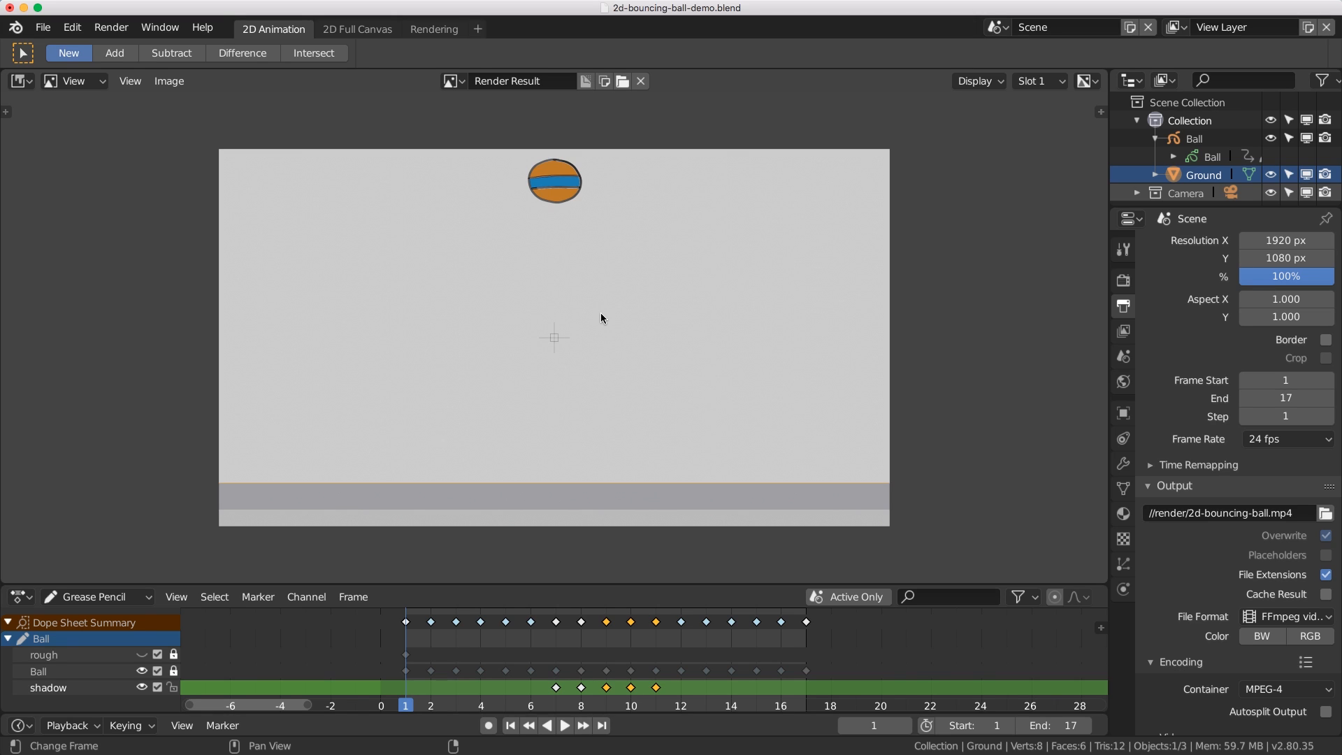
pyautogui.moveTo(479, 388)
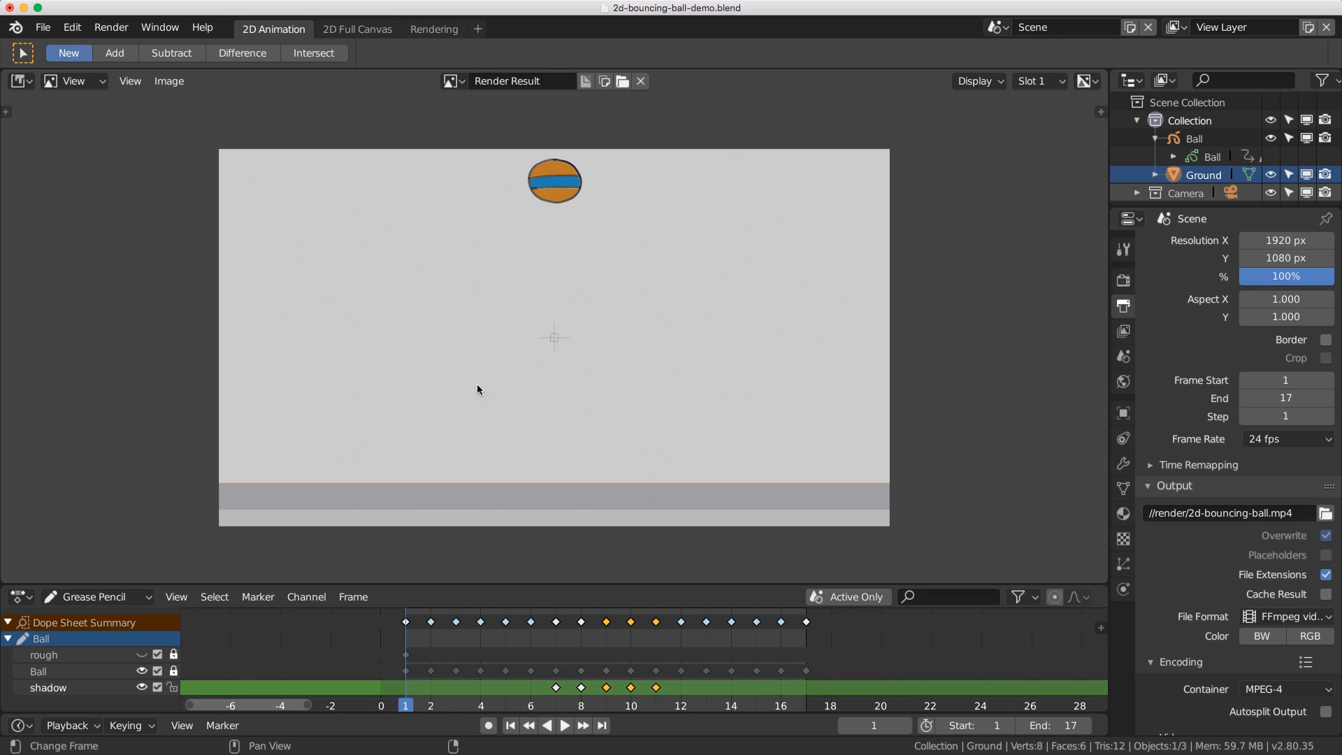
pyautogui.moveTo(613, 278)
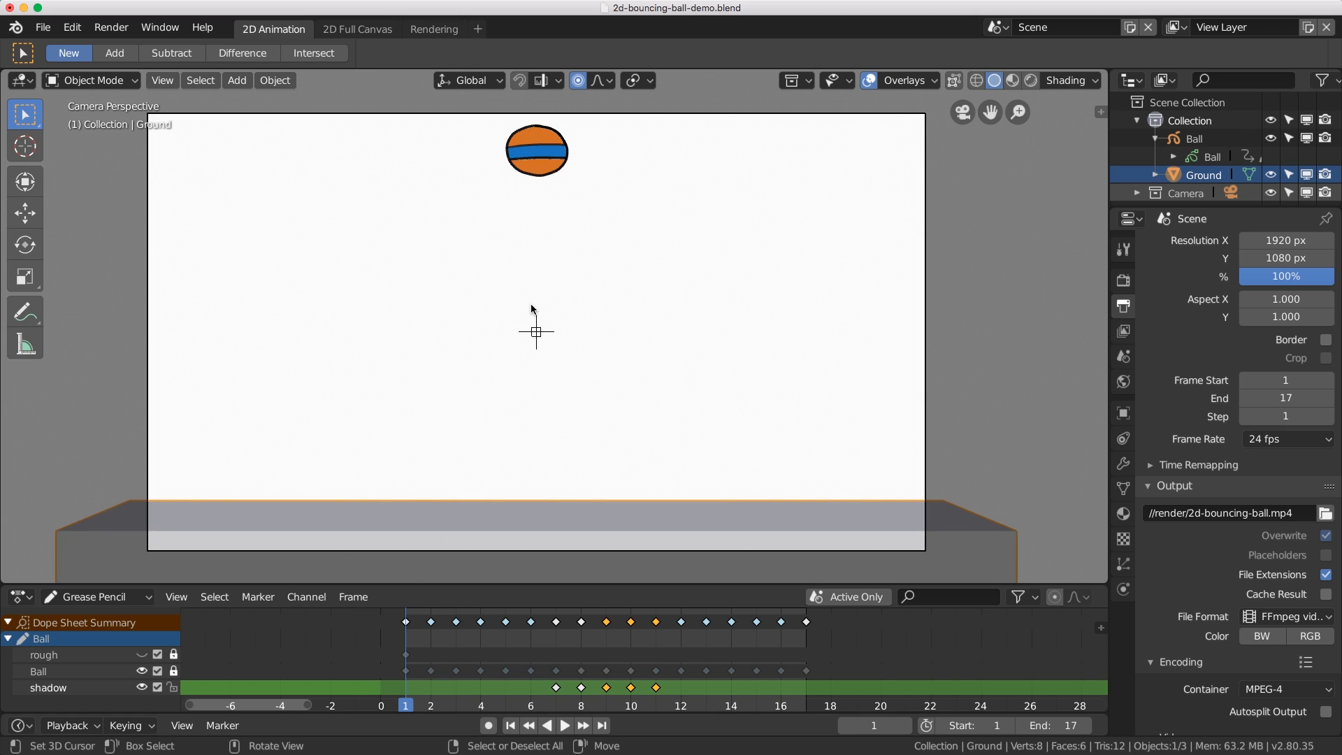
pyautogui.click(110, 26)
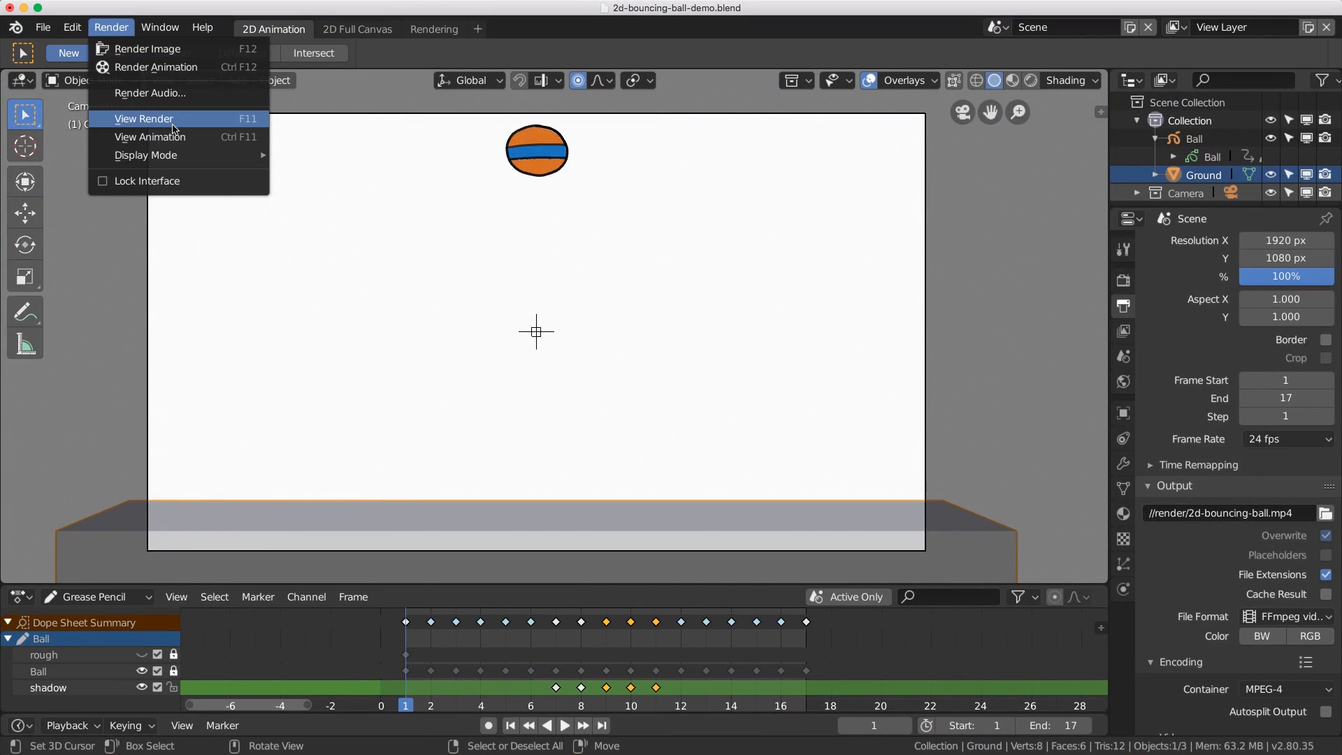
# Show the render result and set colour management to Default transform with Very High Contrast look.
pyautogui.click(142, 119)
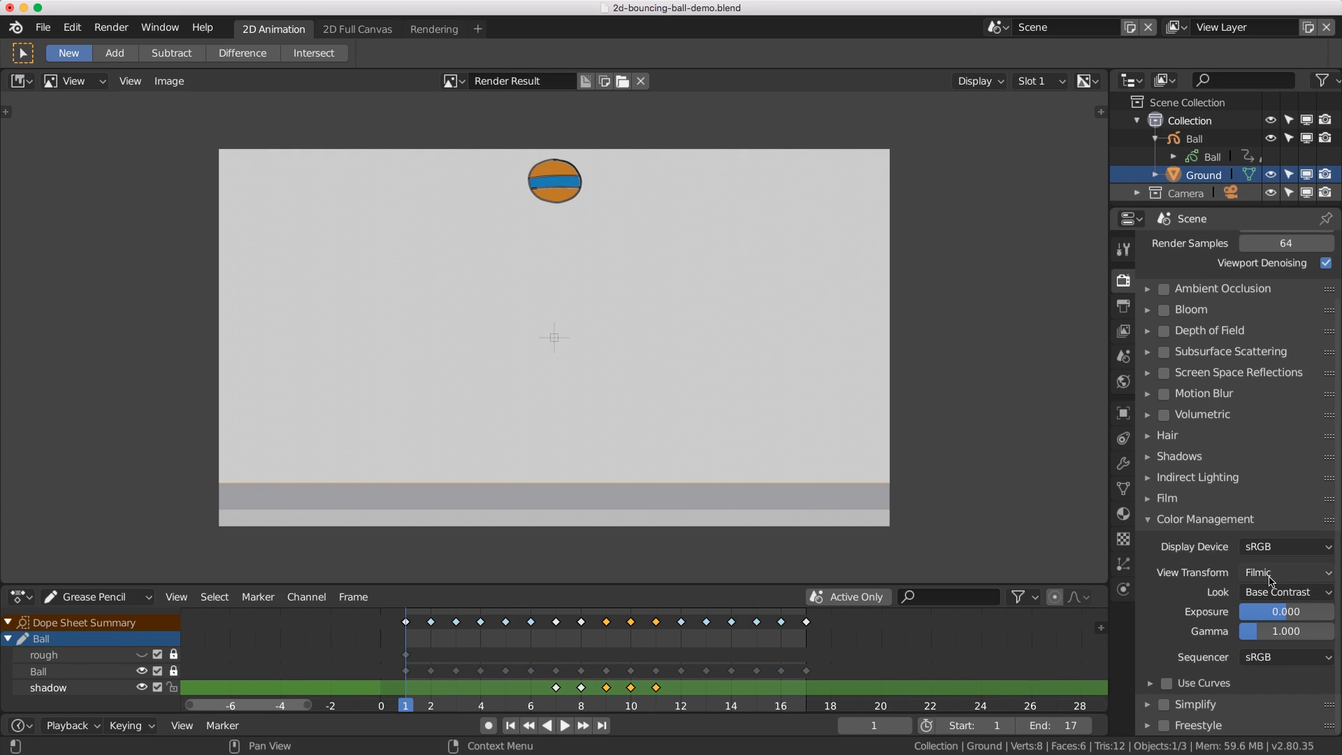
pyautogui.click(1283, 573)
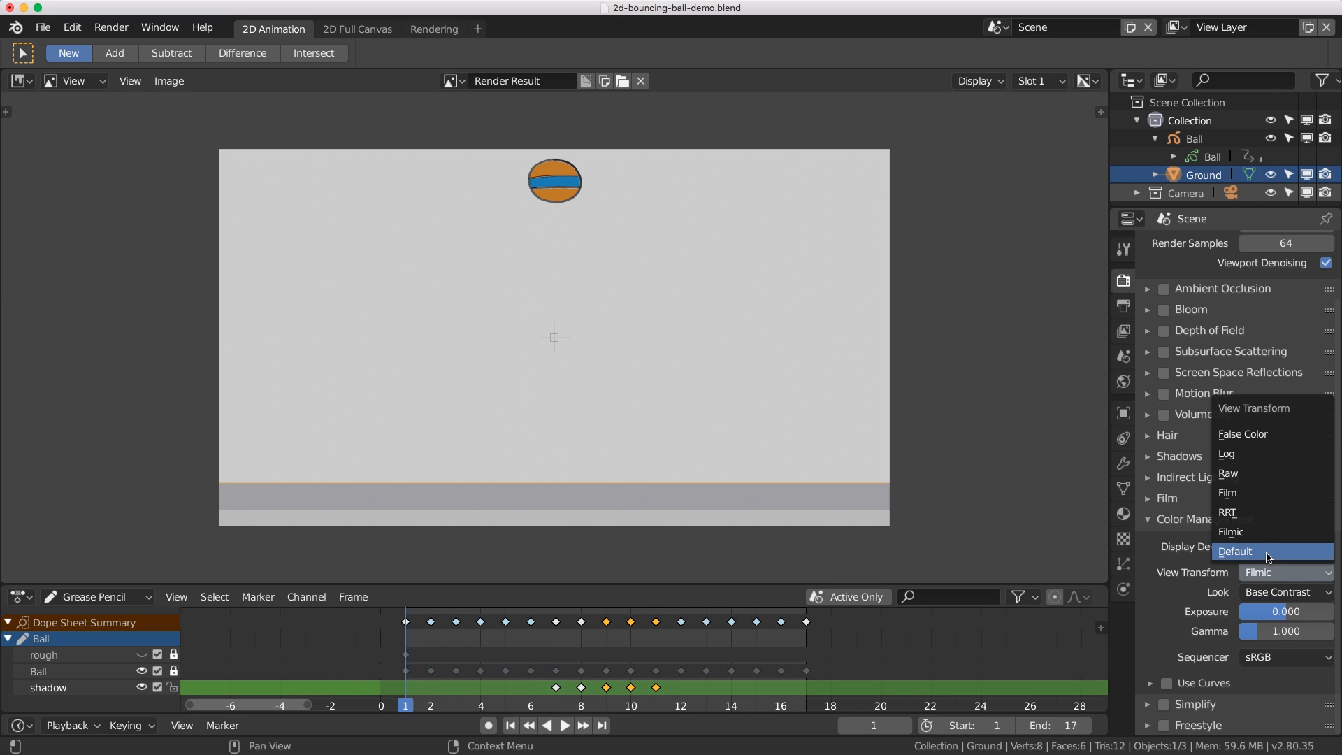
pyautogui.click(1234, 553)
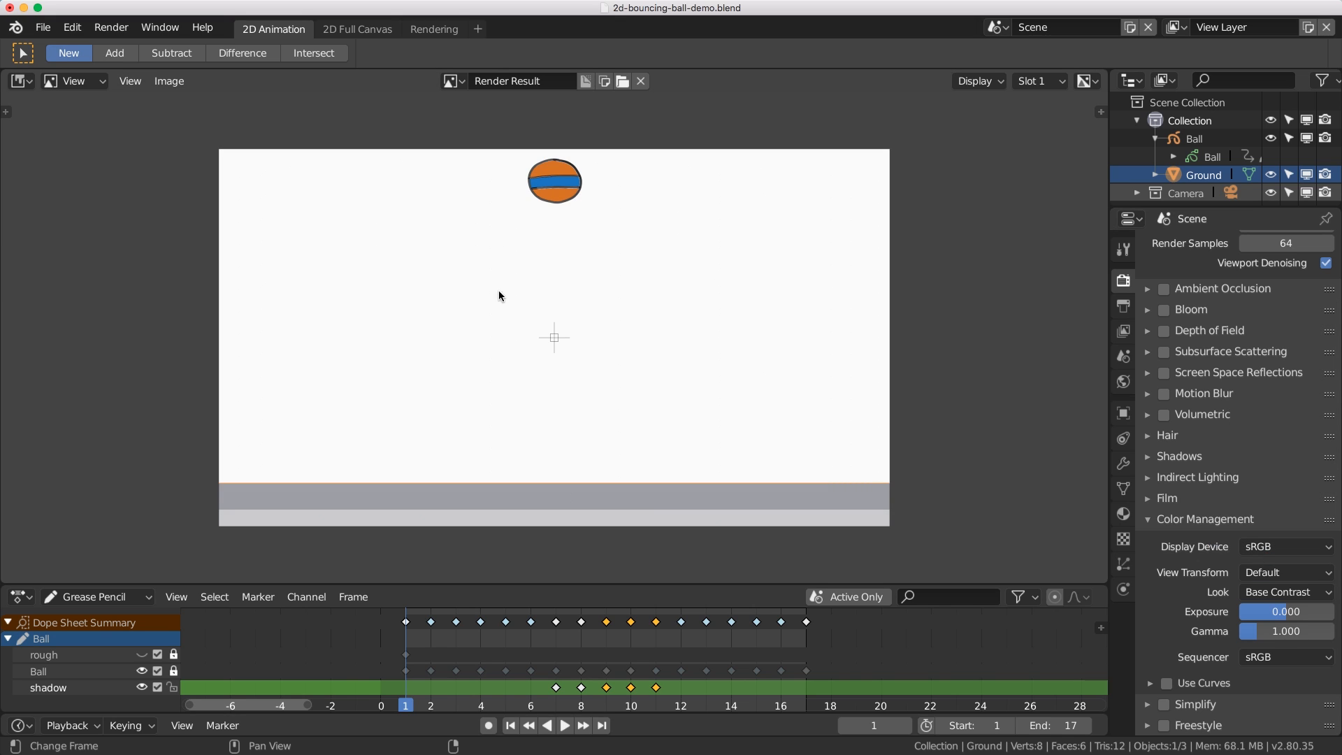
pyautogui.moveTo(559, 173)
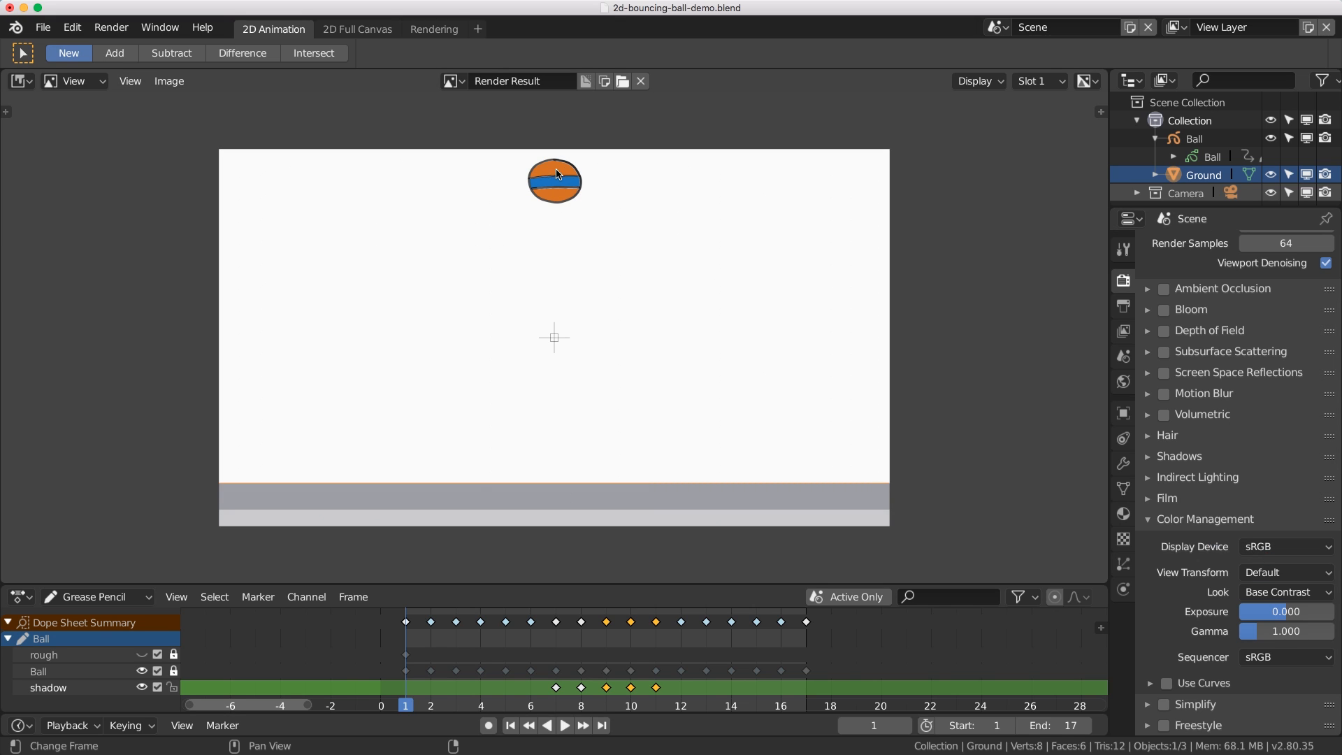
pyautogui.moveTo(547, 191)
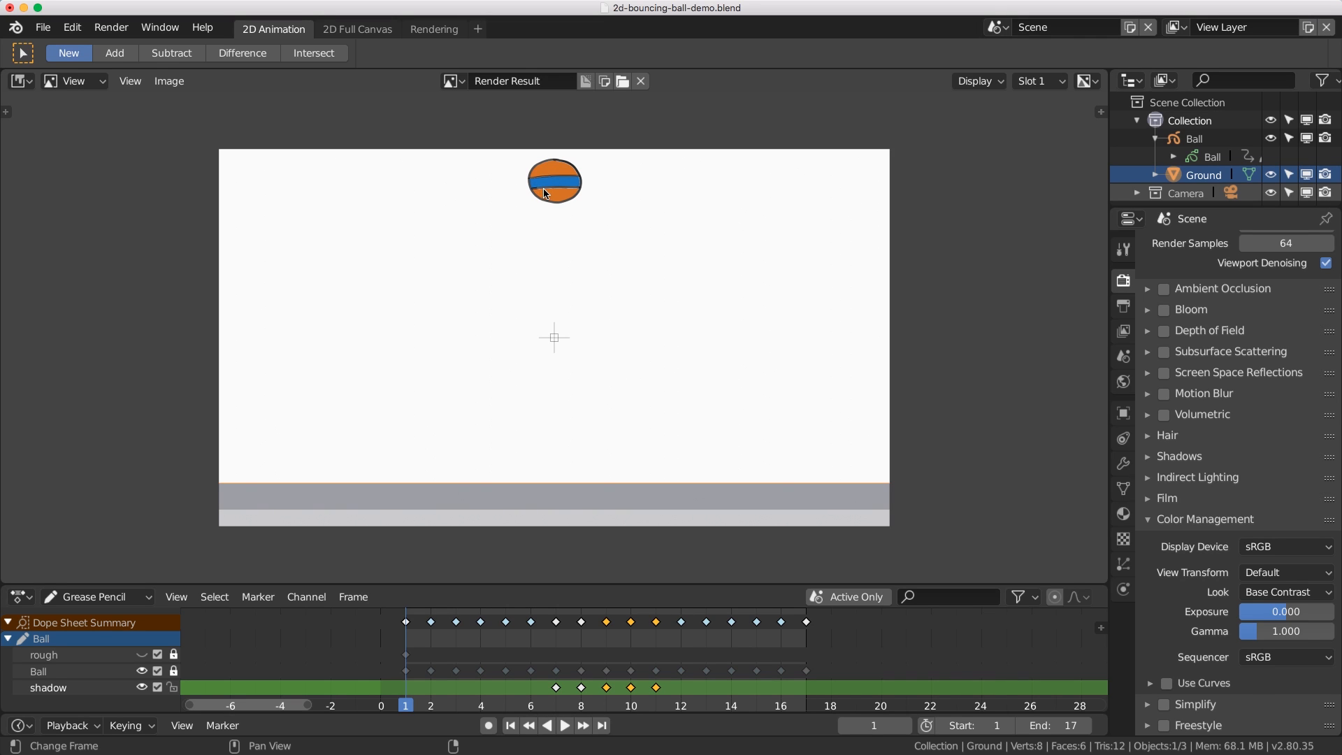
pyautogui.click(1284, 593)
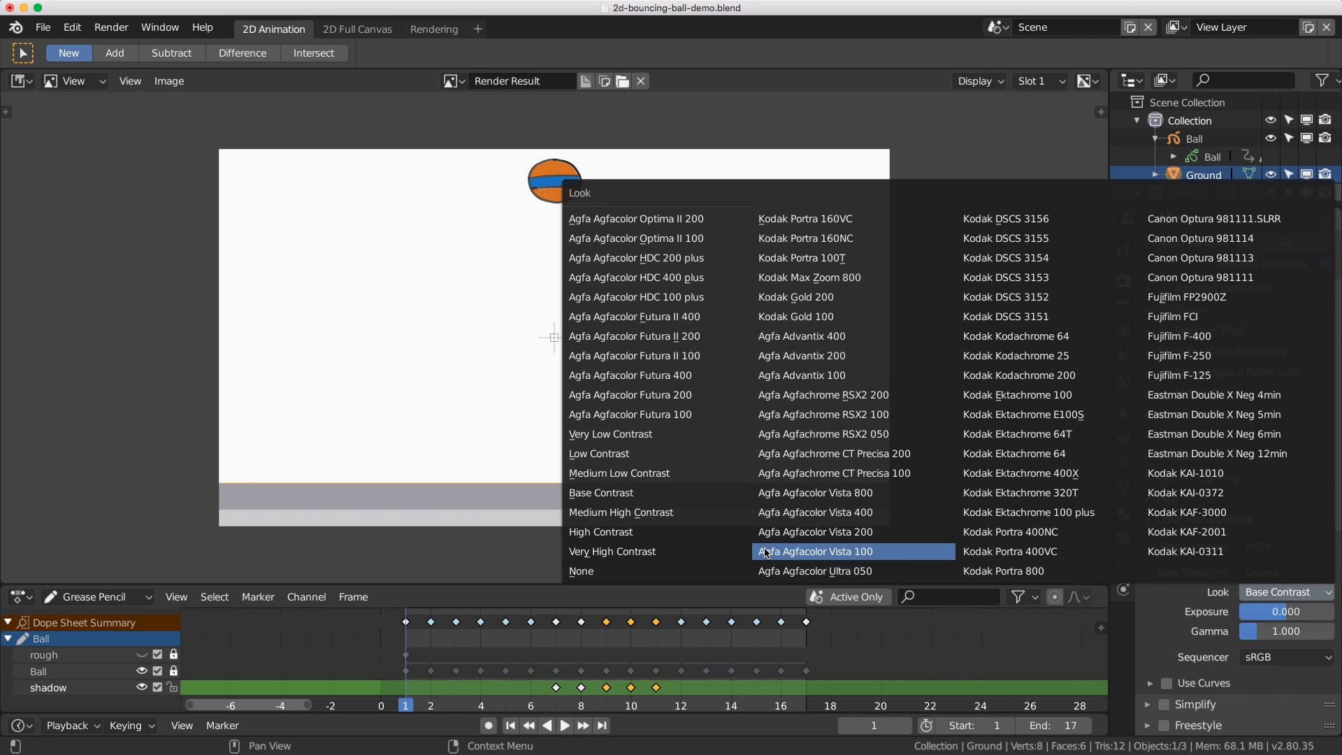
pyautogui.moveTo(637, 552)
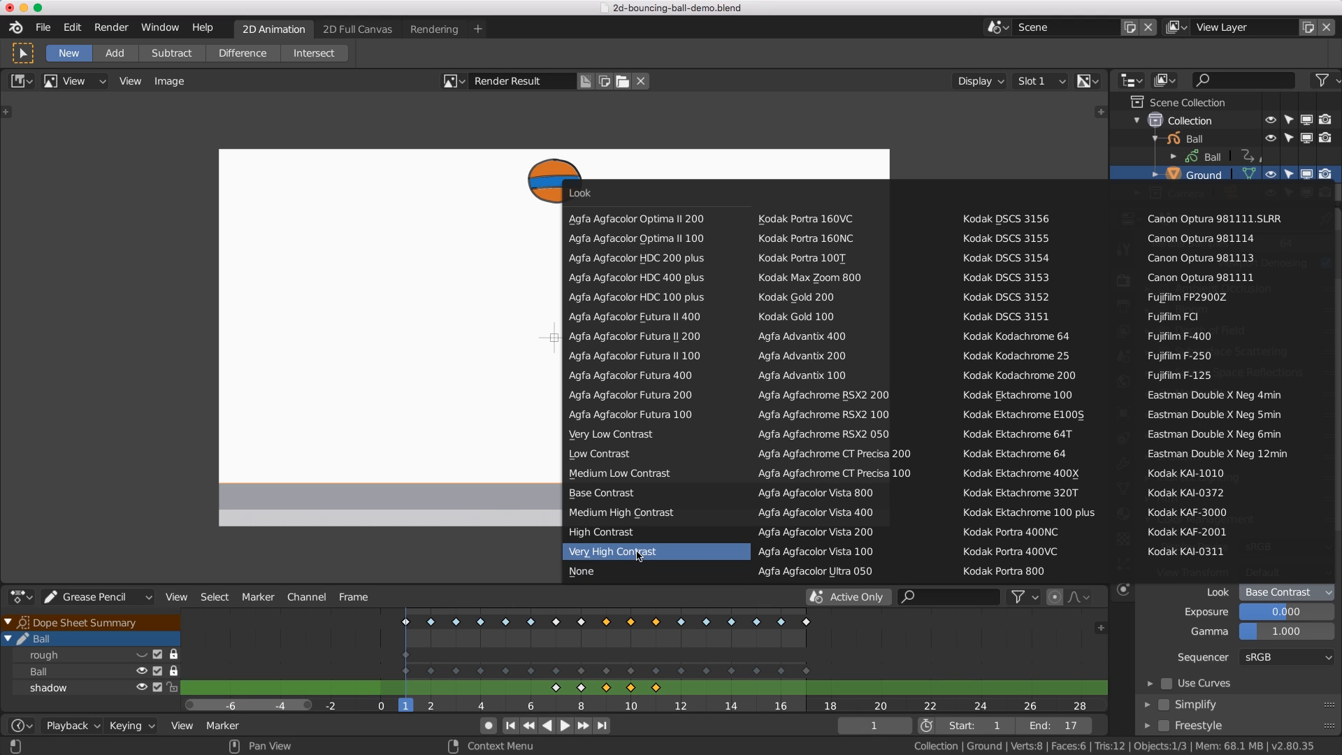
pyautogui.moveTo(650, 555)
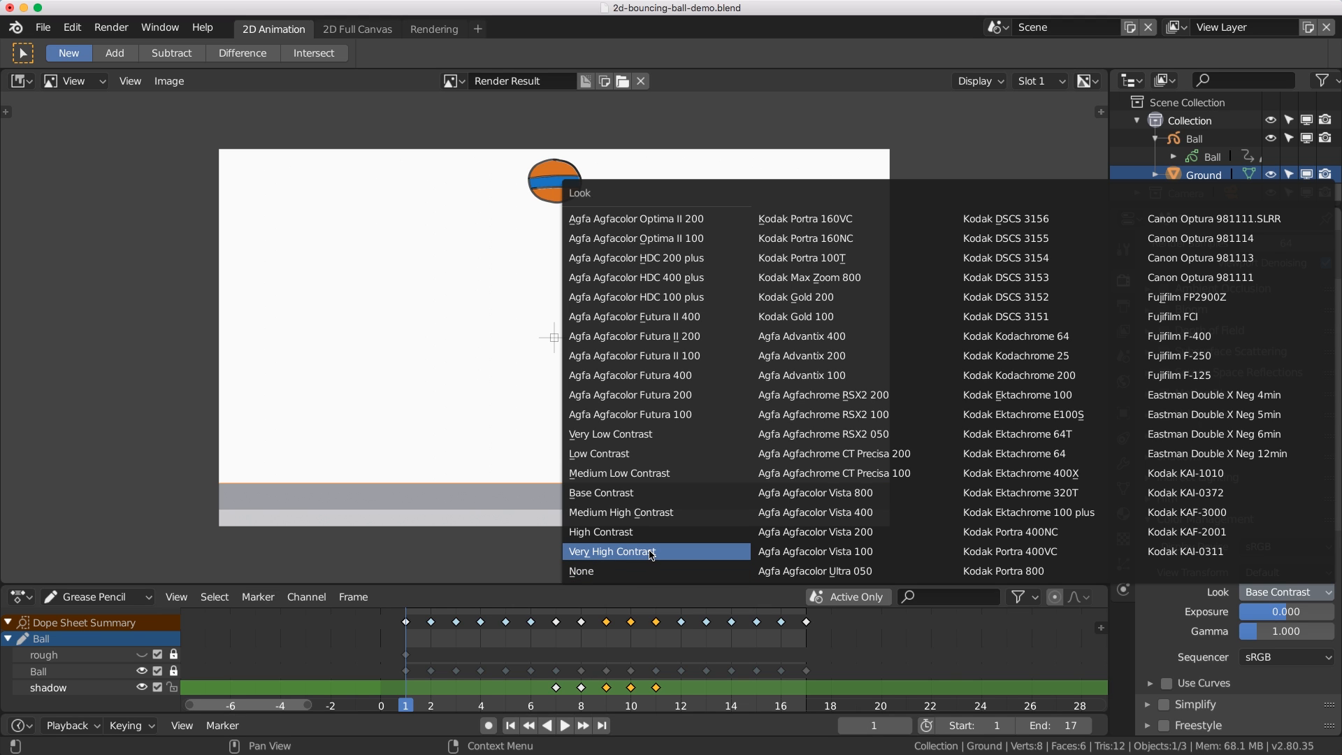
pyautogui.click(635, 552)
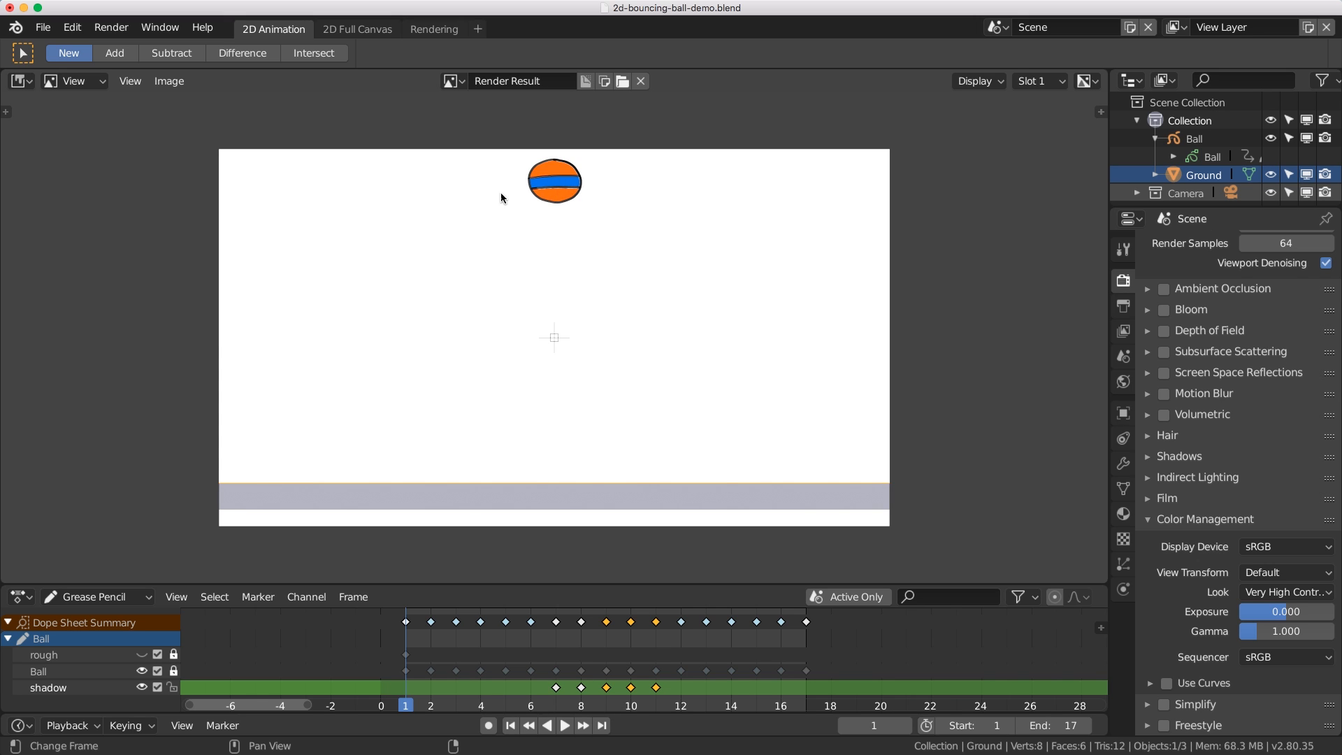
pyautogui.moveTo(562, 366)
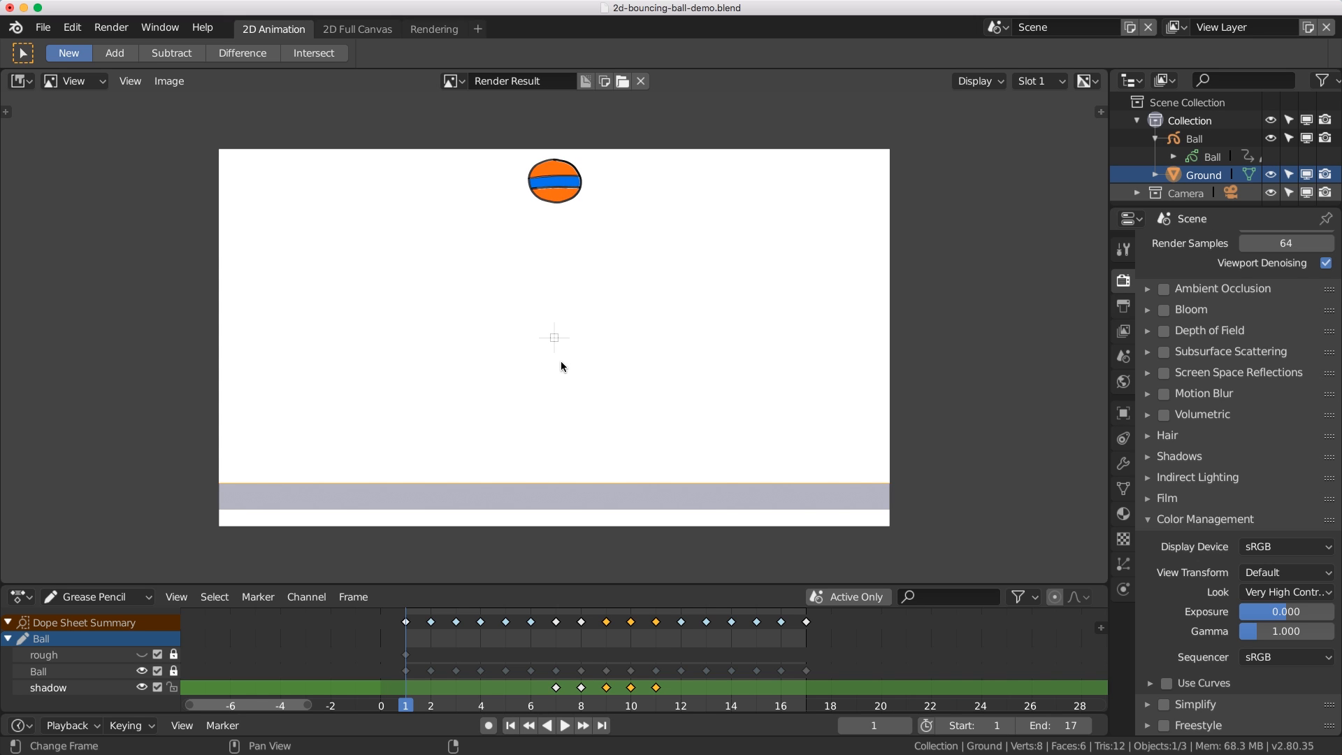
pyautogui.moveTo(557, 346)
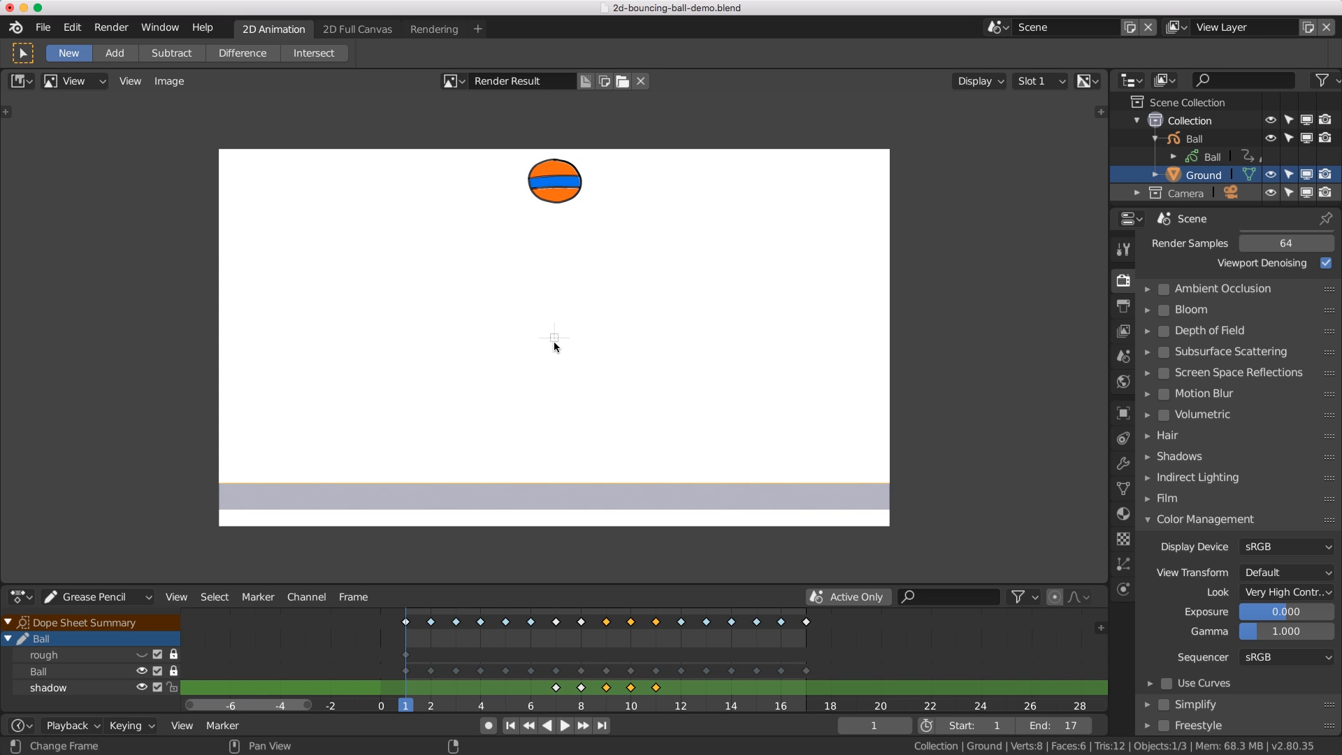
pyautogui.moveTo(559, 353)
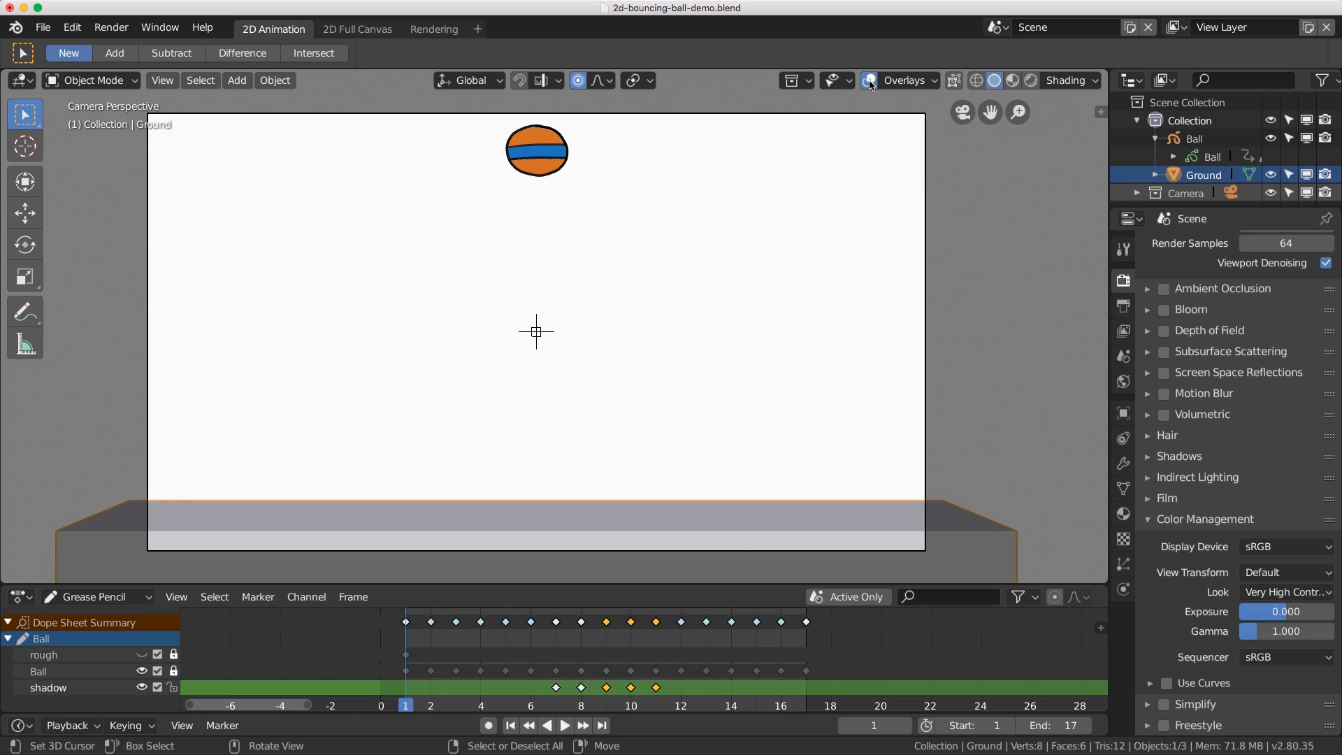
# Hide viewport overlays and run View > Viewport Render Animation to produce 2d-bouncing-ball.mp4.
pyautogui.click(869, 81)
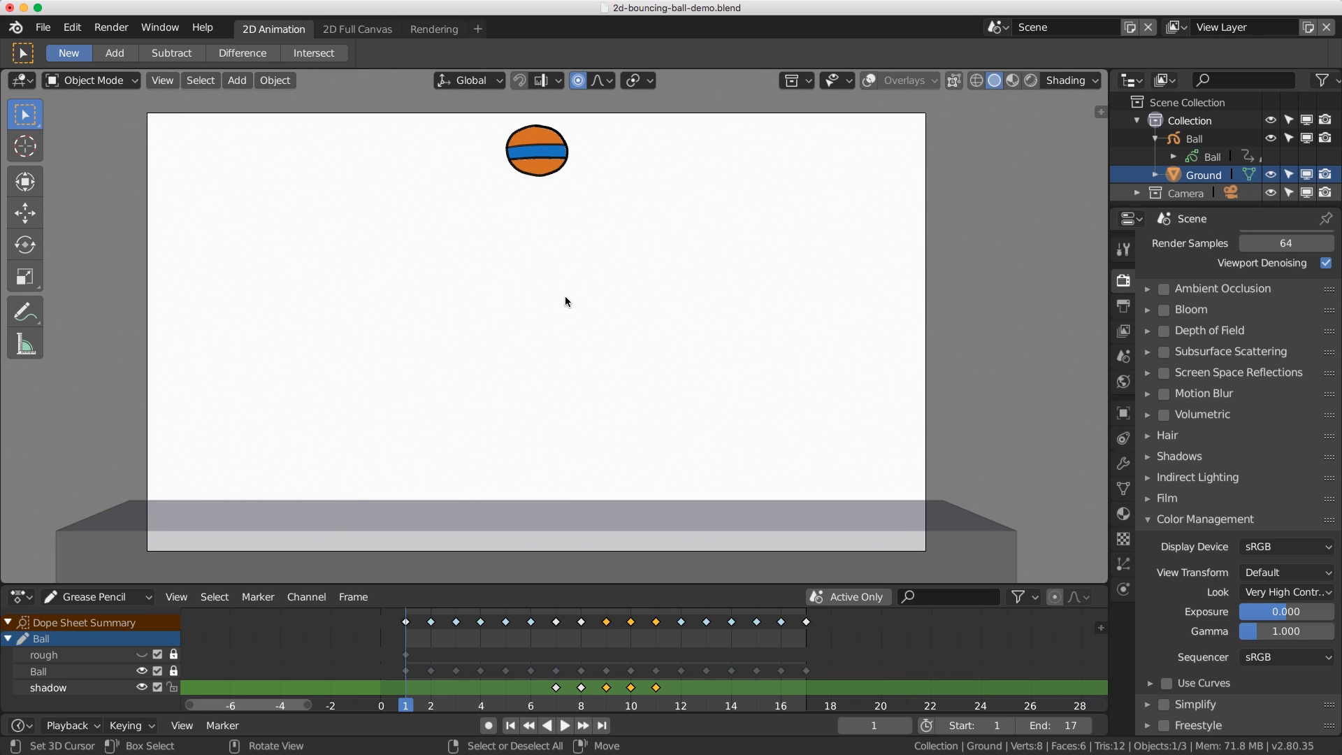
pyautogui.moveTo(568, 330)
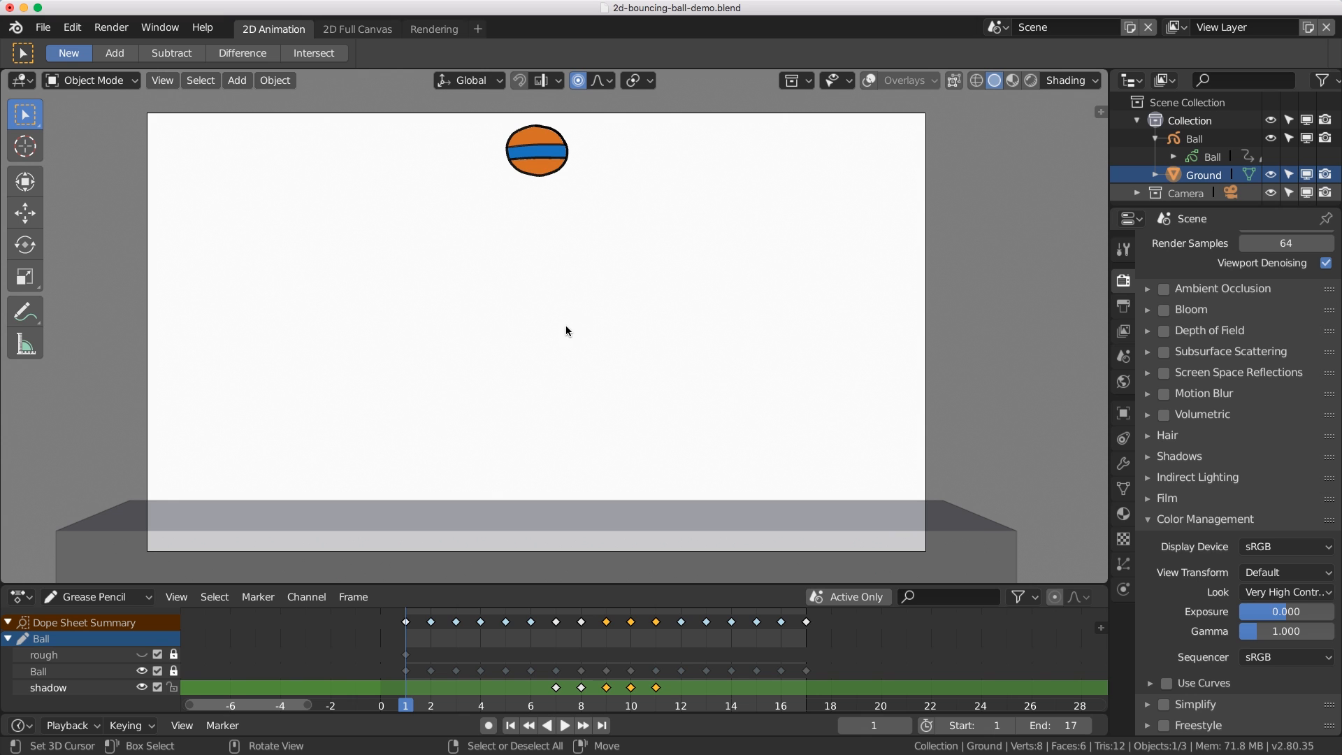
pyautogui.click(162, 79)
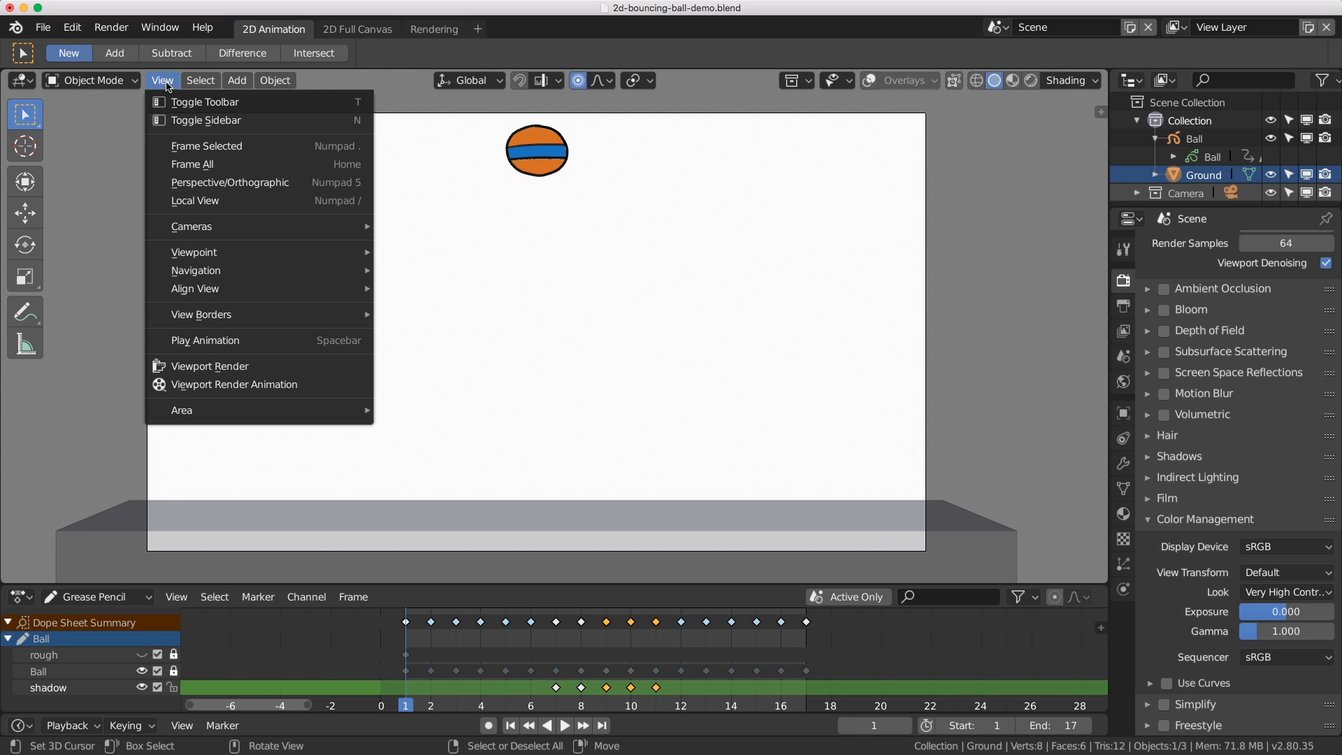
pyautogui.moveTo(254, 391)
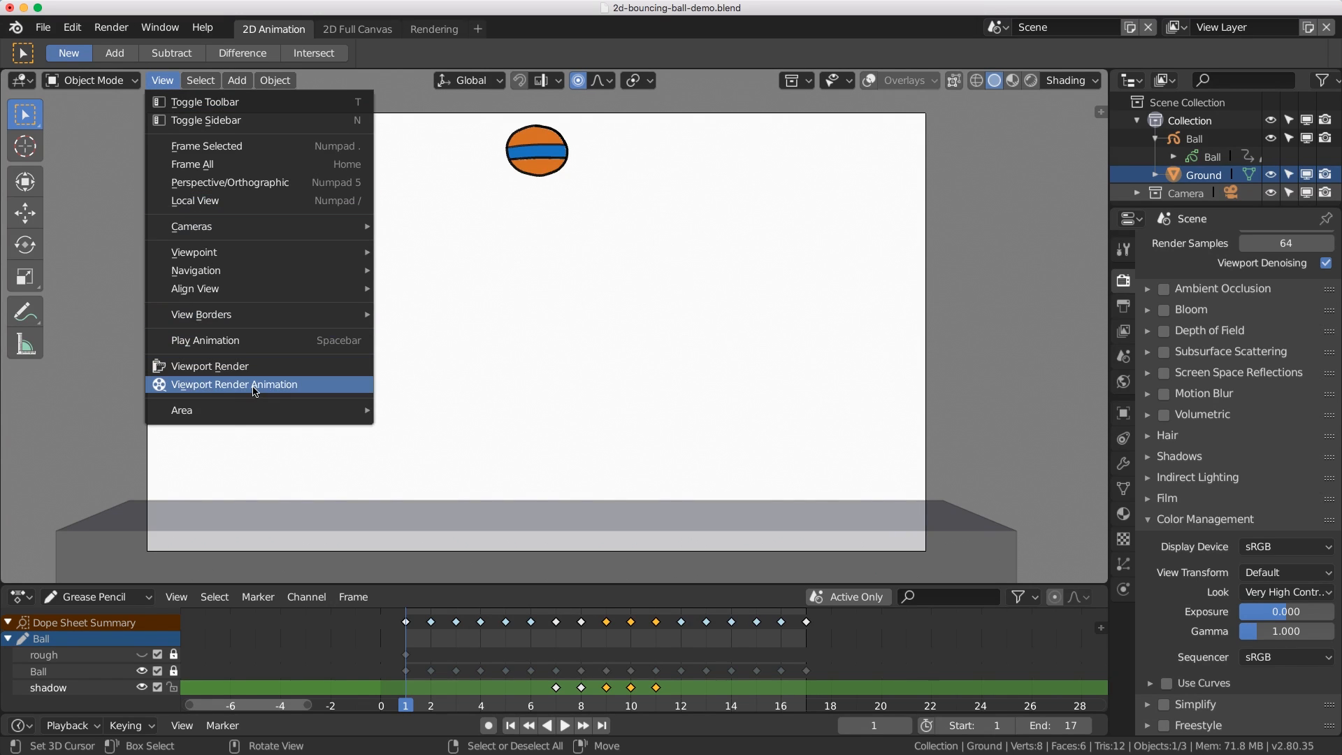
pyautogui.moveTo(209, 389)
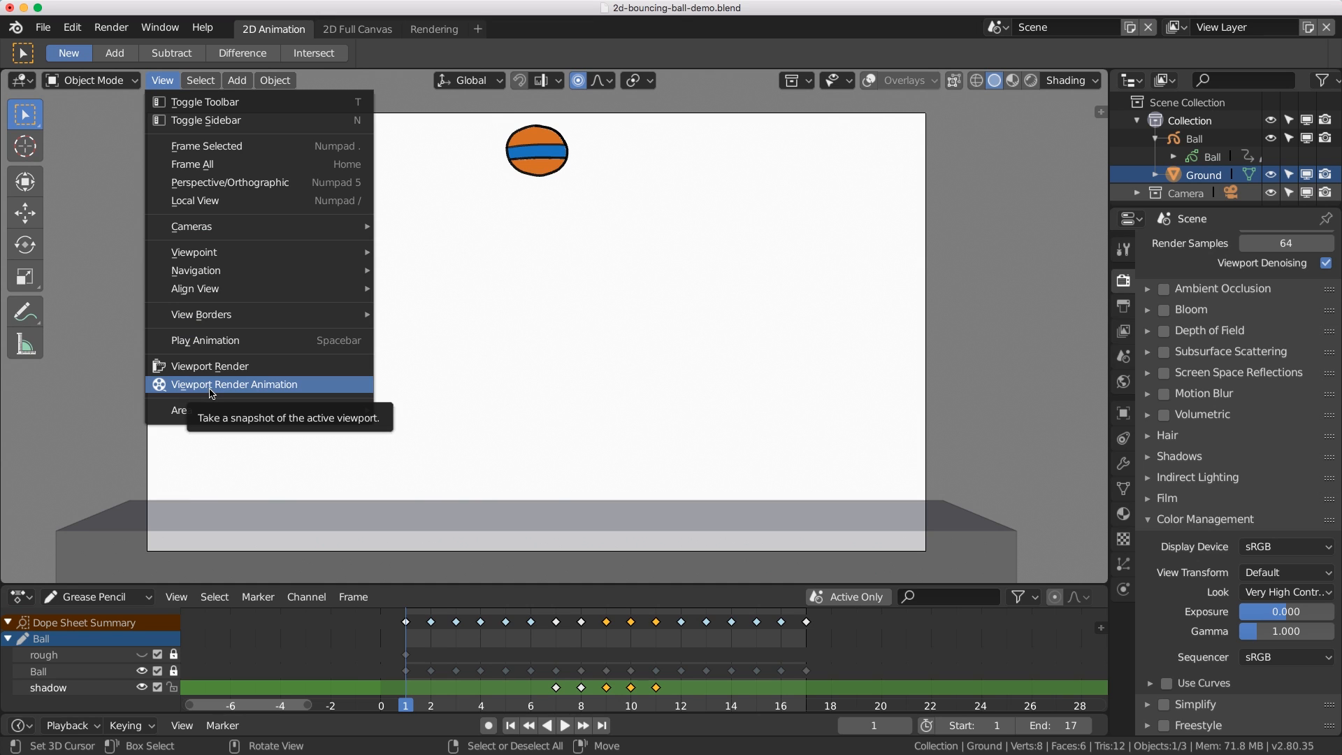
pyautogui.click(235, 385)
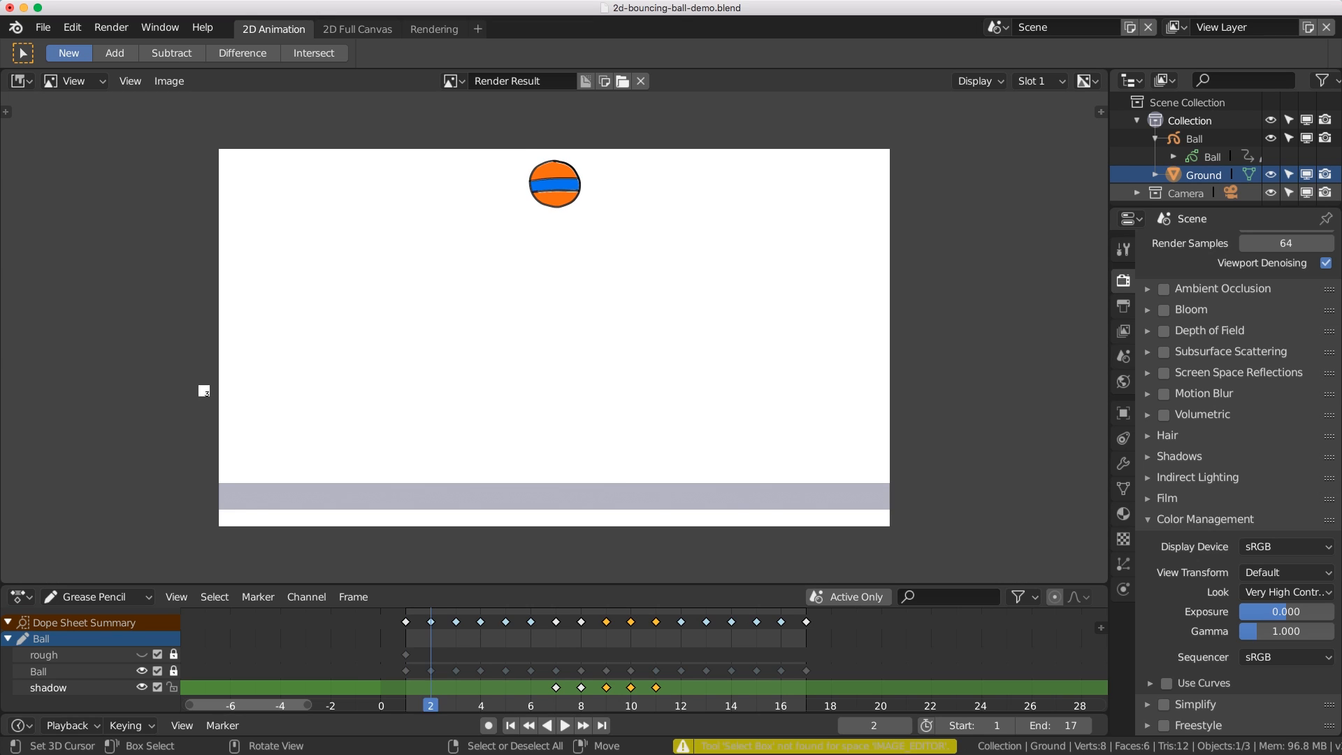
pyautogui.click(581, 703)
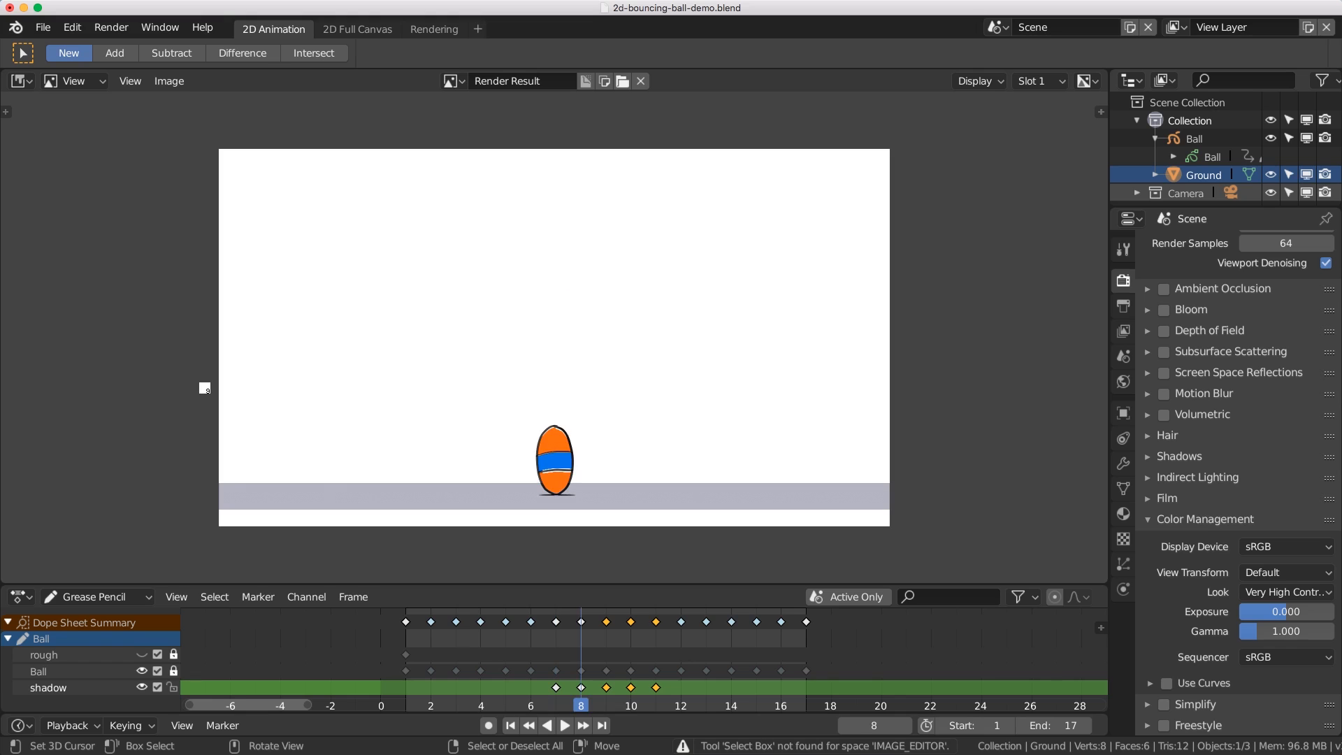
pyautogui.click(706, 704)
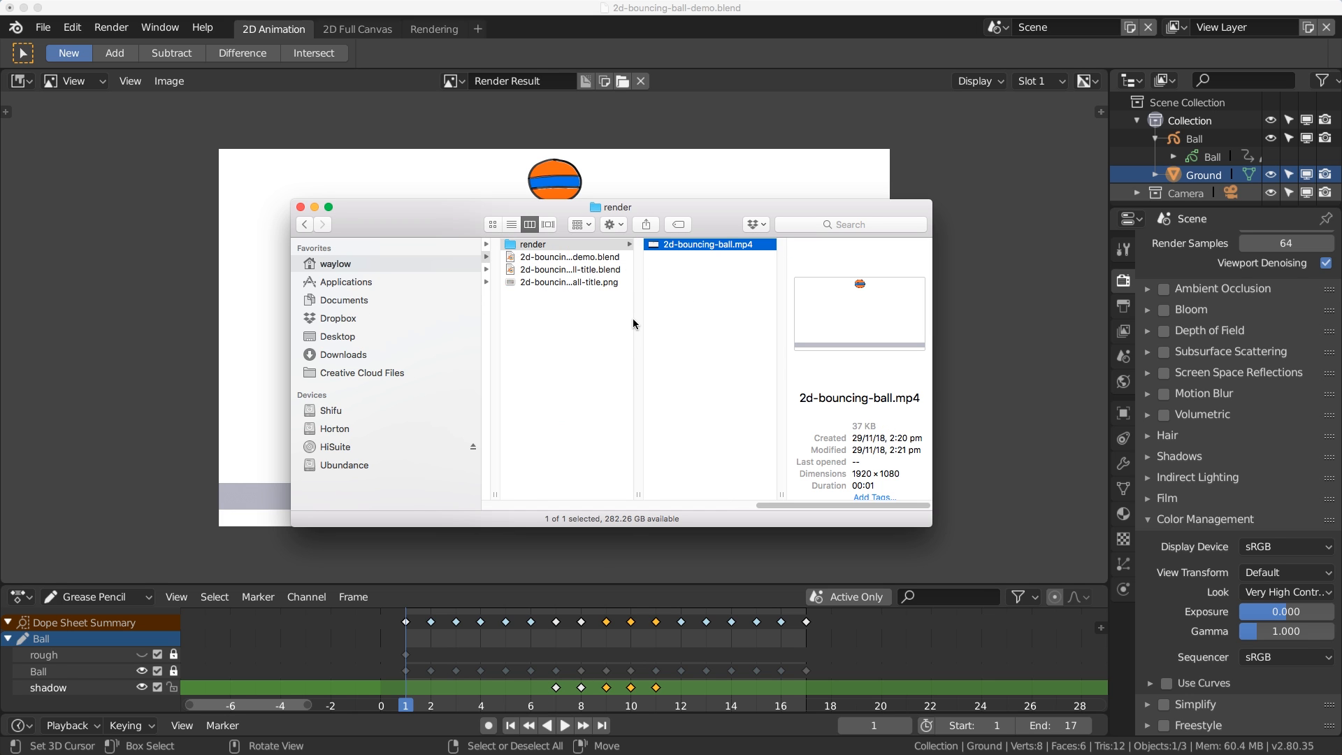
pyautogui.moveTo(199, 324)
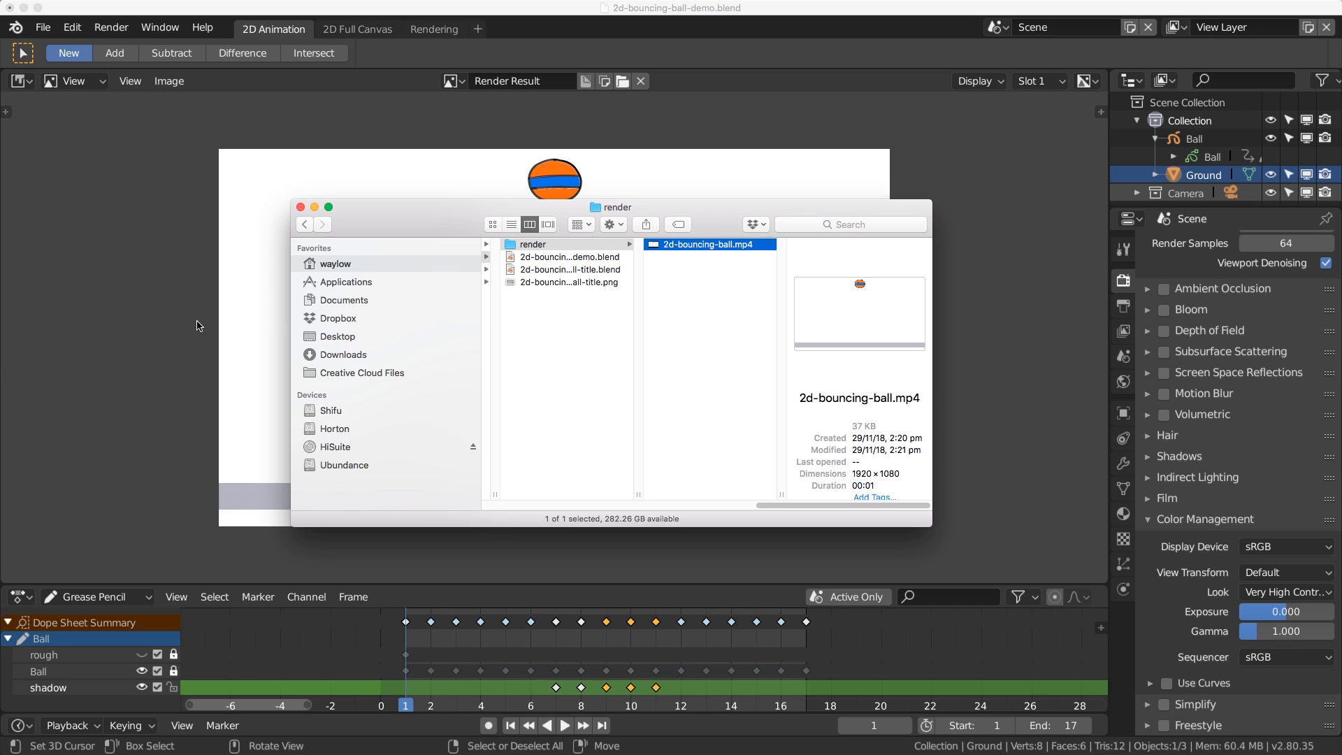
pyautogui.moveTo(707, 252)
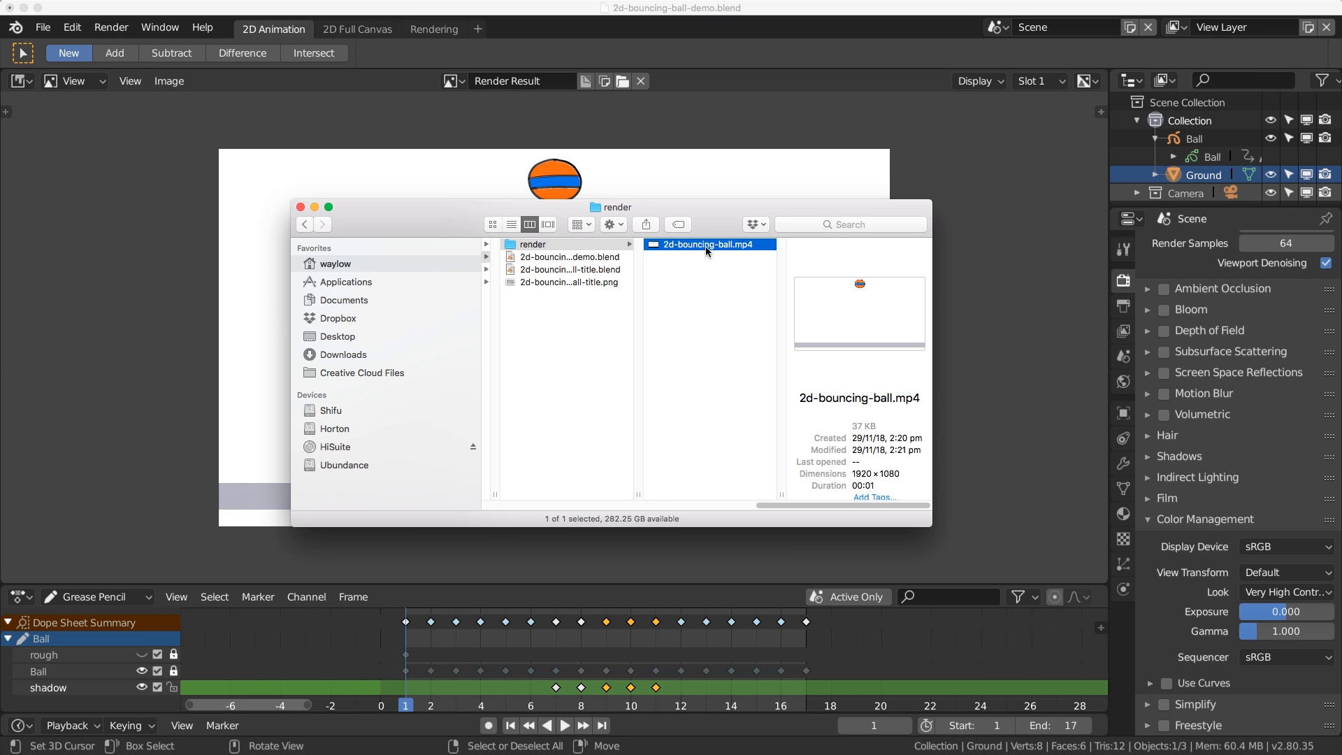
pyautogui.moveTo(691, 231)
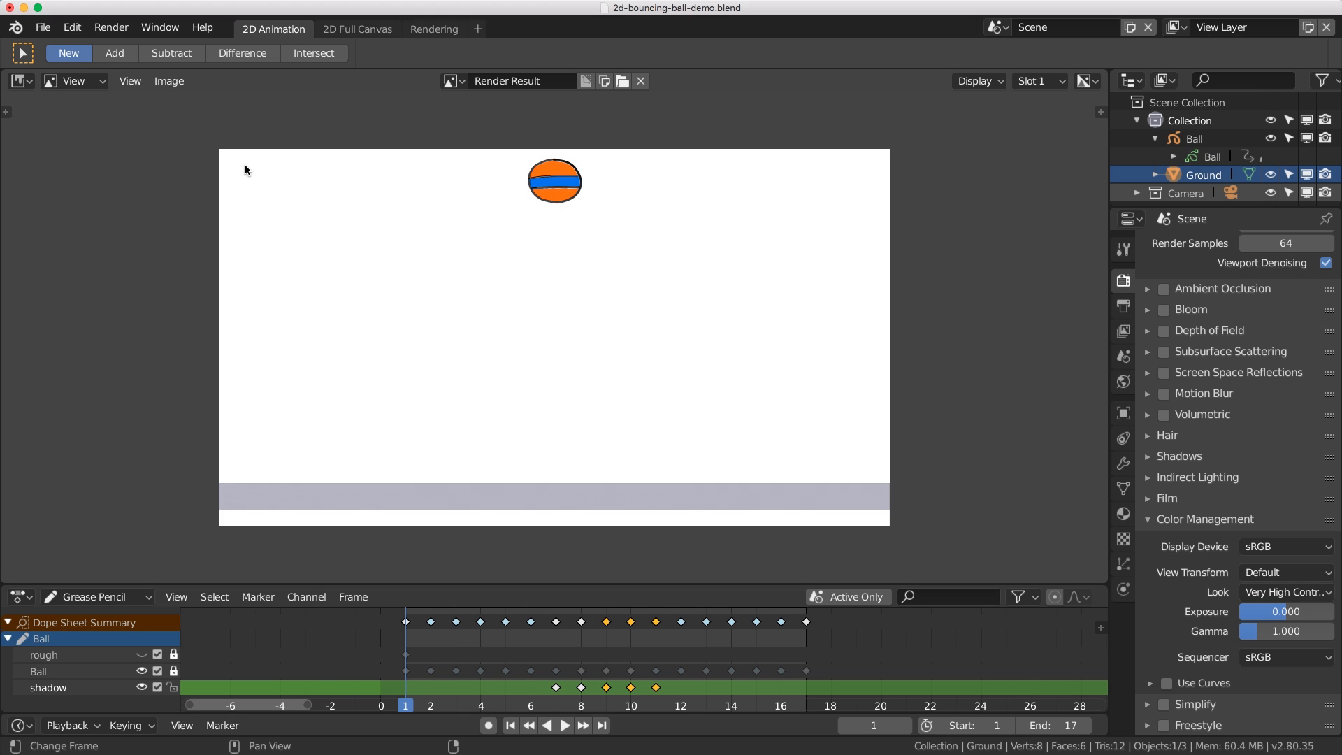
pyautogui.moveTo(256, 174)
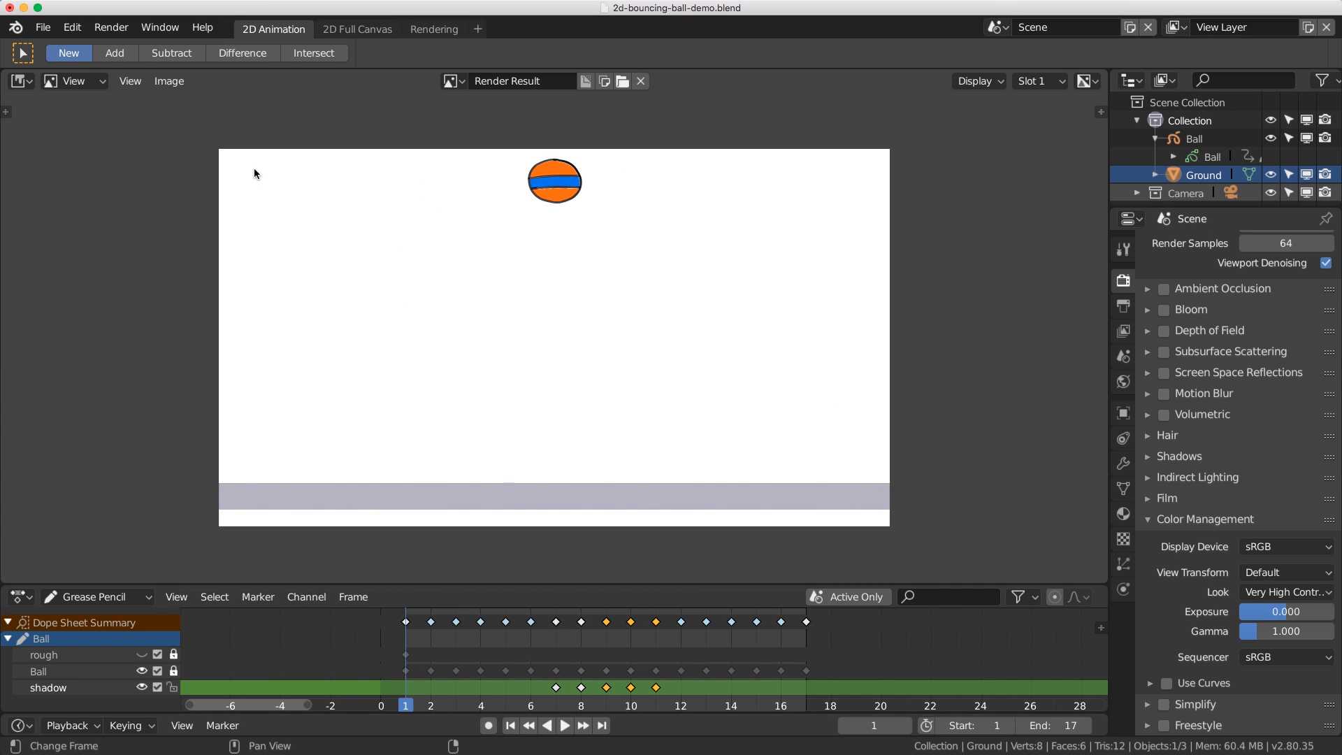
# Start a new Video Editing project via File > New, giving an empty sequencer.
pyautogui.click(43, 26)
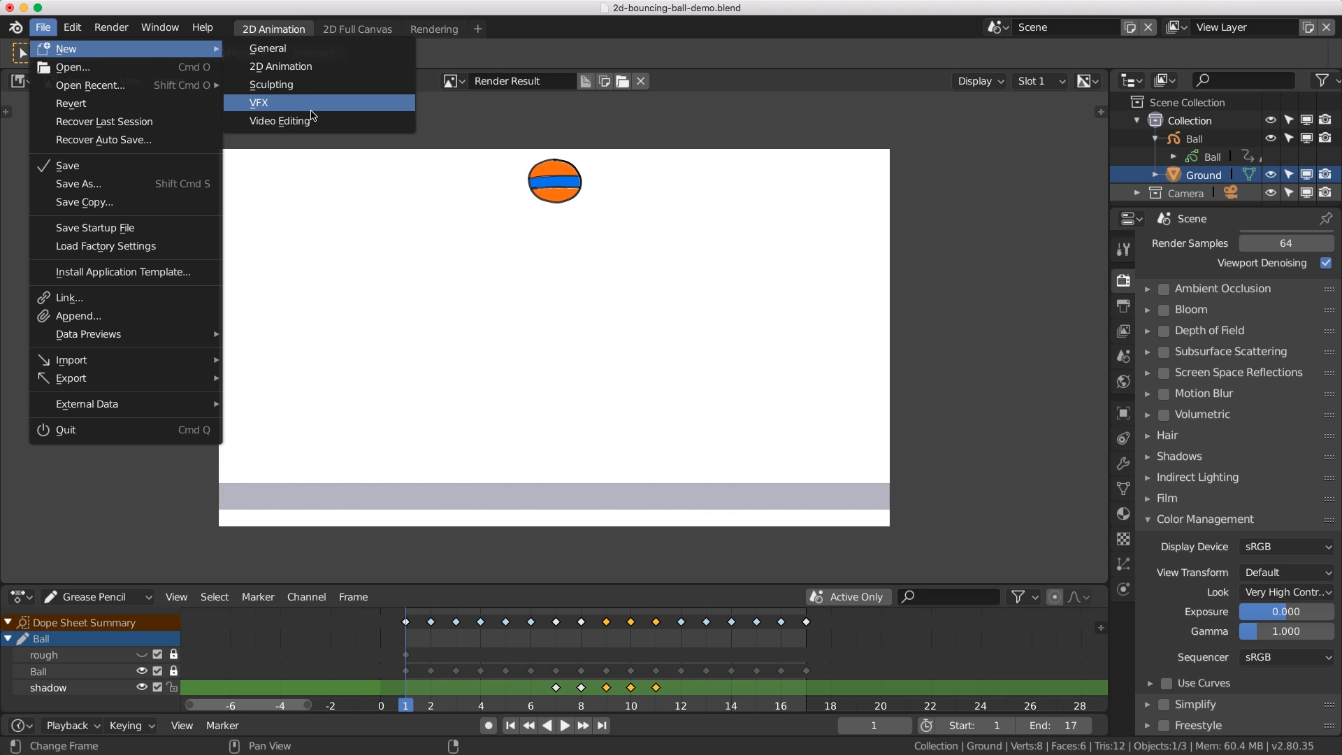
pyautogui.moveTo(312, 121)
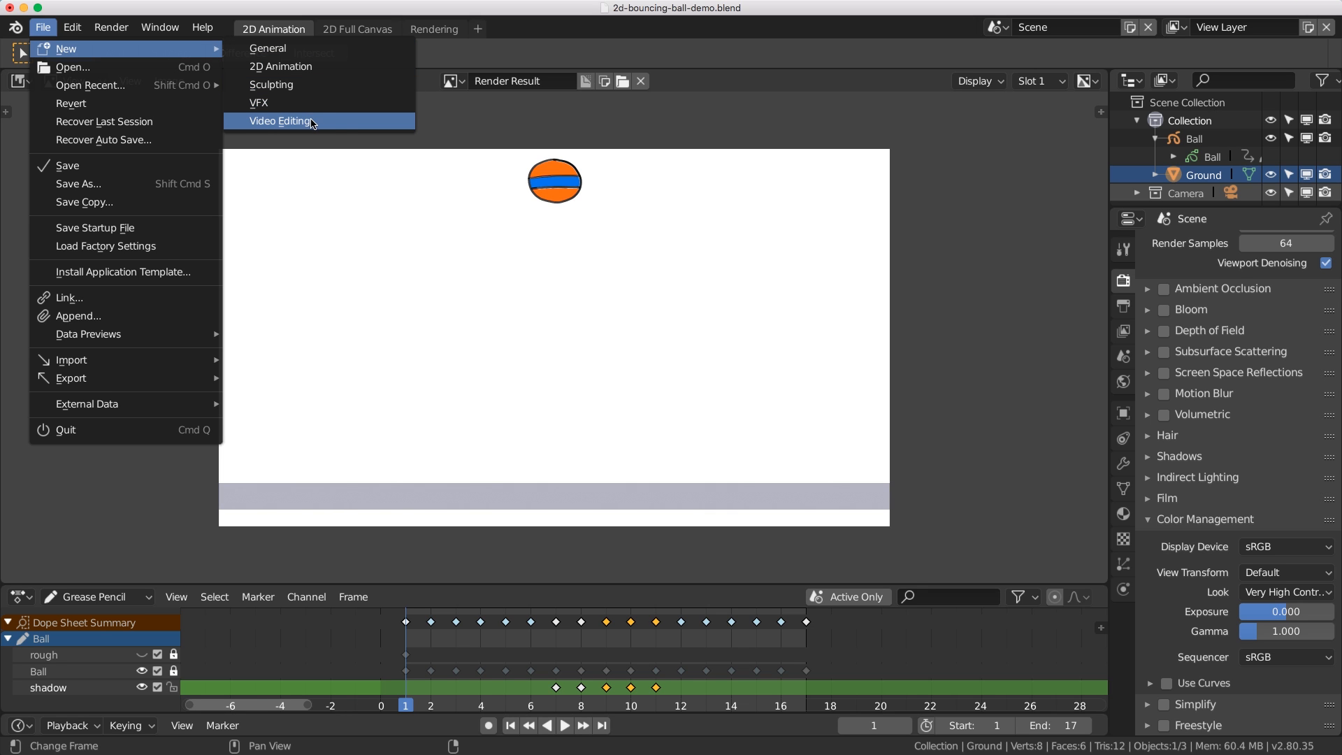
pyautogui.moveTo(312, 122)
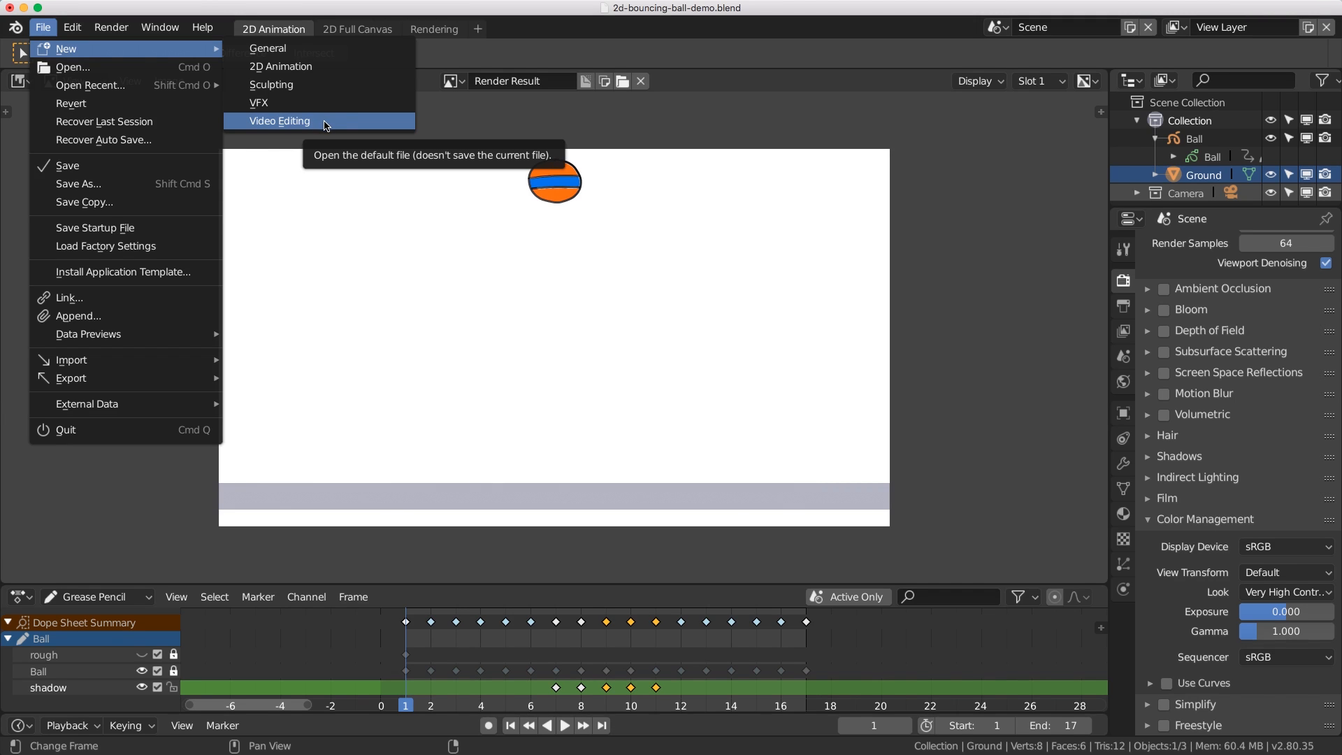
pyautogui.click(279, 120)
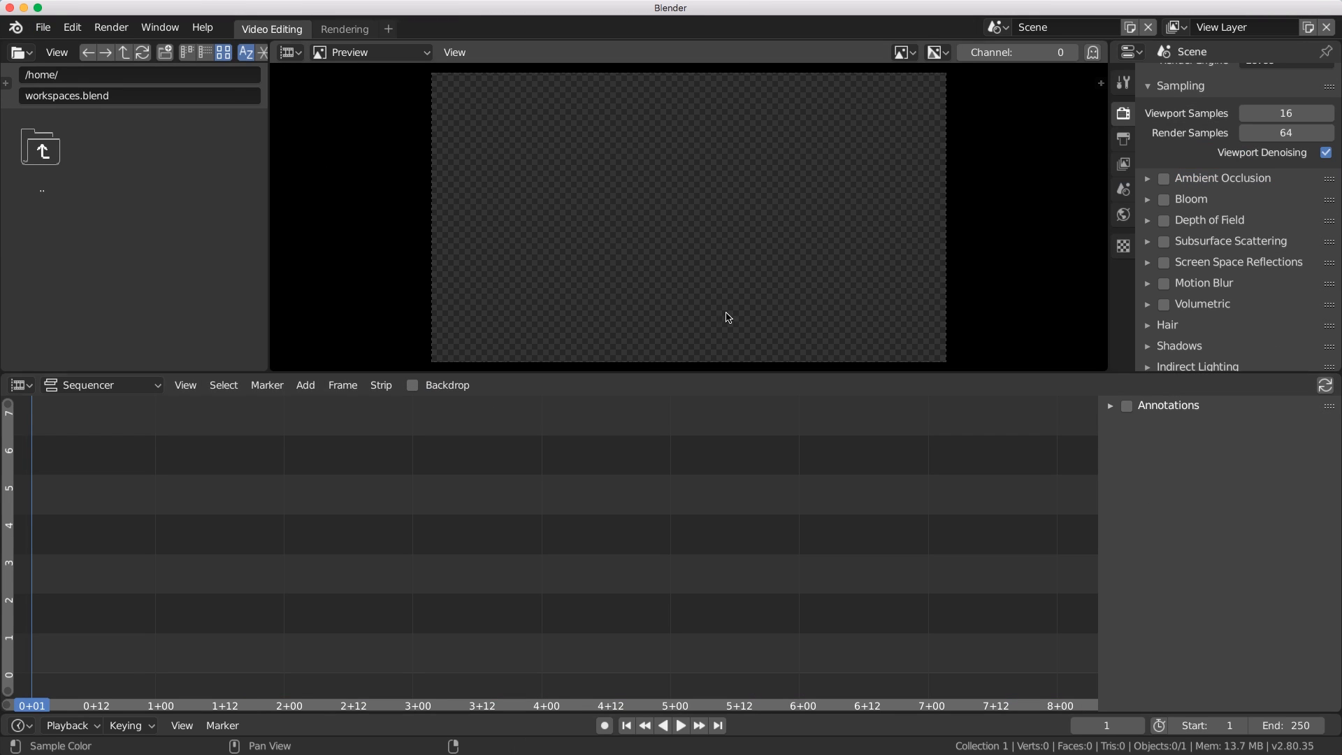
pyautogui.moveTo(484, 519)
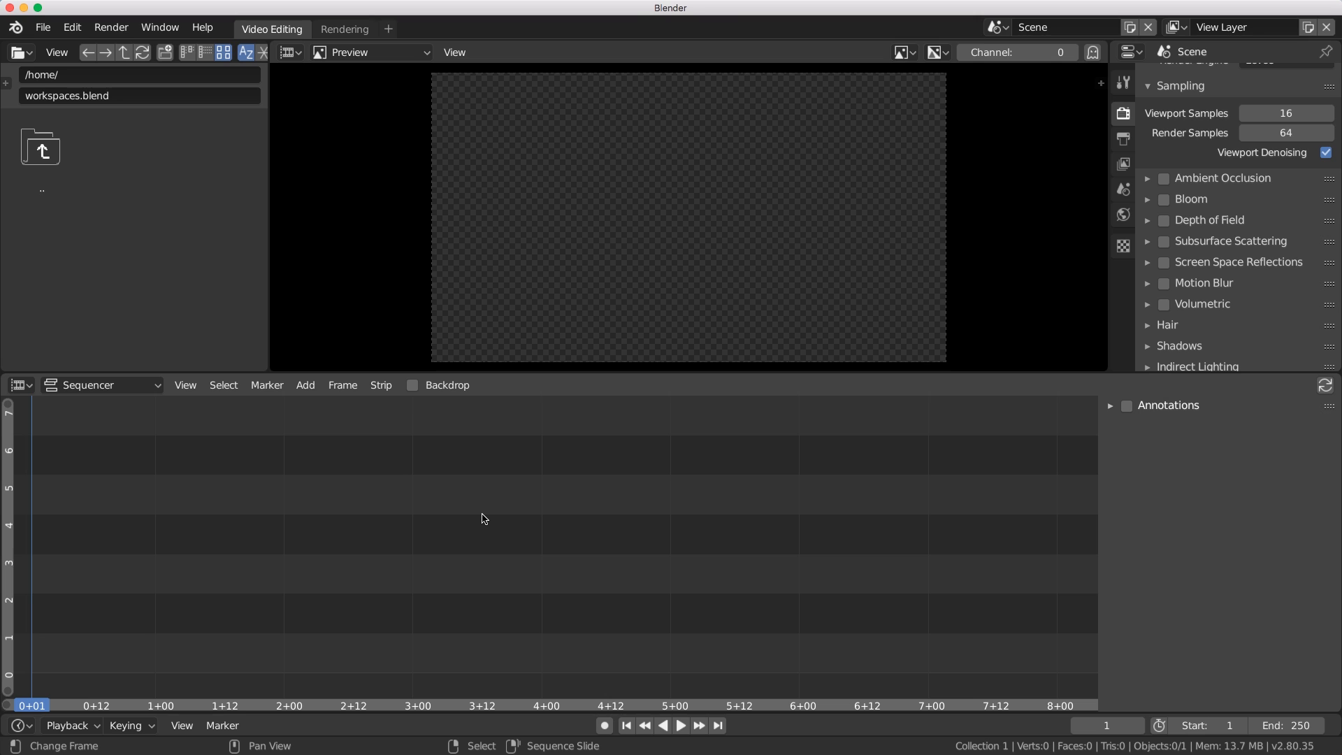
pyautogui.moveTo(101, 609)
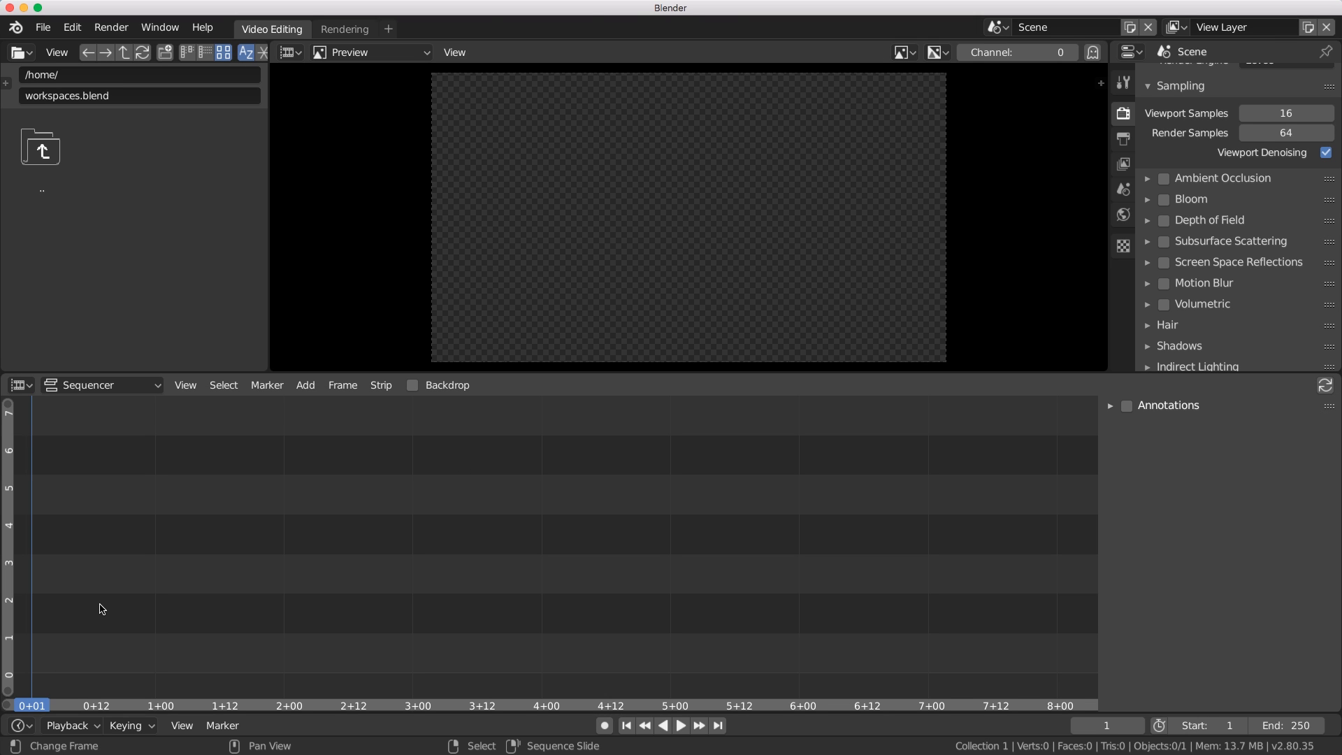
pyautogui.moveTo(73, 631)
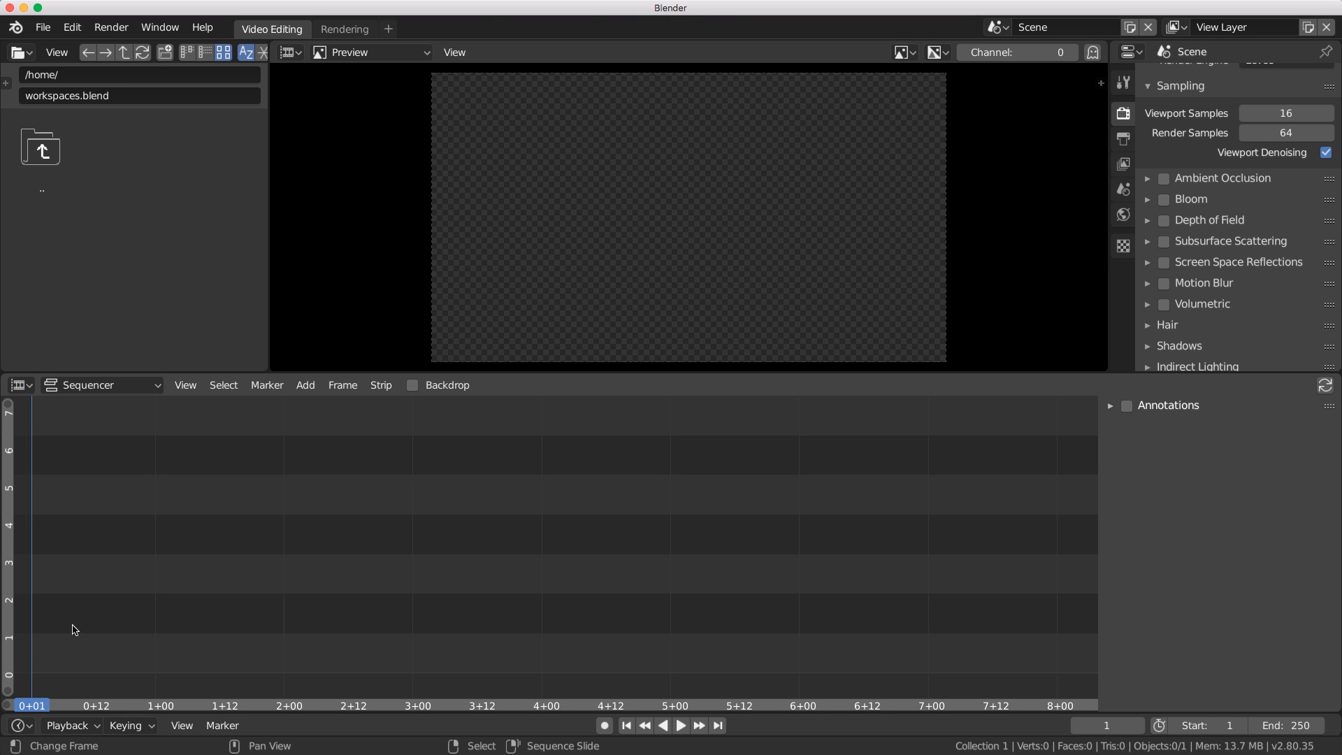
# Add 2d-bouncing-ball.mp4 from the render folder as a 17-frame movie strip.
pyautogui.click(305, 385)
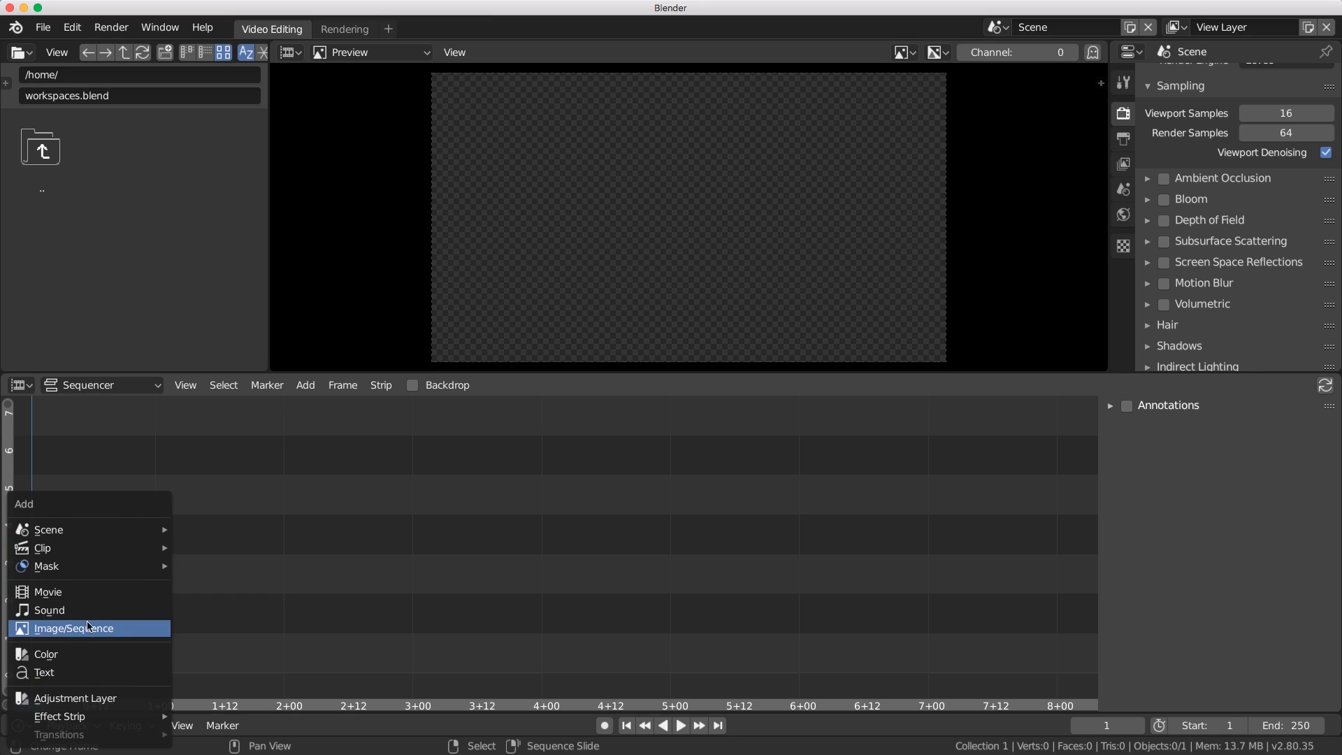
pyautogui.moveTo(96, 637)
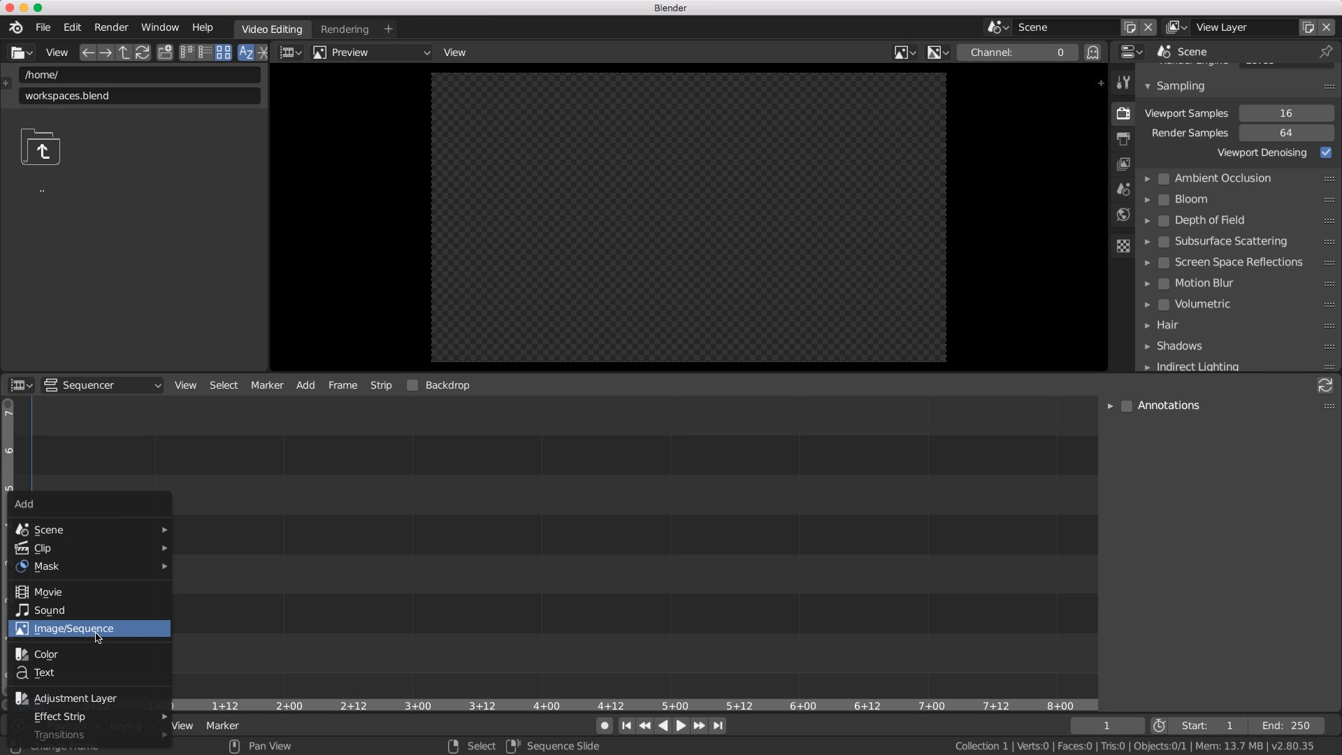
pyautogui.moveTo(118, 632)
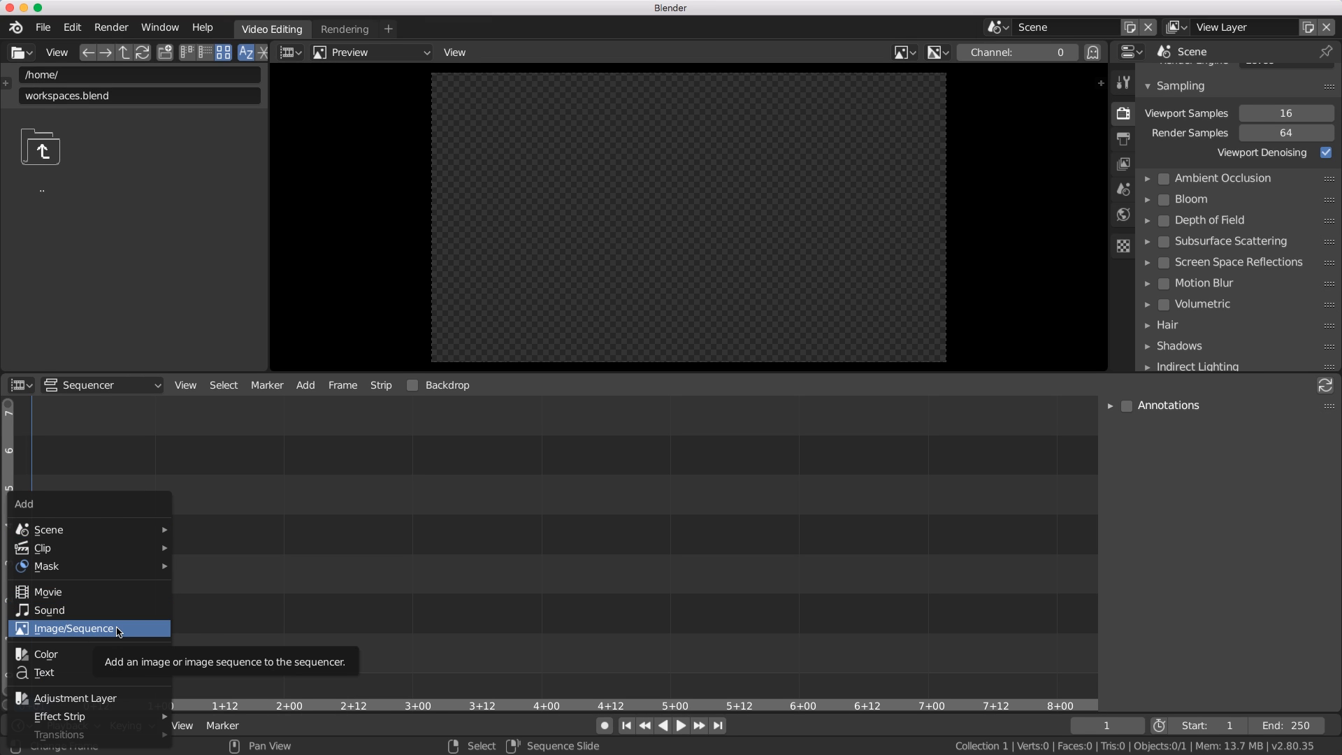
pyautogui.moveTo(78, 595)
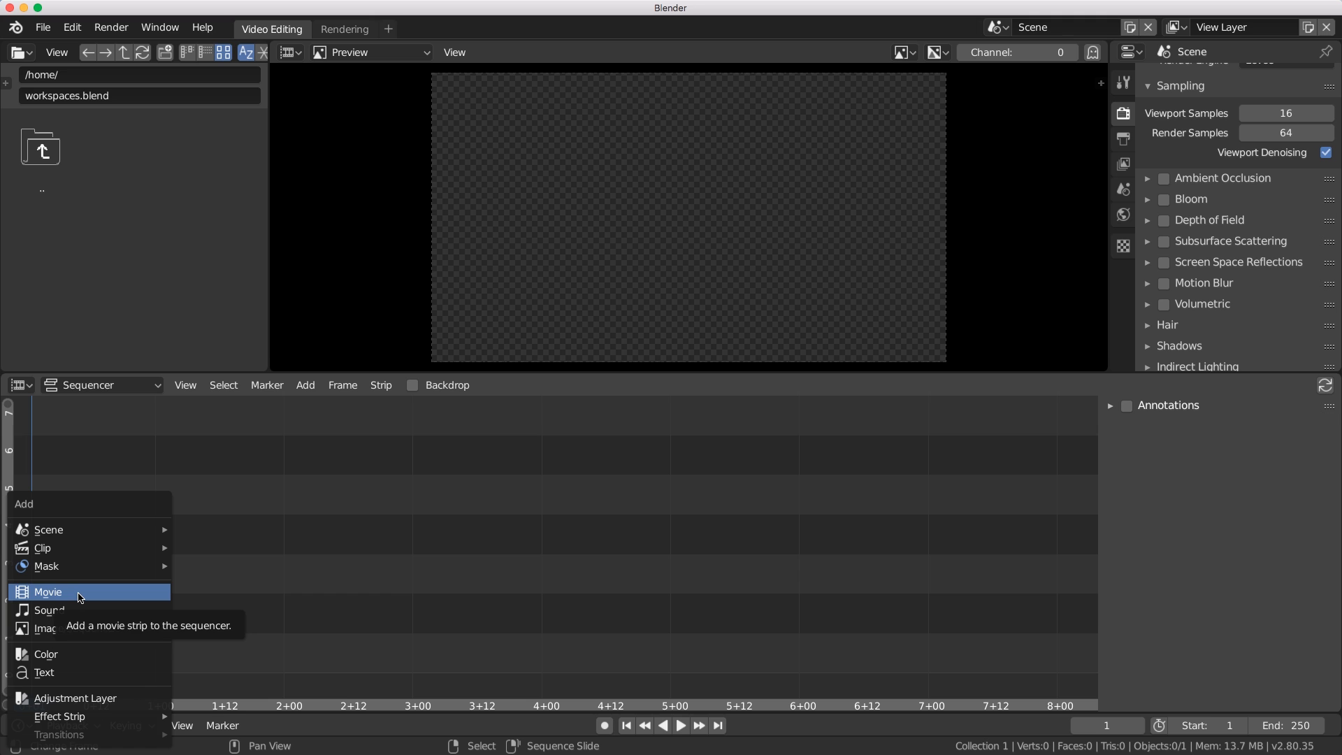
pyautogui.click(47, 593)
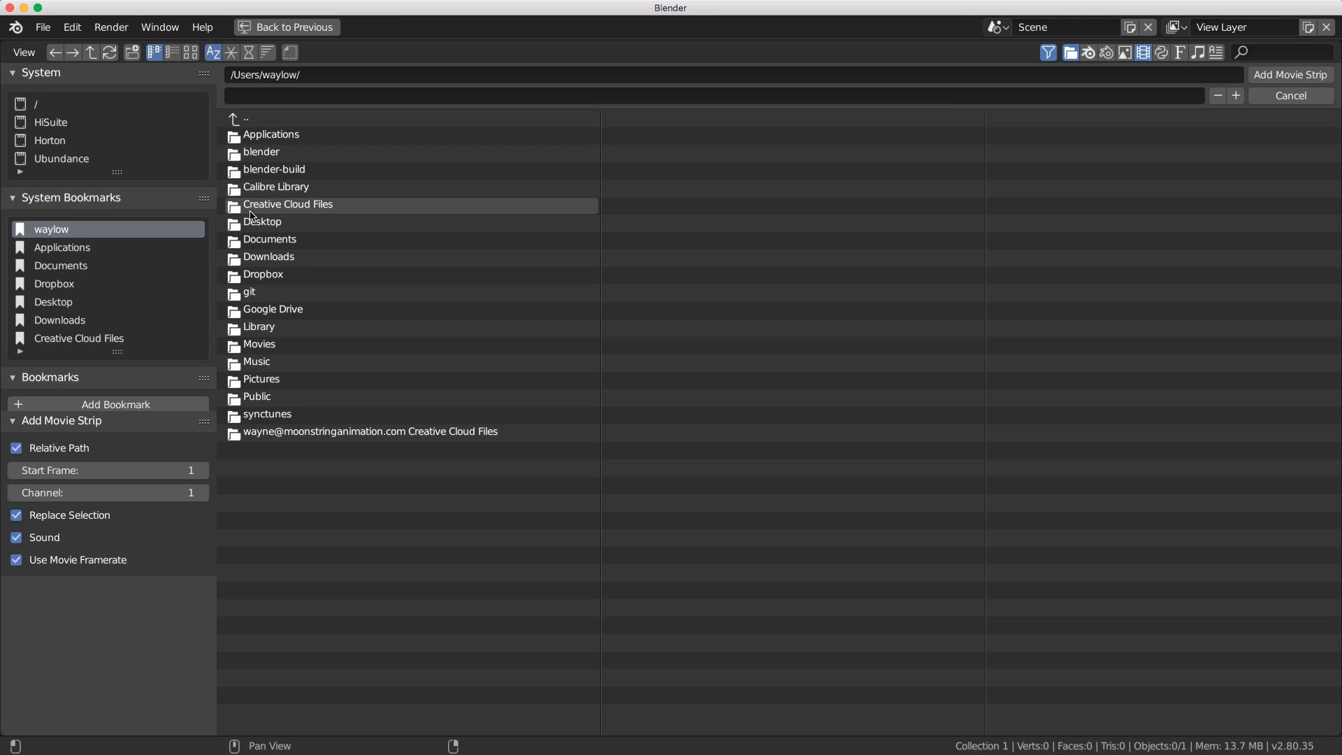
pyautogui.moveTo(306, 308)
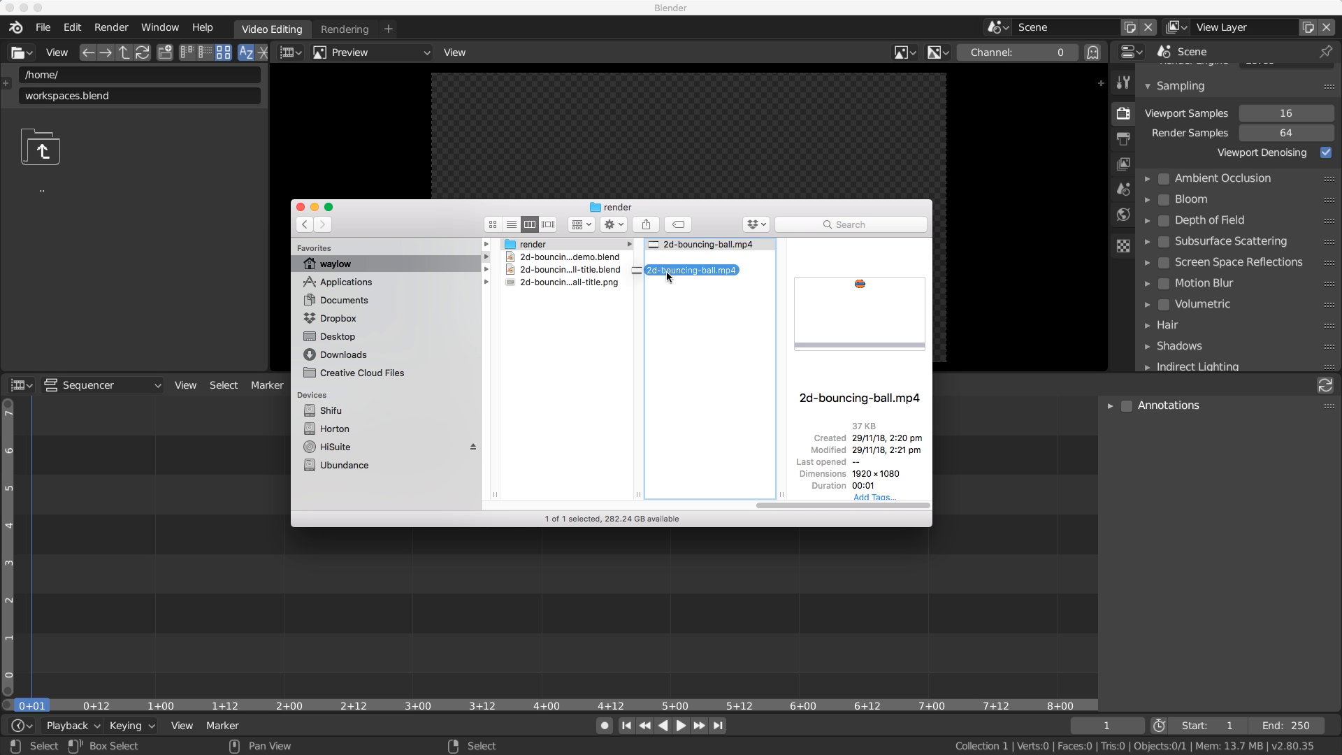
pyautogui.doubleClick(691, 270)
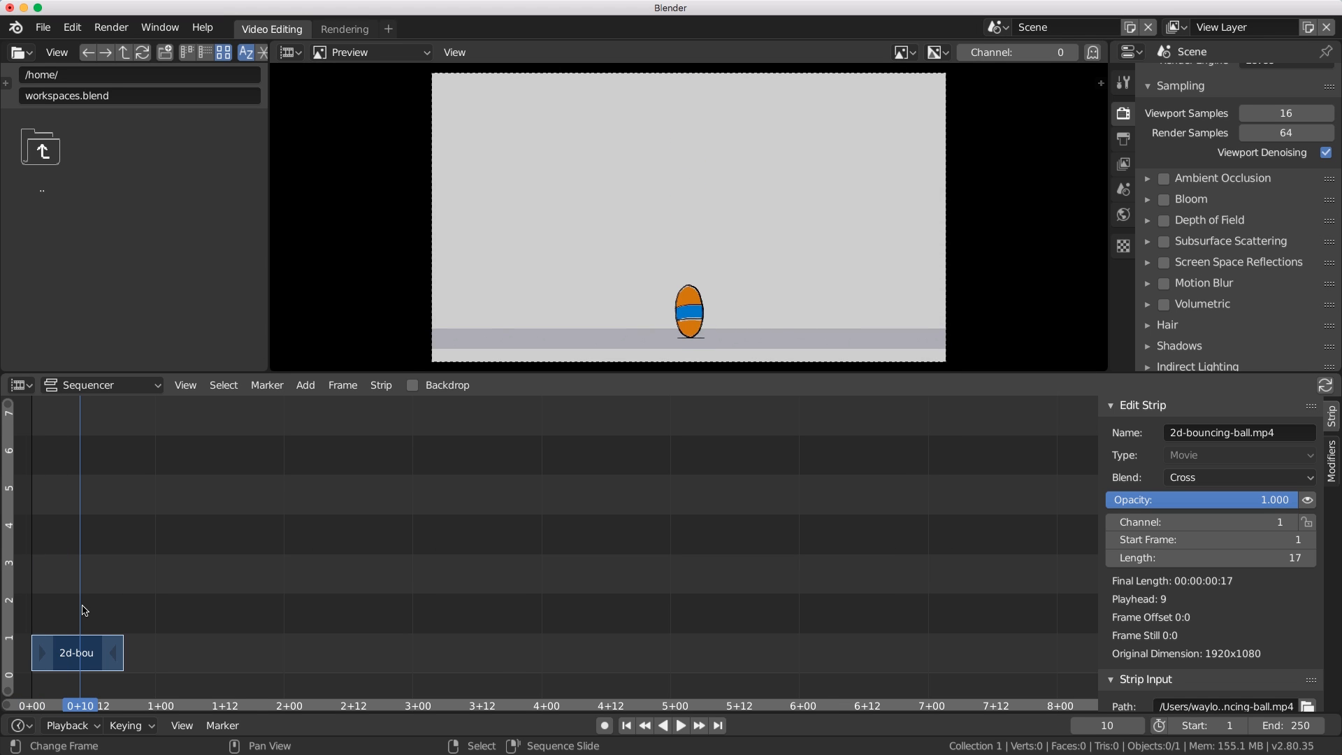
# Duplicate the ball strip twice, placing each 17-frame copy right after the previous one.
pyautogui.moveTo(75, 653); pyautogui.dragTo(140, 653)
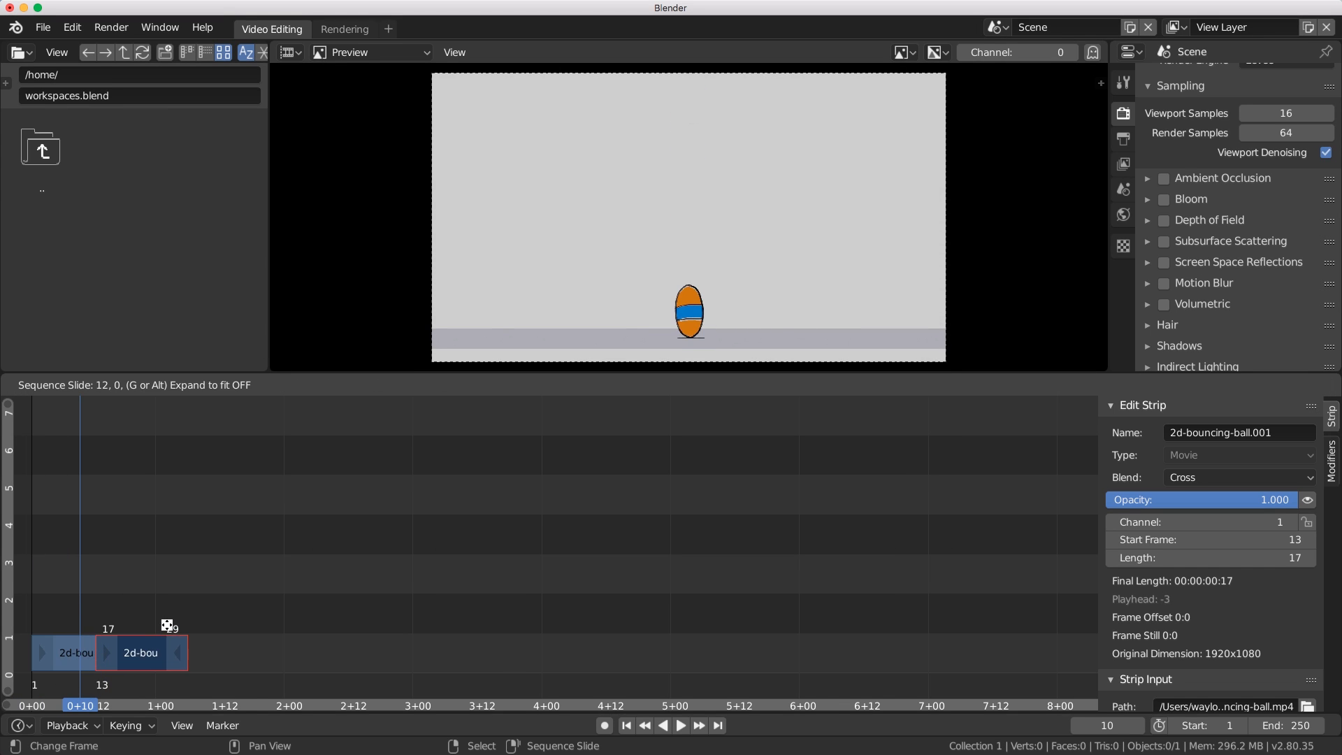
pyautogui.moveTo(139, 653); pyautogui.dragTo(168, 653)
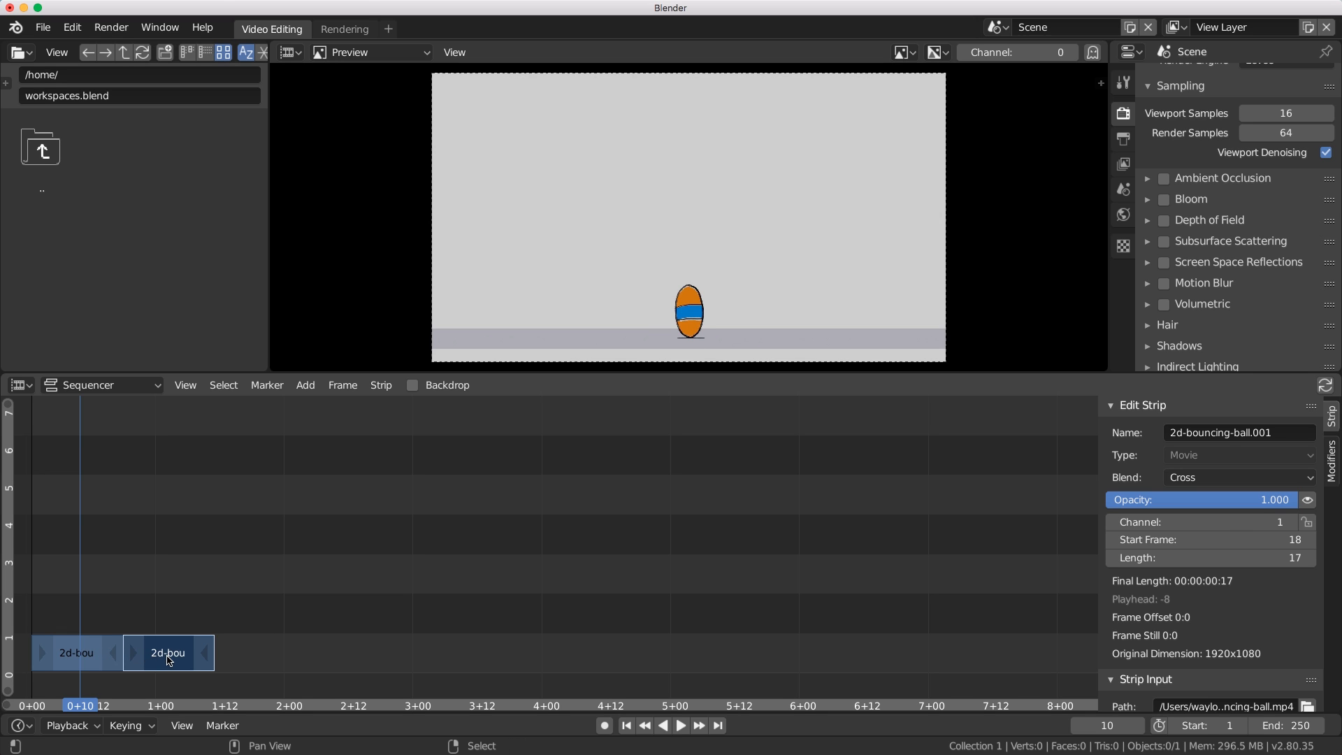
pyautogui.moveTo(168, 653); pyautogui.dragTo(210, 653)
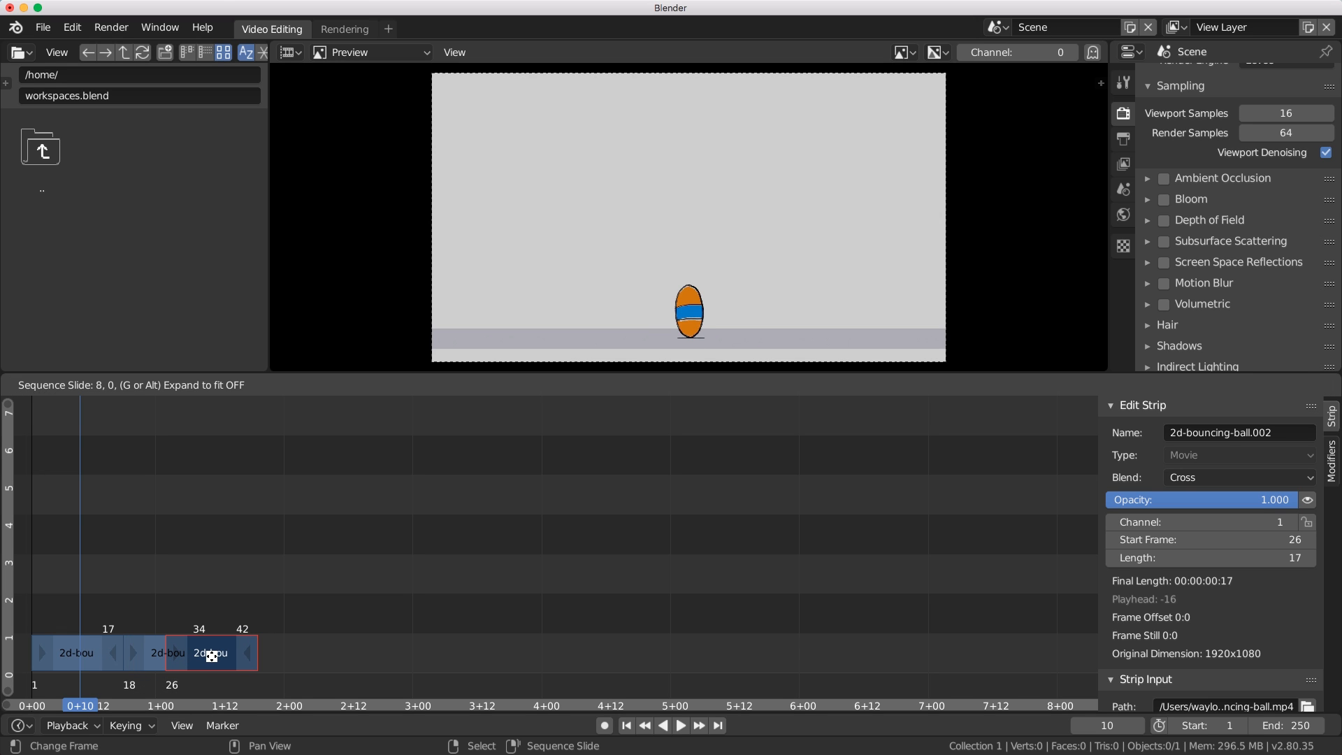
pyautogui.moveTo(210, 653); pyautogui.dragTo(259, 653)
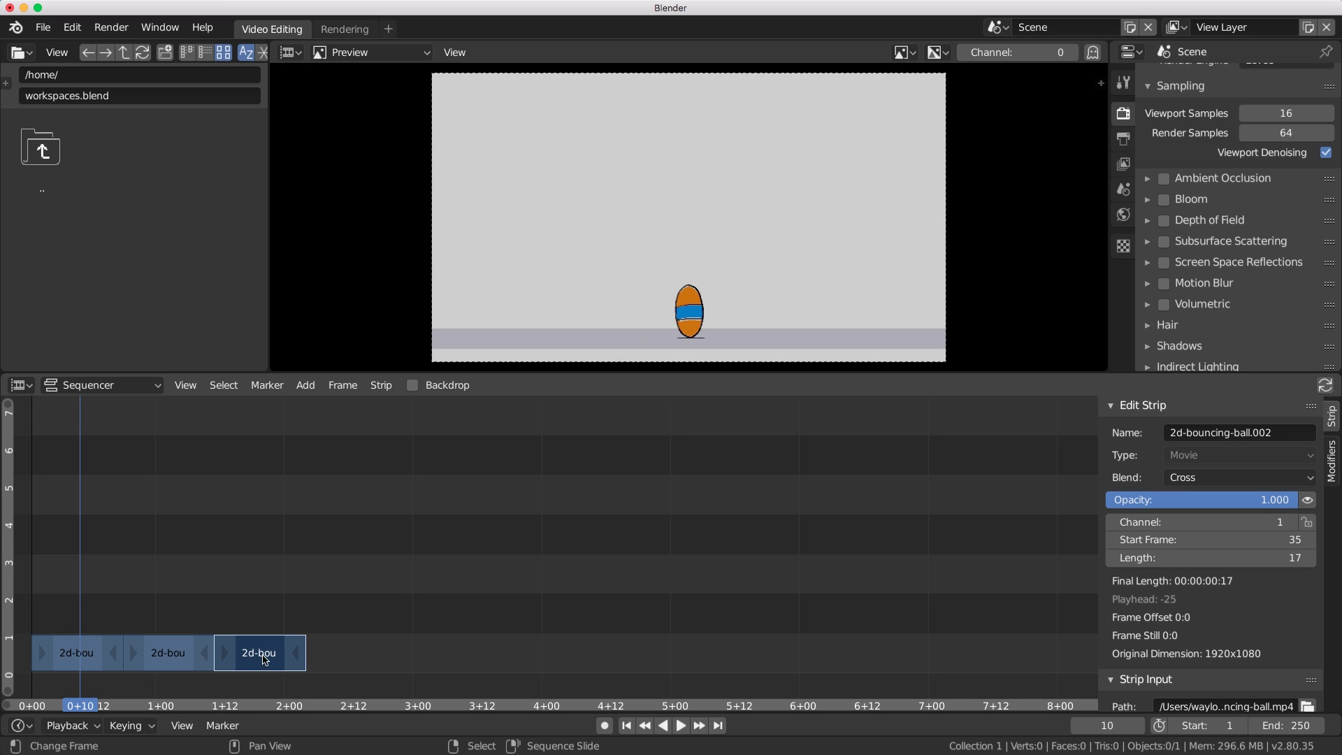
pyautogui.moveTo(265, 658)
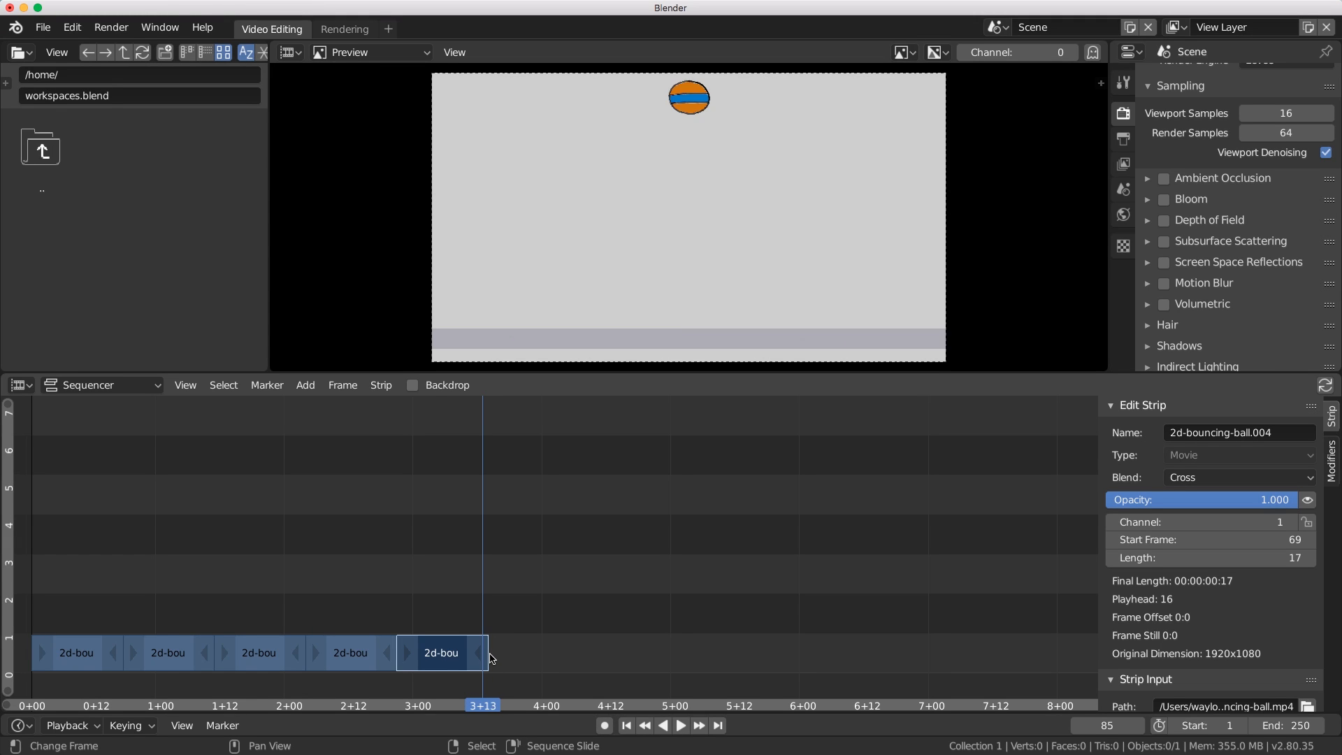
pyautogui.moveTo(551, 408)
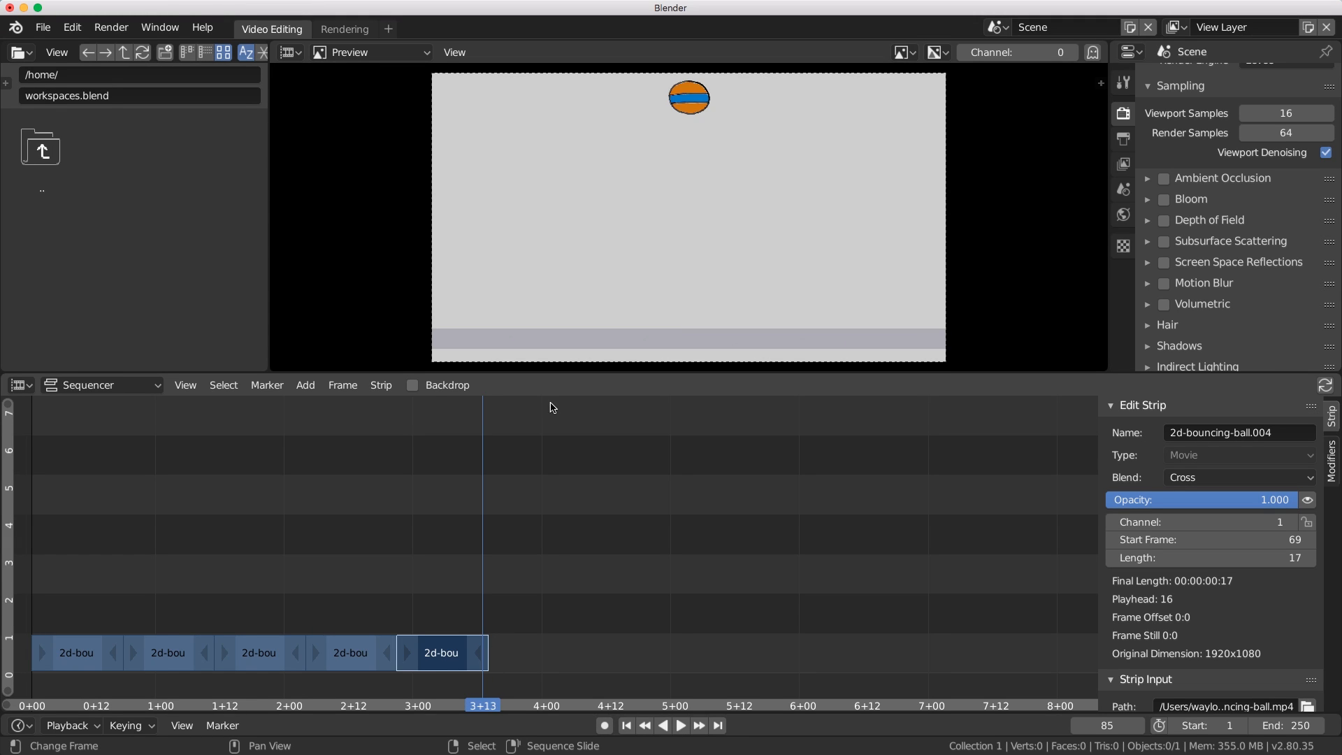
pyautogui.moveTo(487, 674)
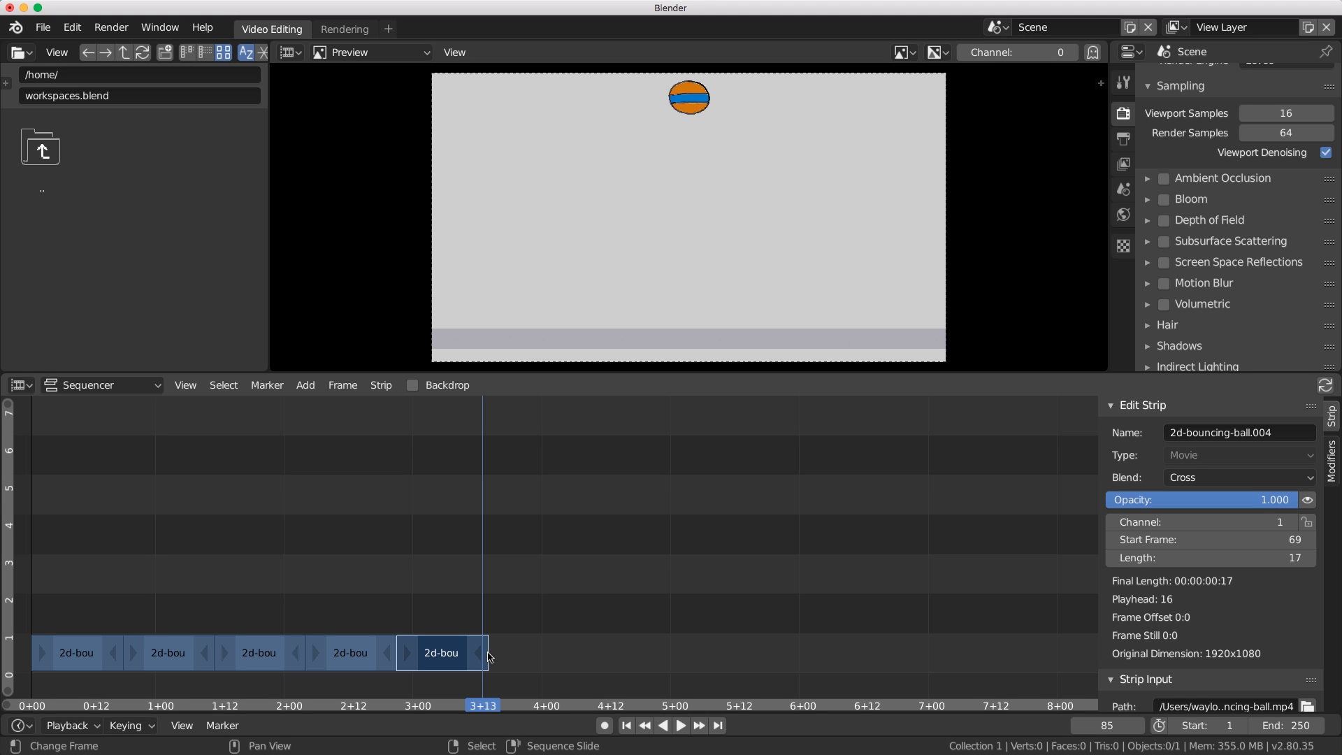
pyautogui.moveTo(1317, 727)
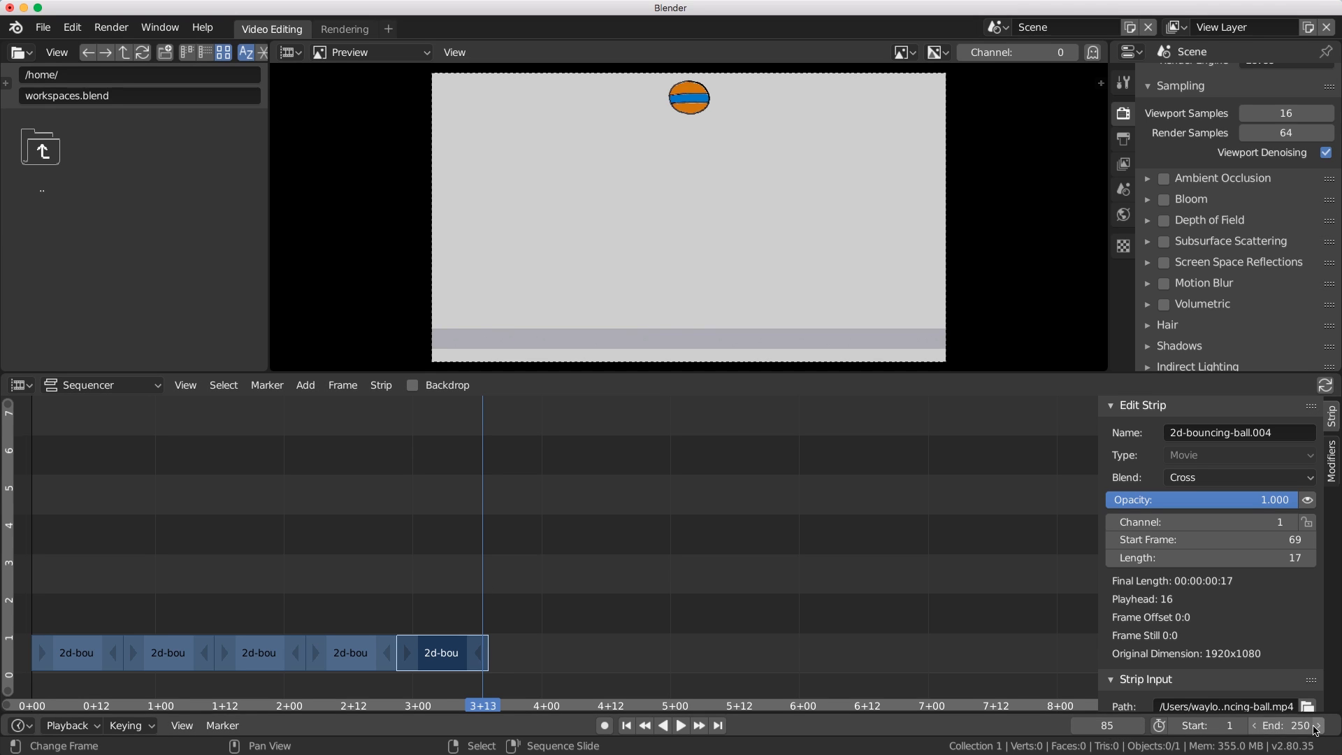
# Set the scene End frame to 85, where the fifth strip finishes.
pyautogui.click(1318, 724)
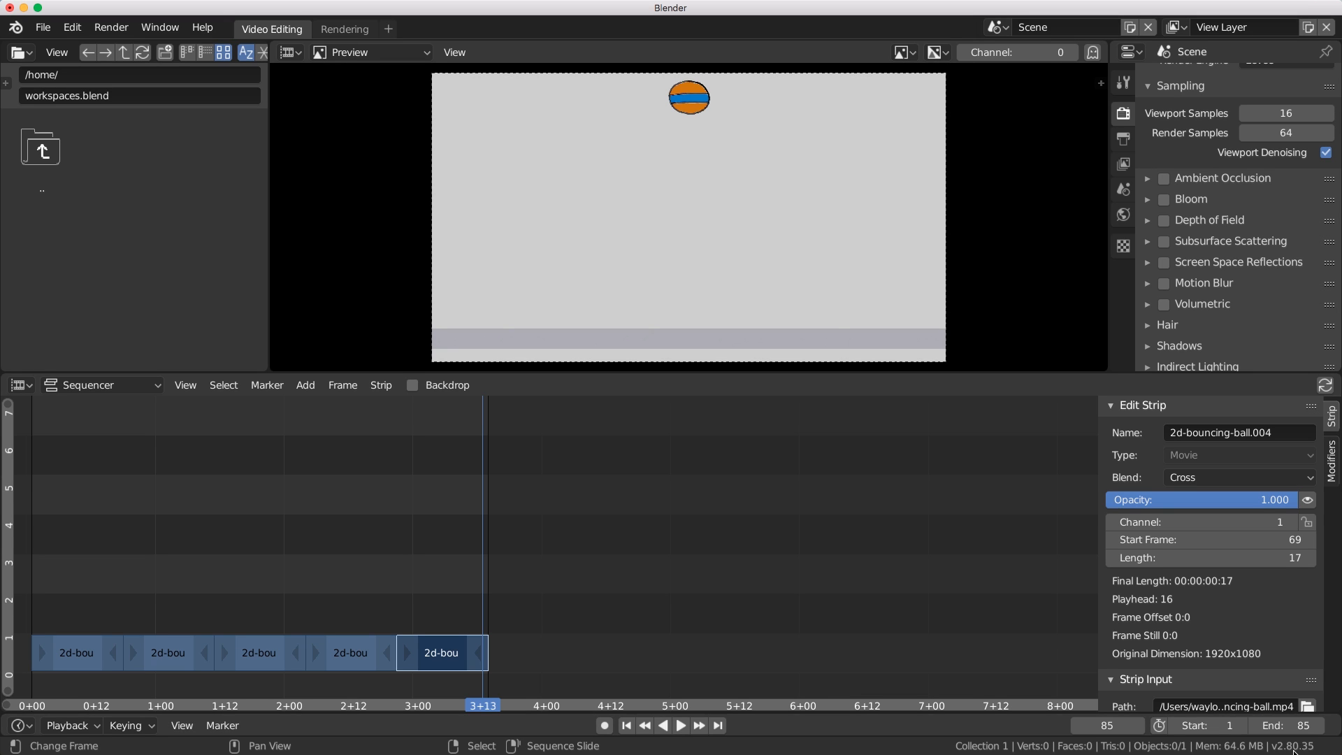
pyautogui.moveTo(1258, 650)
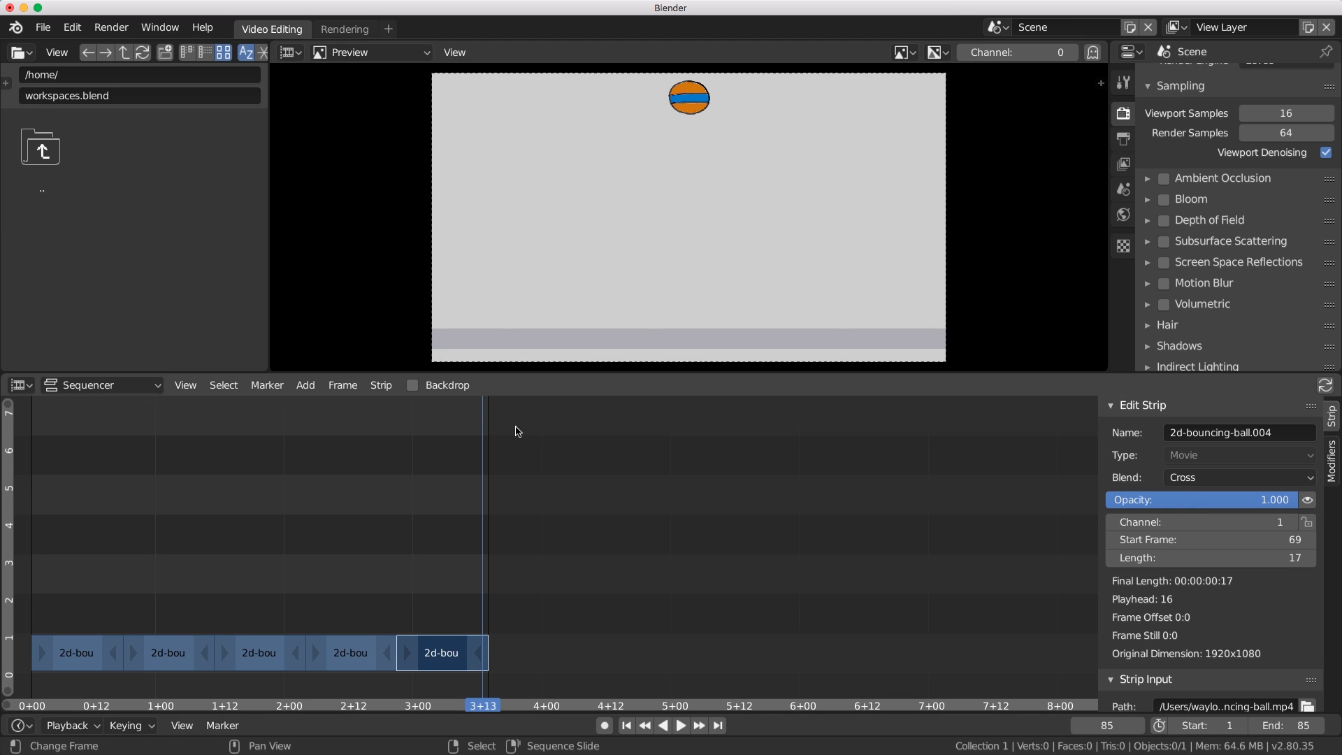
pyautogui.moveTo(223, 621)
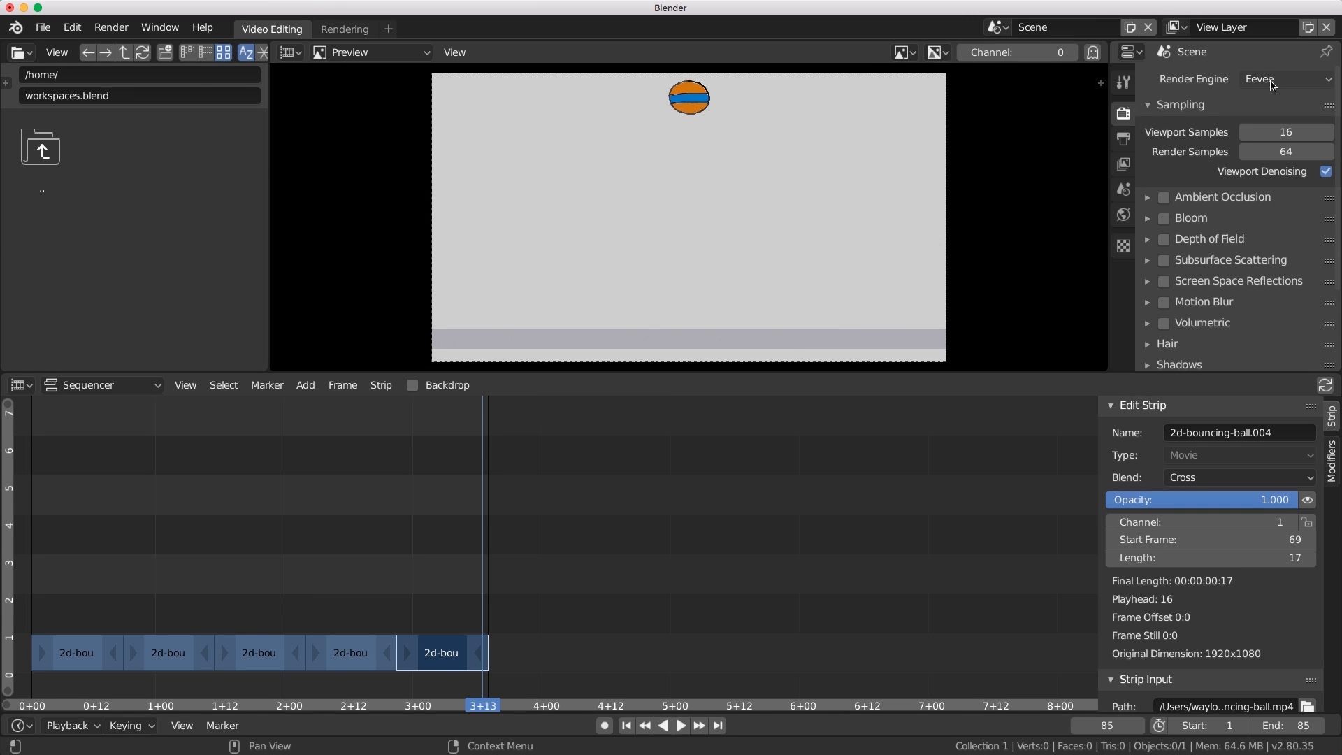
pyautogui.moveTo(1277, 84)
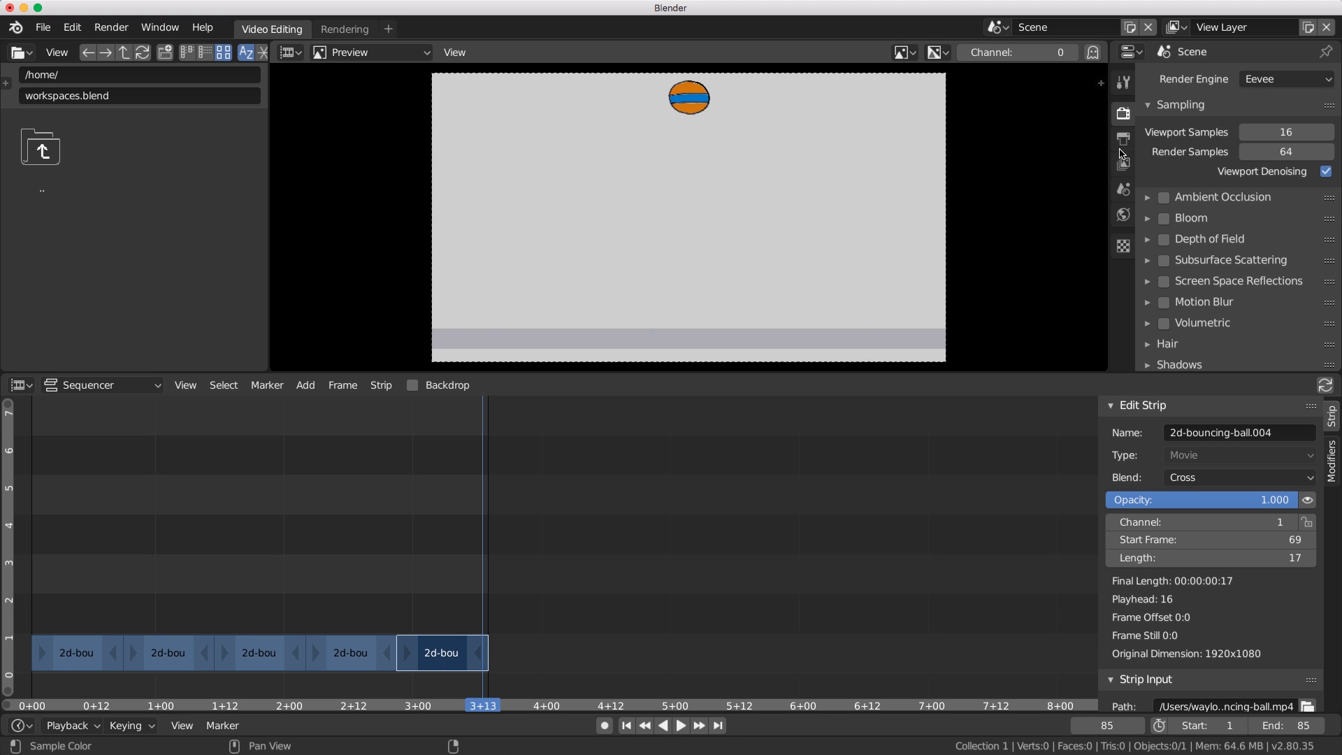
# Set output format to FFmpeg video with an MPEG-4 container and H.264 encoding.
pyautogui.click(1122, 137)
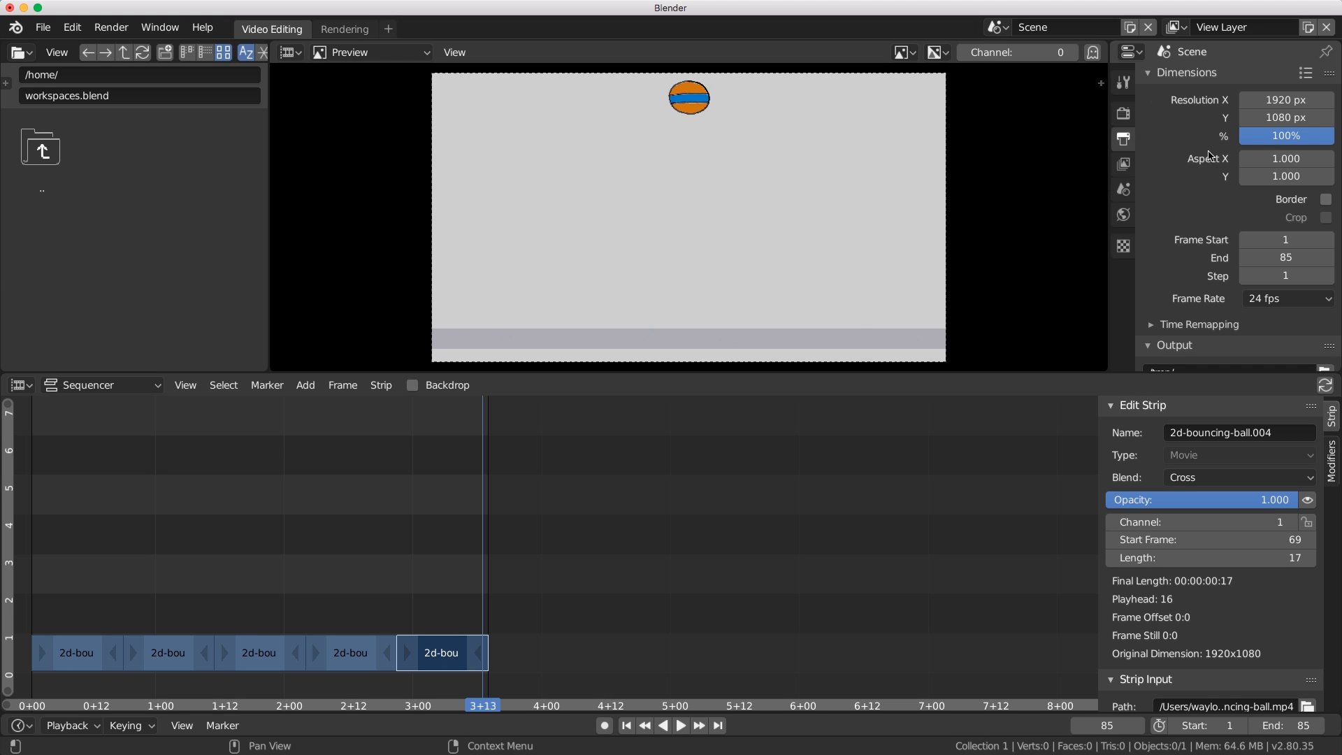
pyautogui.scroll(-3)
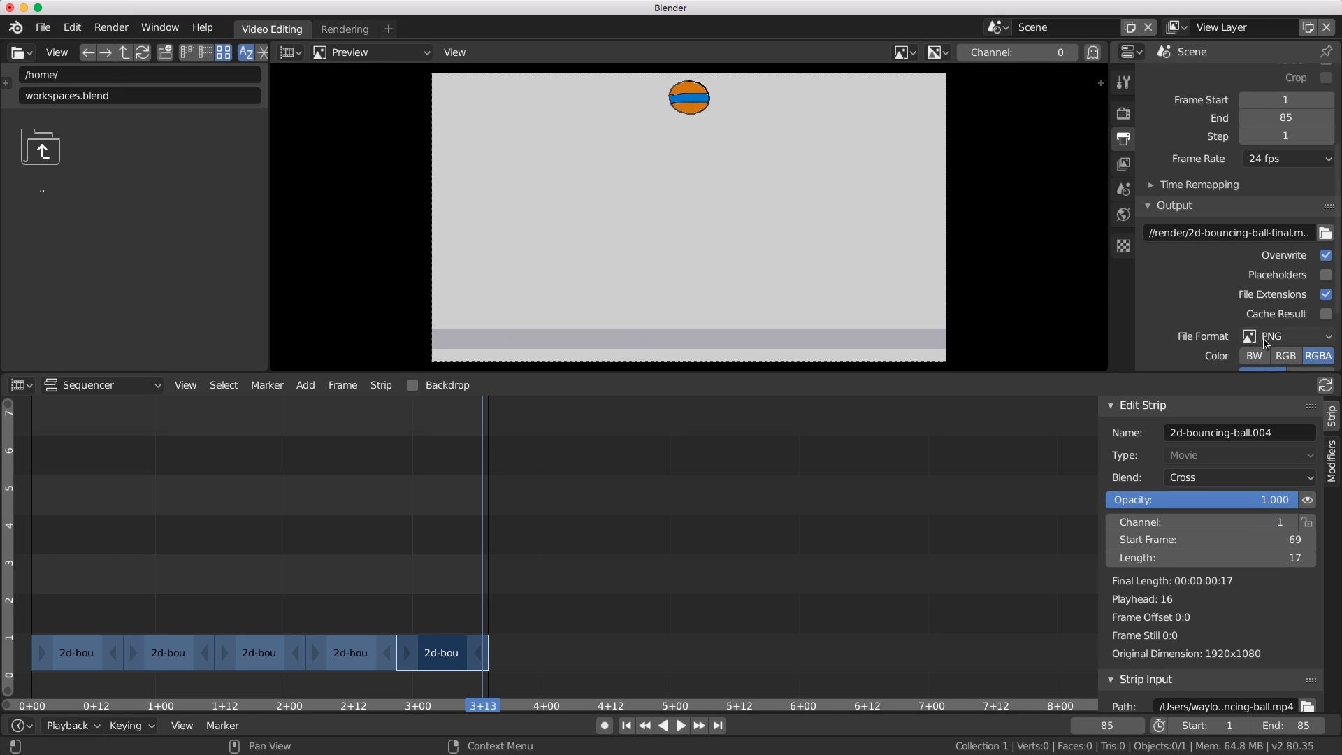
pyautogui.click(1287, 335)
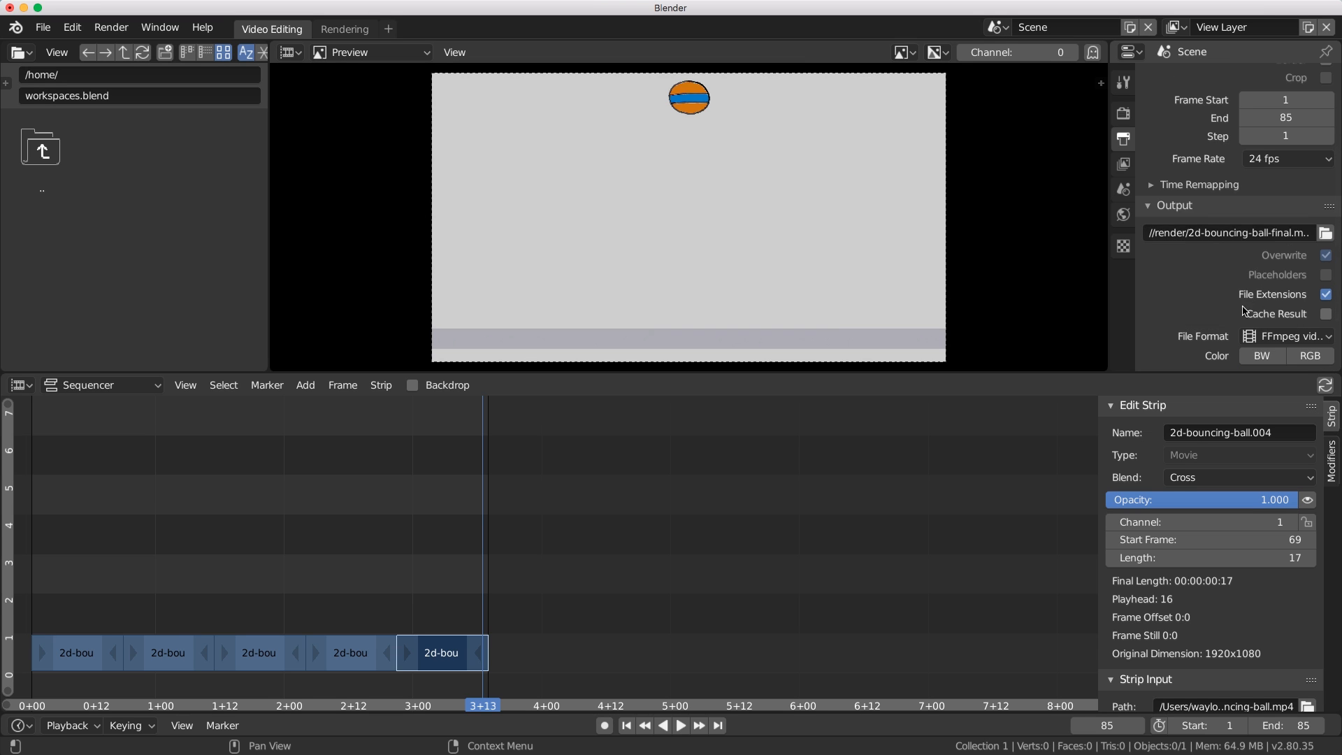
pyautogui.click(1286, 324)
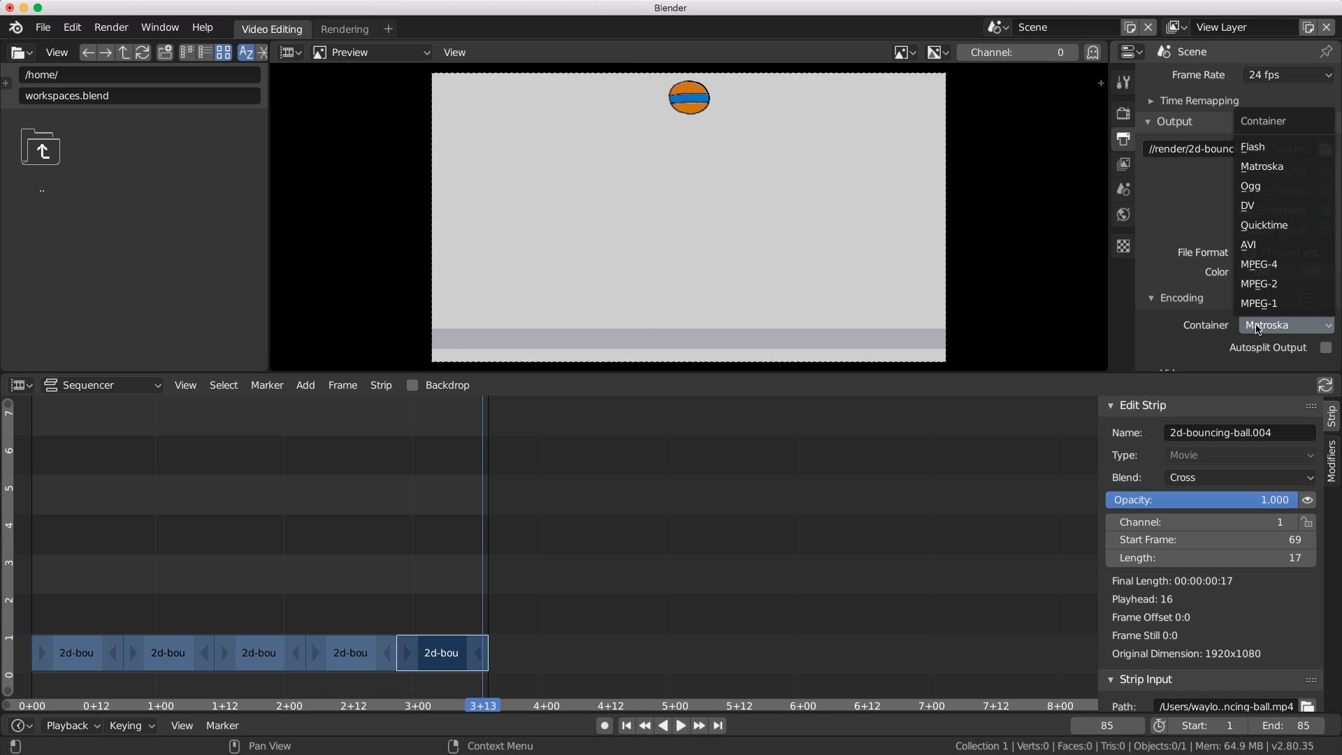
pyautogui.click(1267, 263)
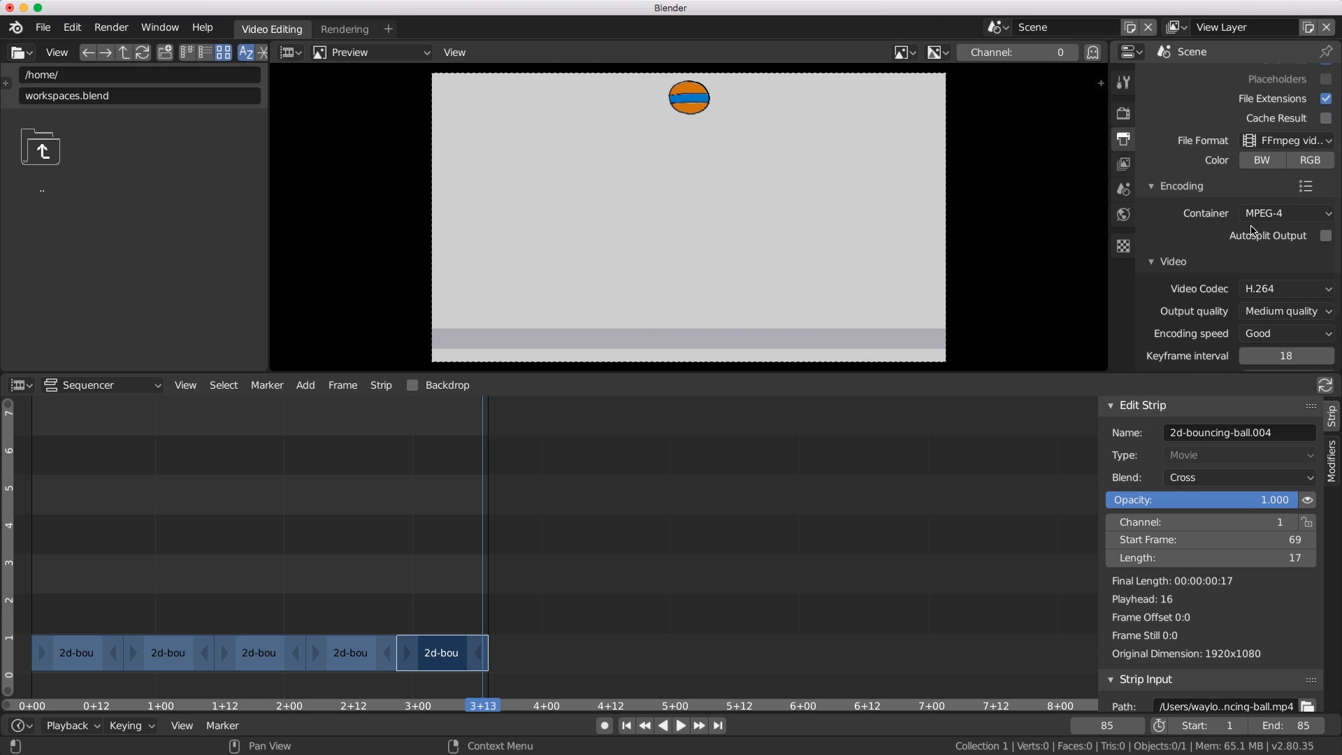
pyautogui.scroll(-3)
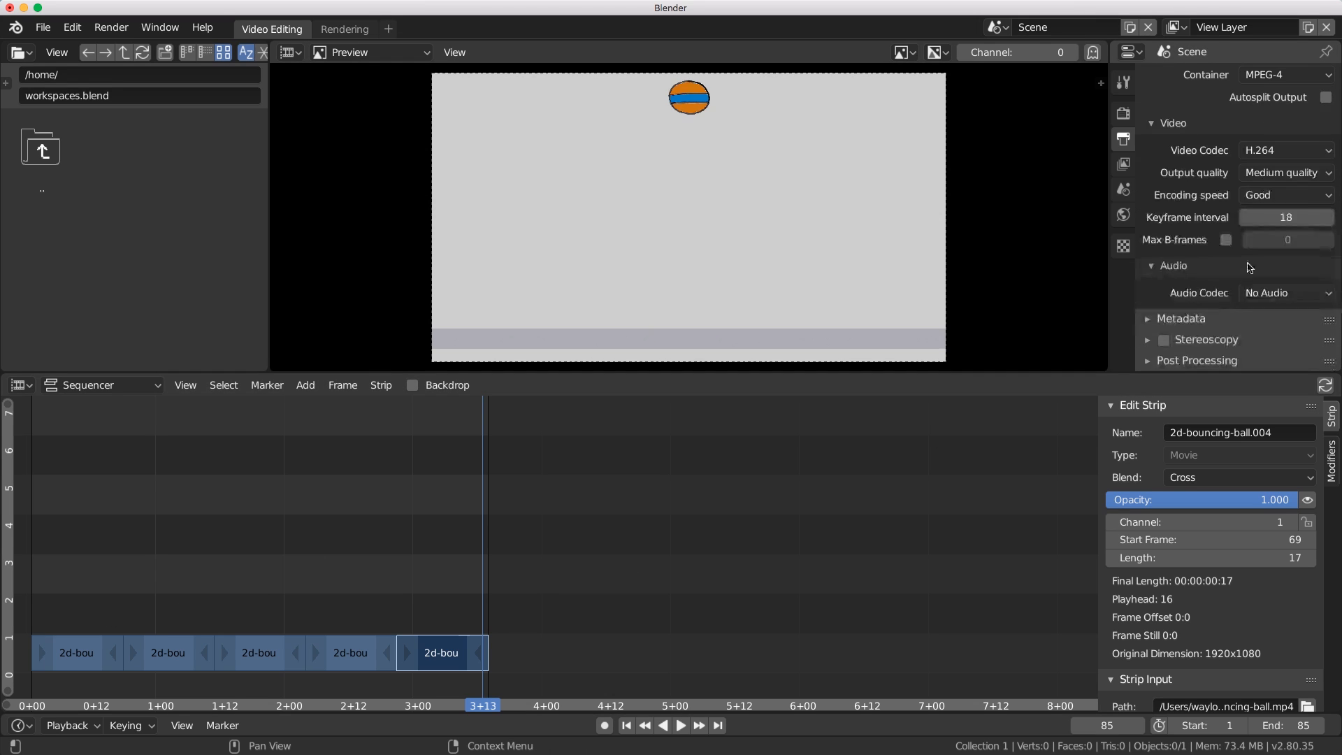
pyautogui.moveTo(1178, 339)
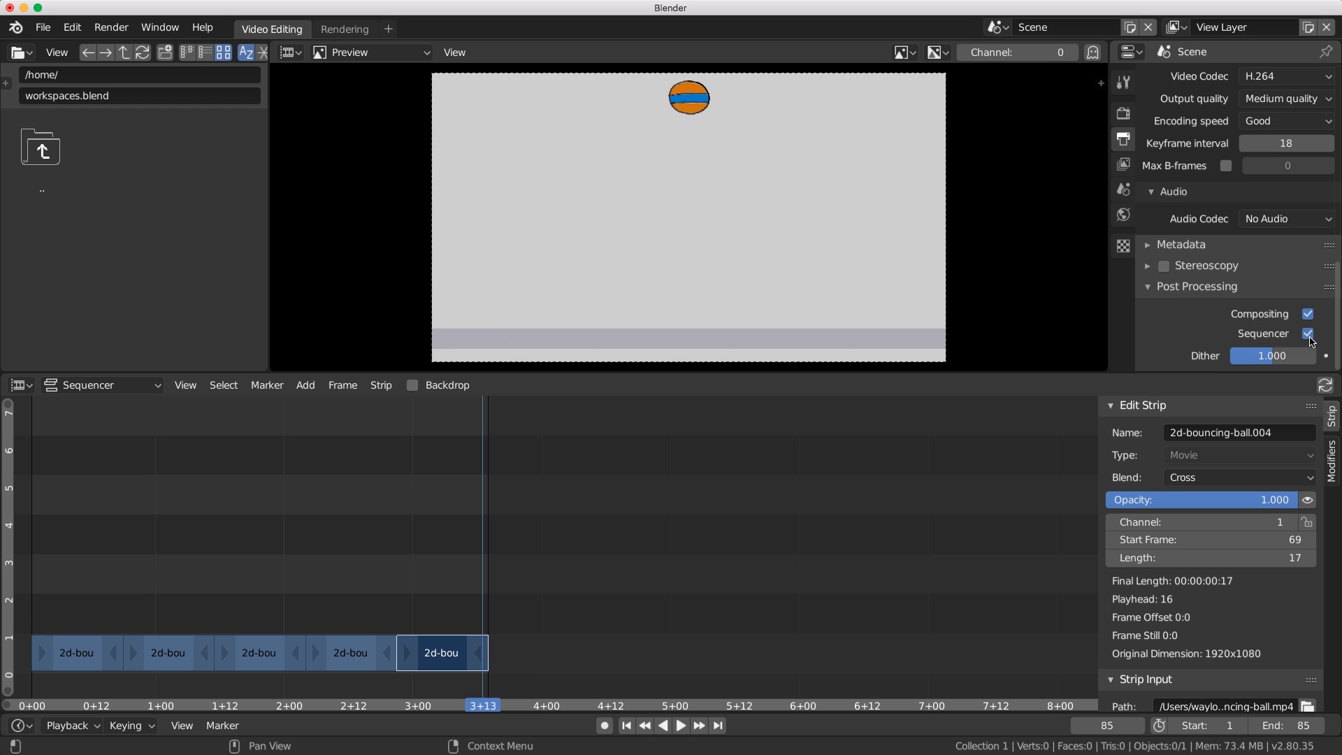
pyautogui.moveTo(134, 570)
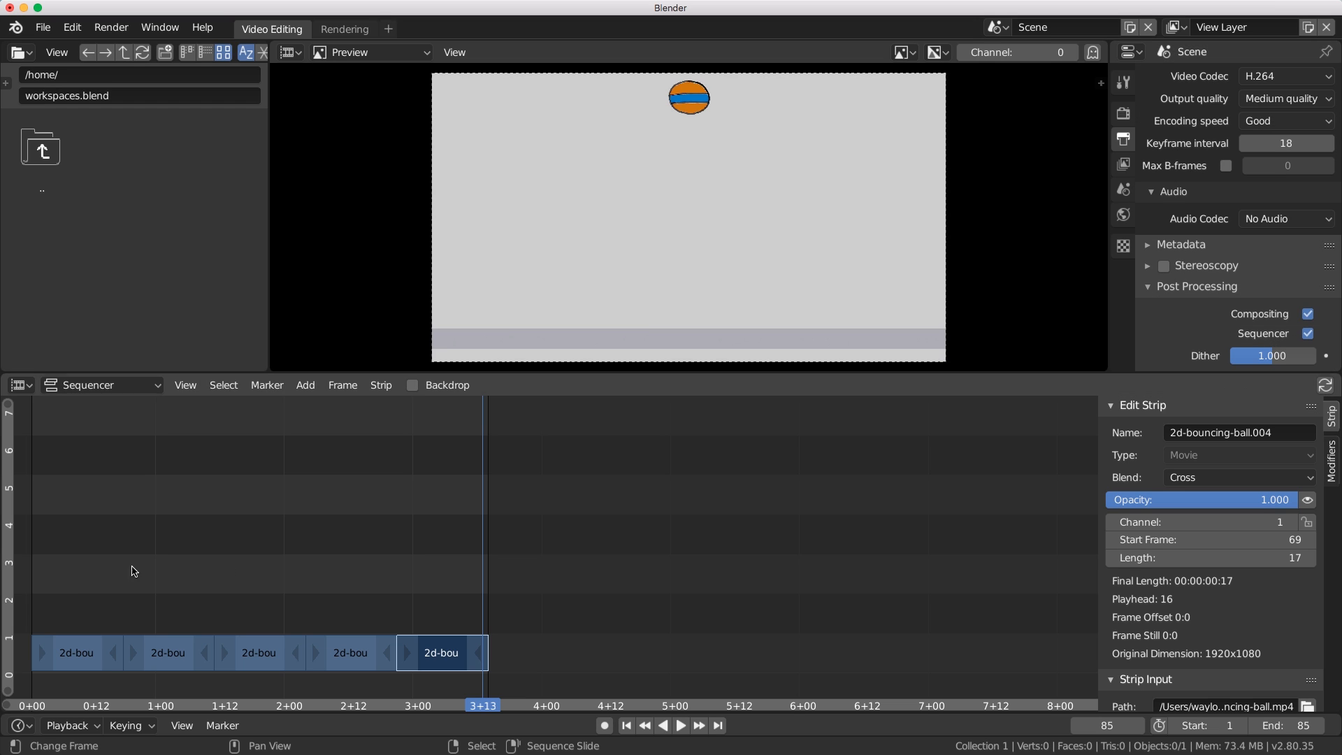
pyautogui.moveTo(288, 607)
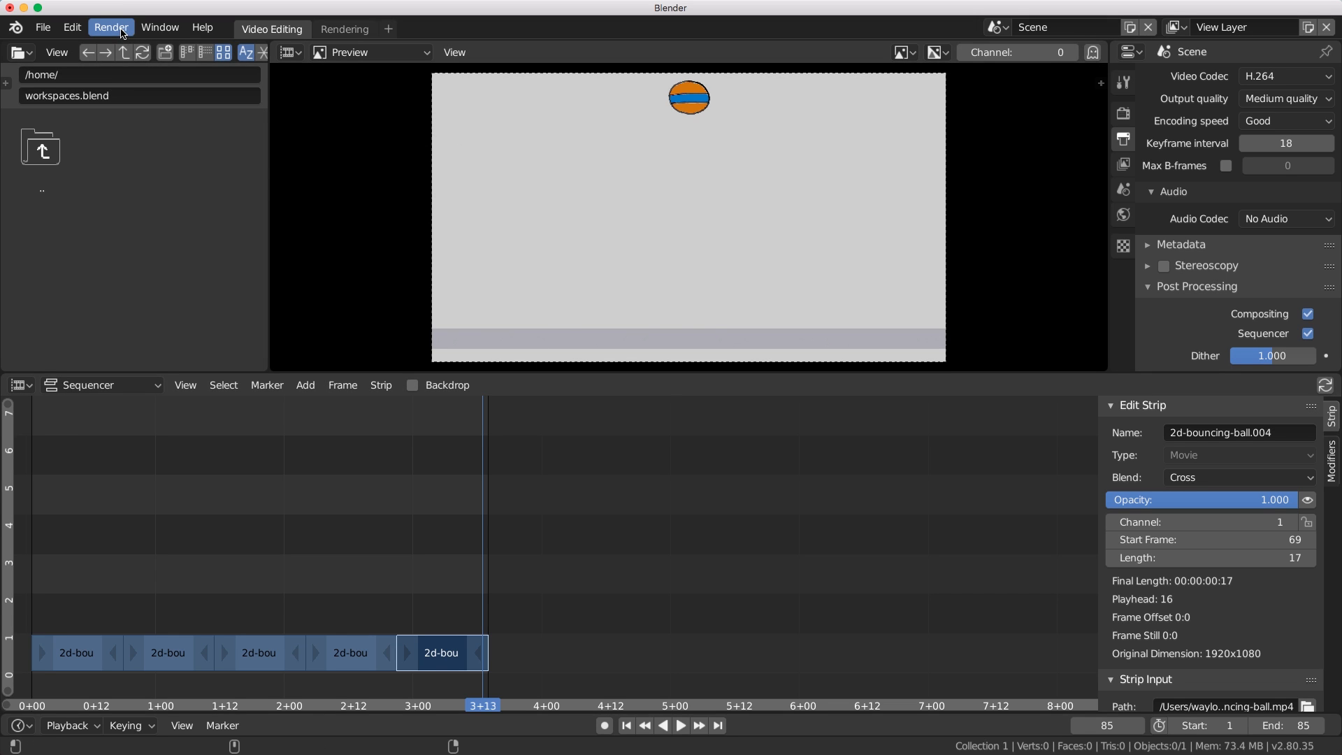
# Render the five-strip edit to 2d-bouncing-ball-final.mp4 via Render Animation.
pyautogui.click(109, 26)
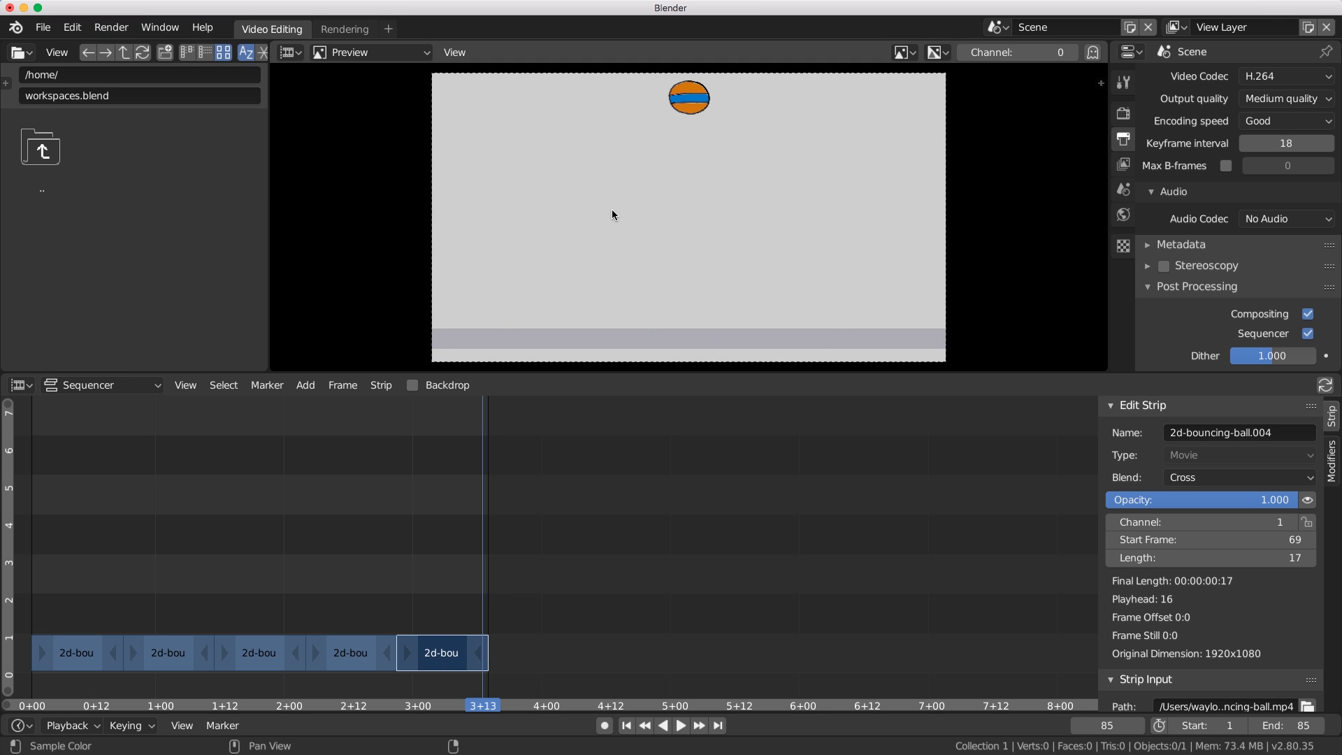
pyautogui.click(110, 26)
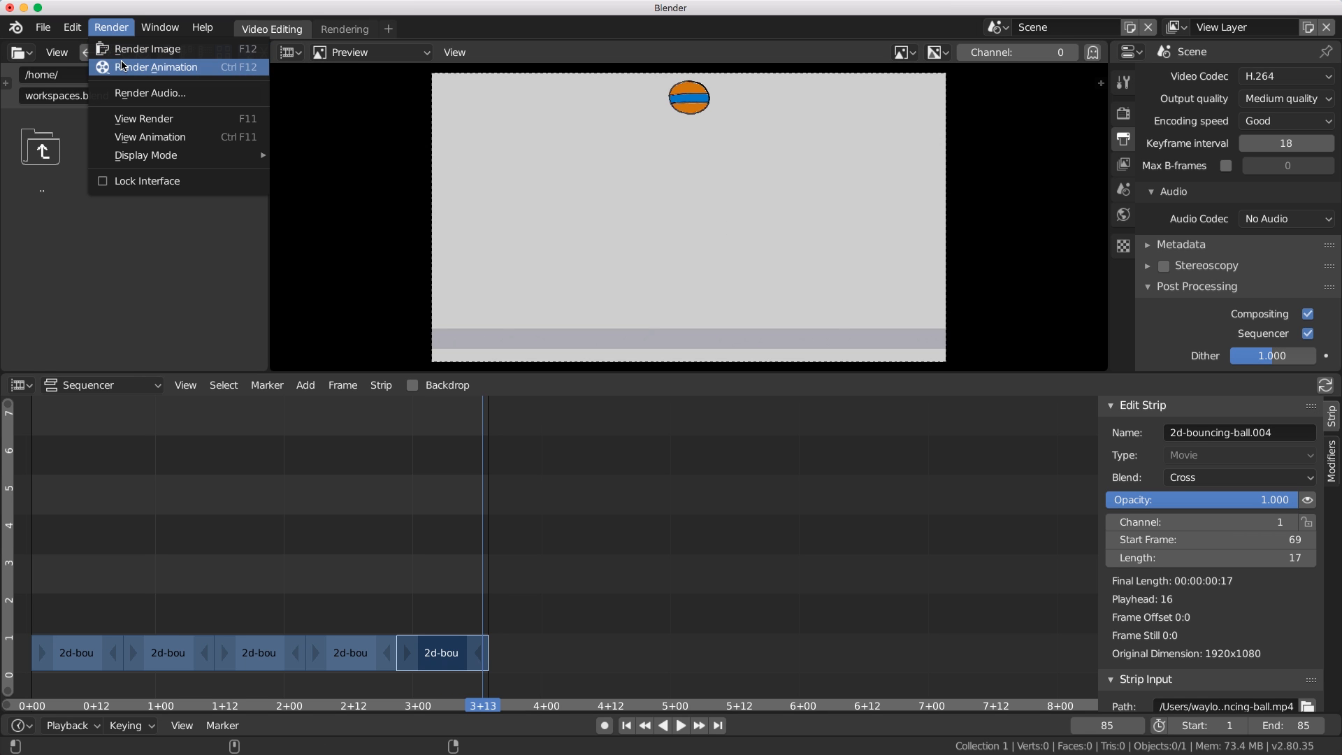
pyautogui.moveTo(123, 67)
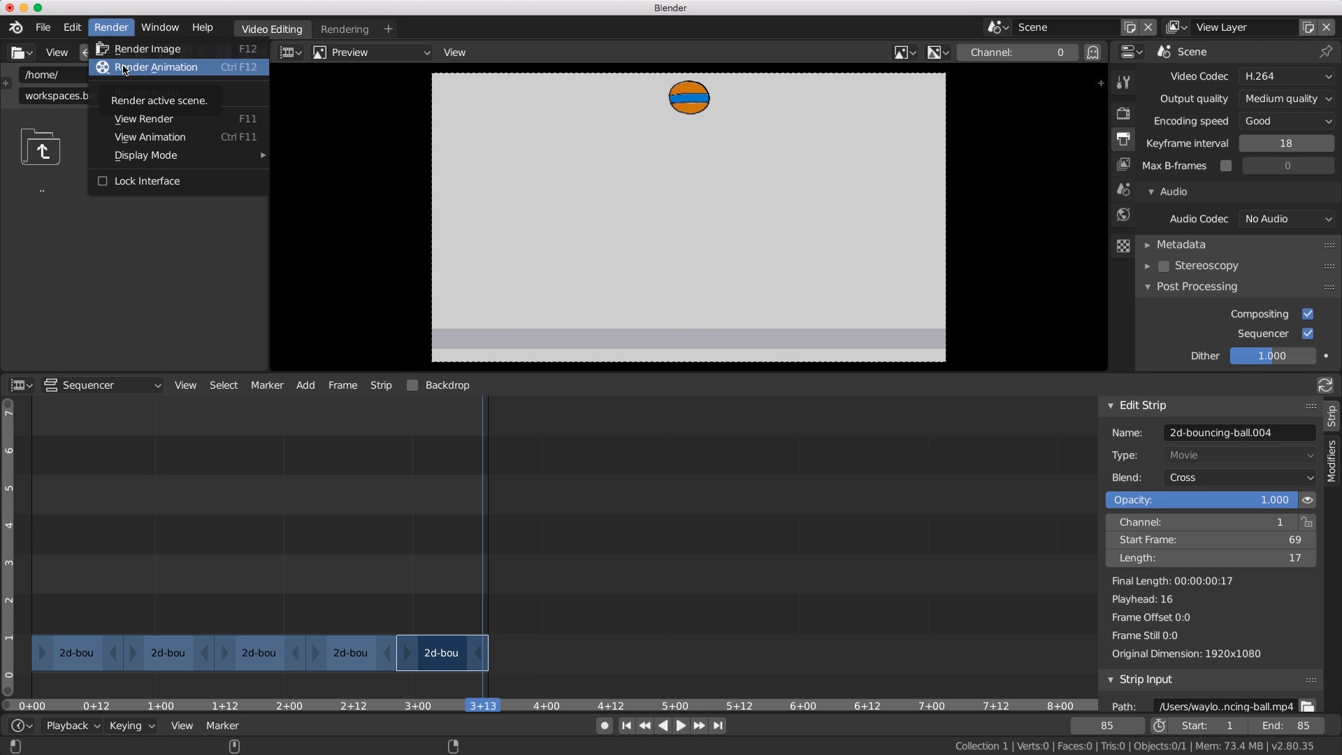
pyautogui.click(157, 67)
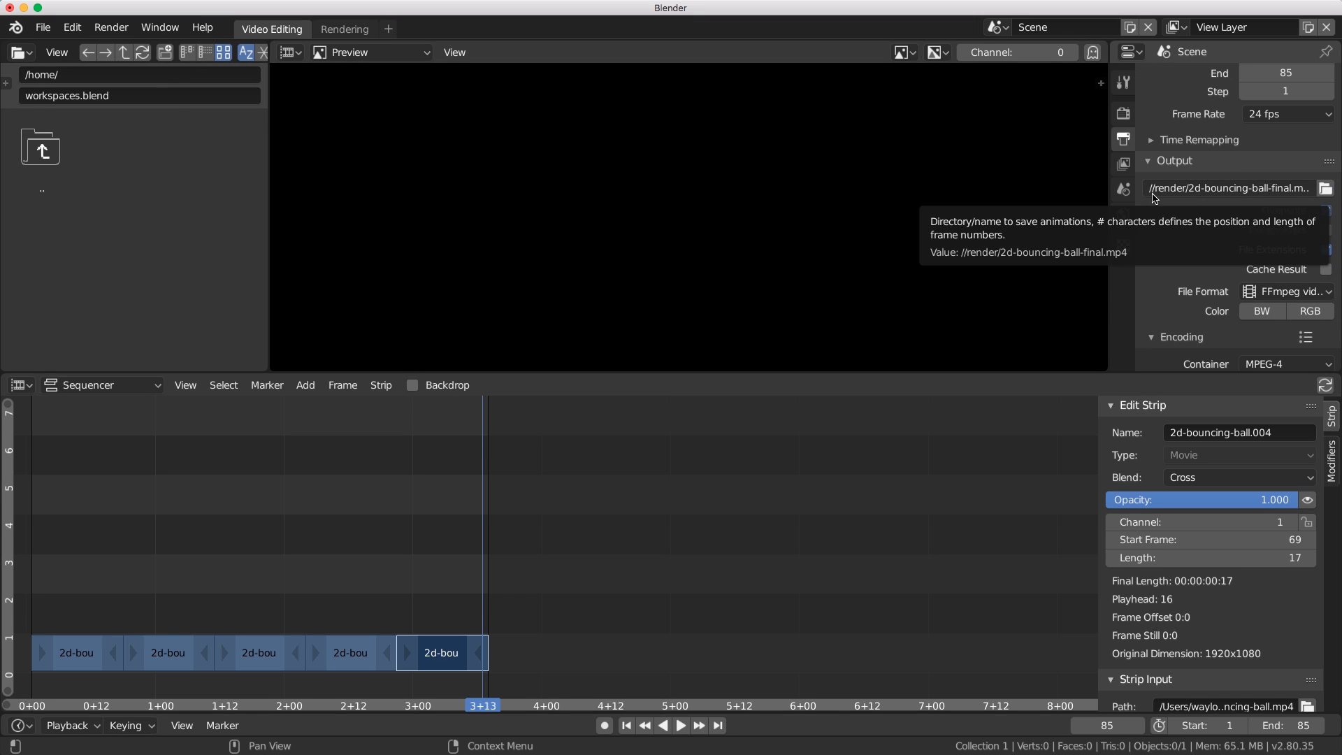
pyautogui.moveTo(1162, 202)
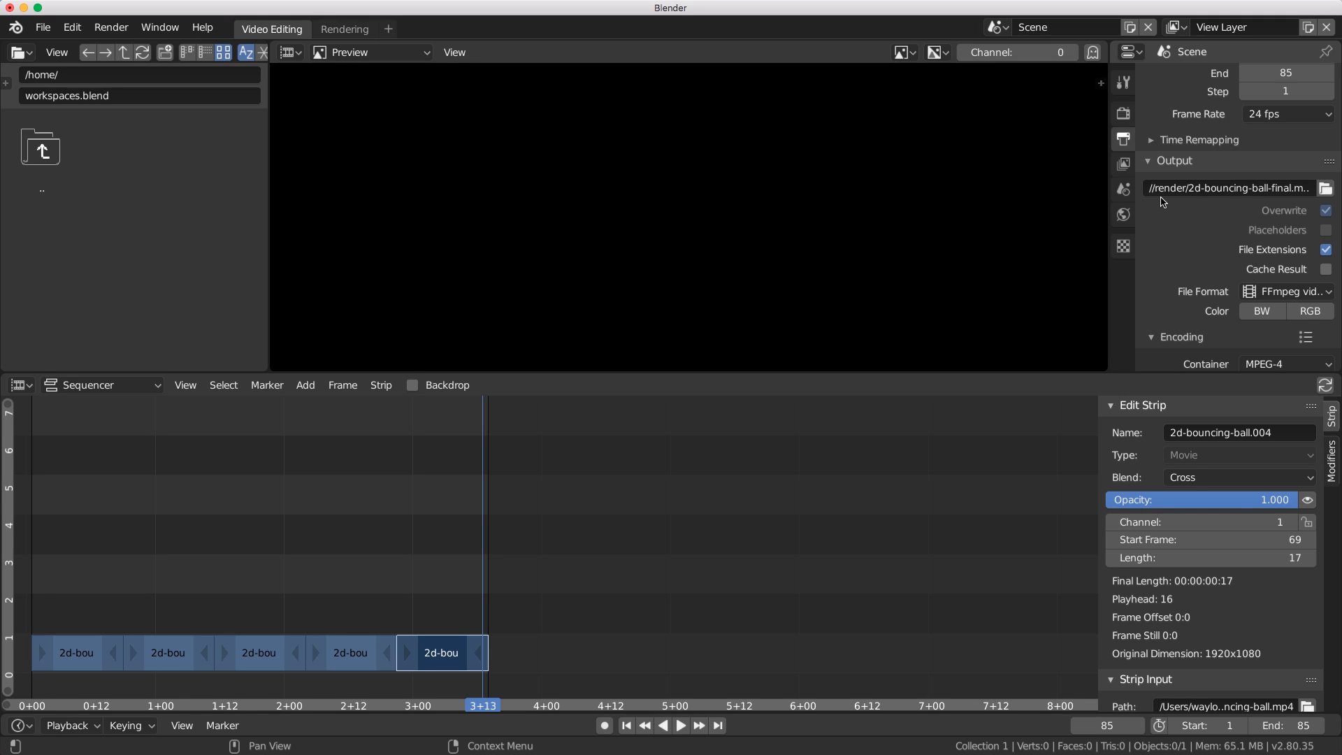
pyautogui.moveTo(1168, 192)
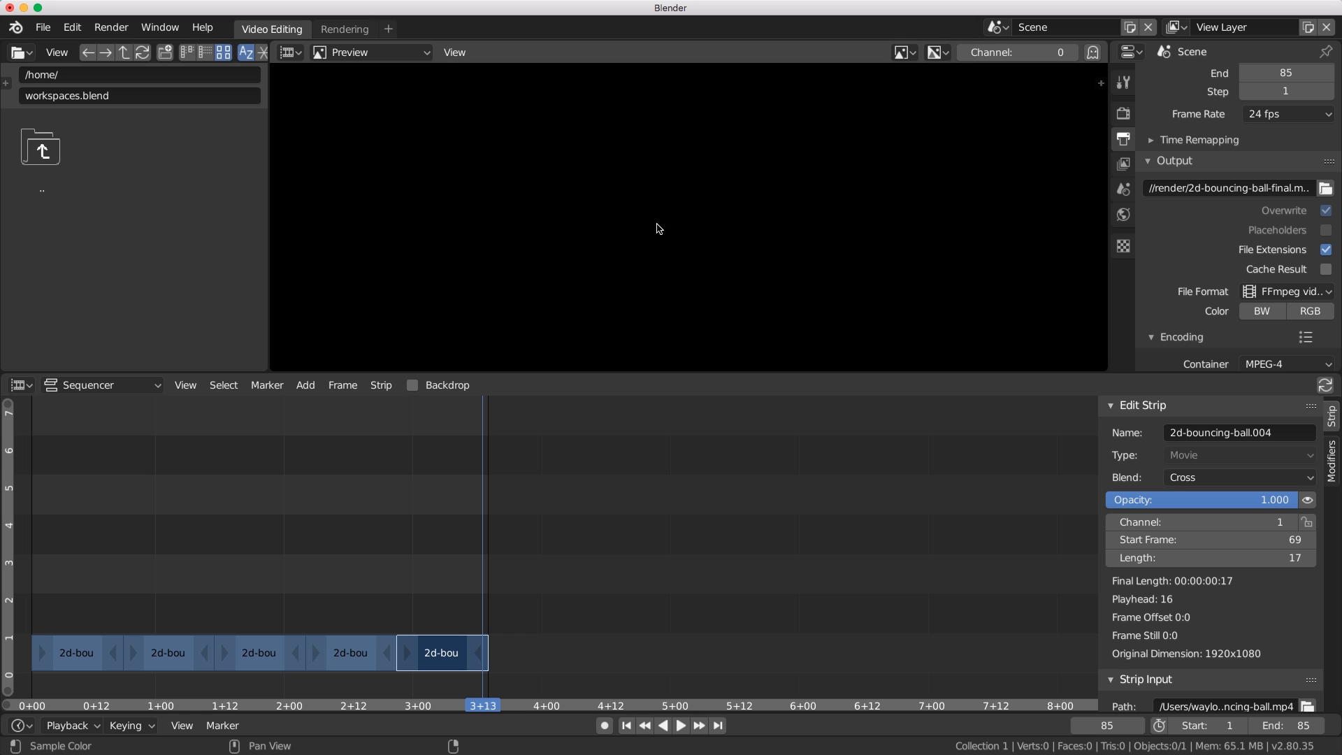
# Bring up the File menu to save the finished sequencer project.
pyautogui.click(41, 27)
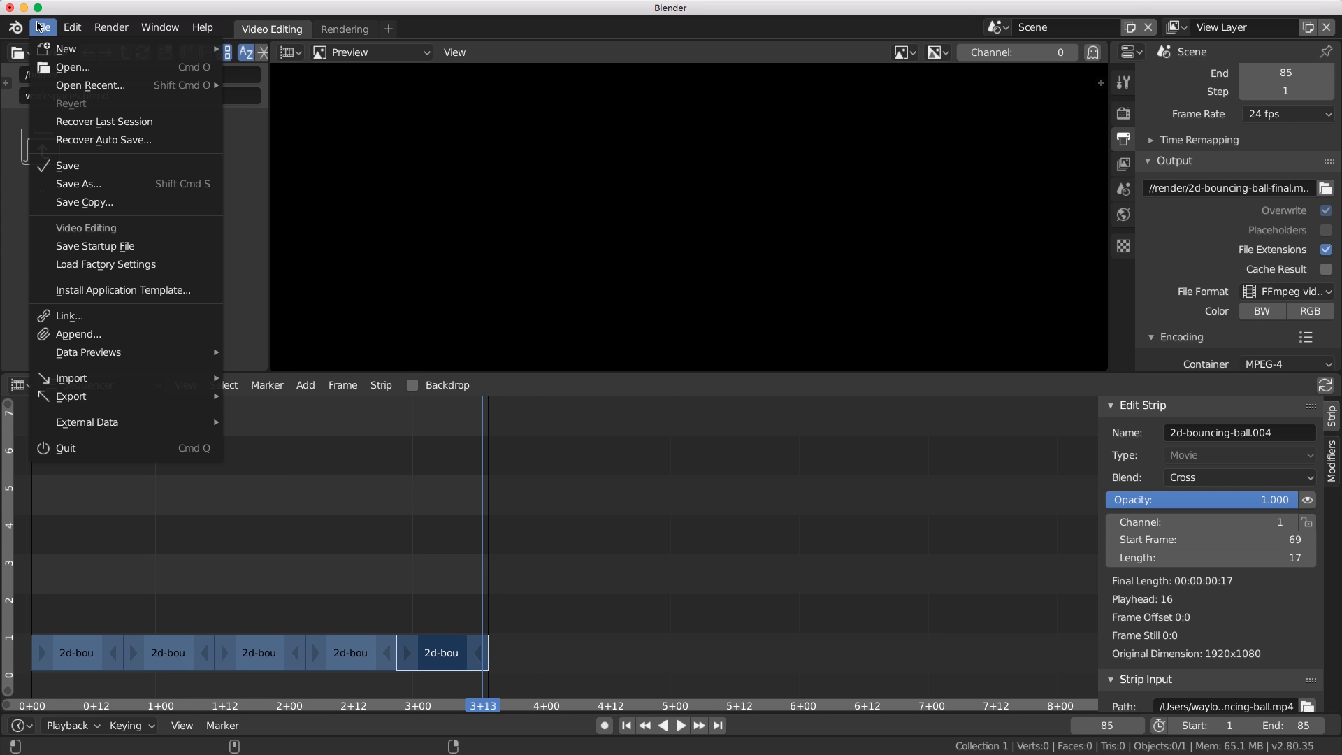
pyautogui.moveTo(81, 168)
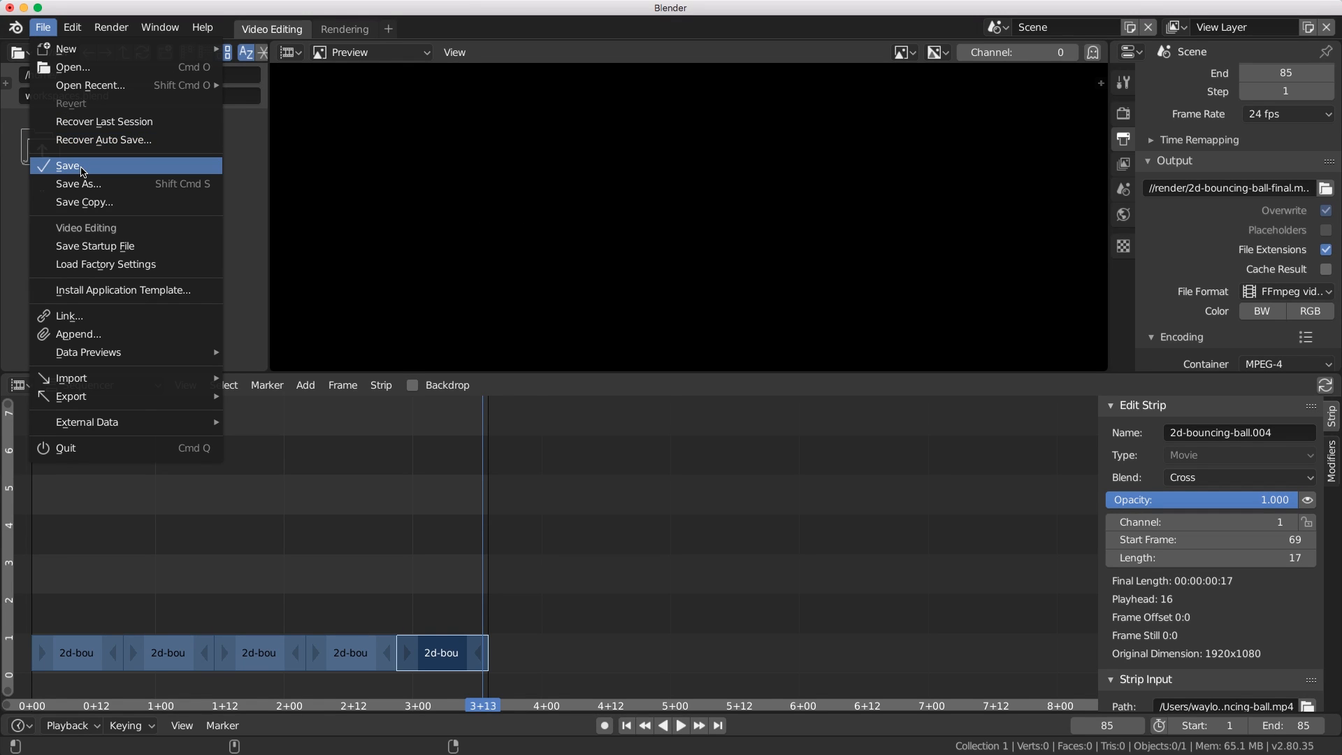
# Save the project as video_edit.blend in the 2d-bouncing-ball folder.
pyautogui.click(69, 165)
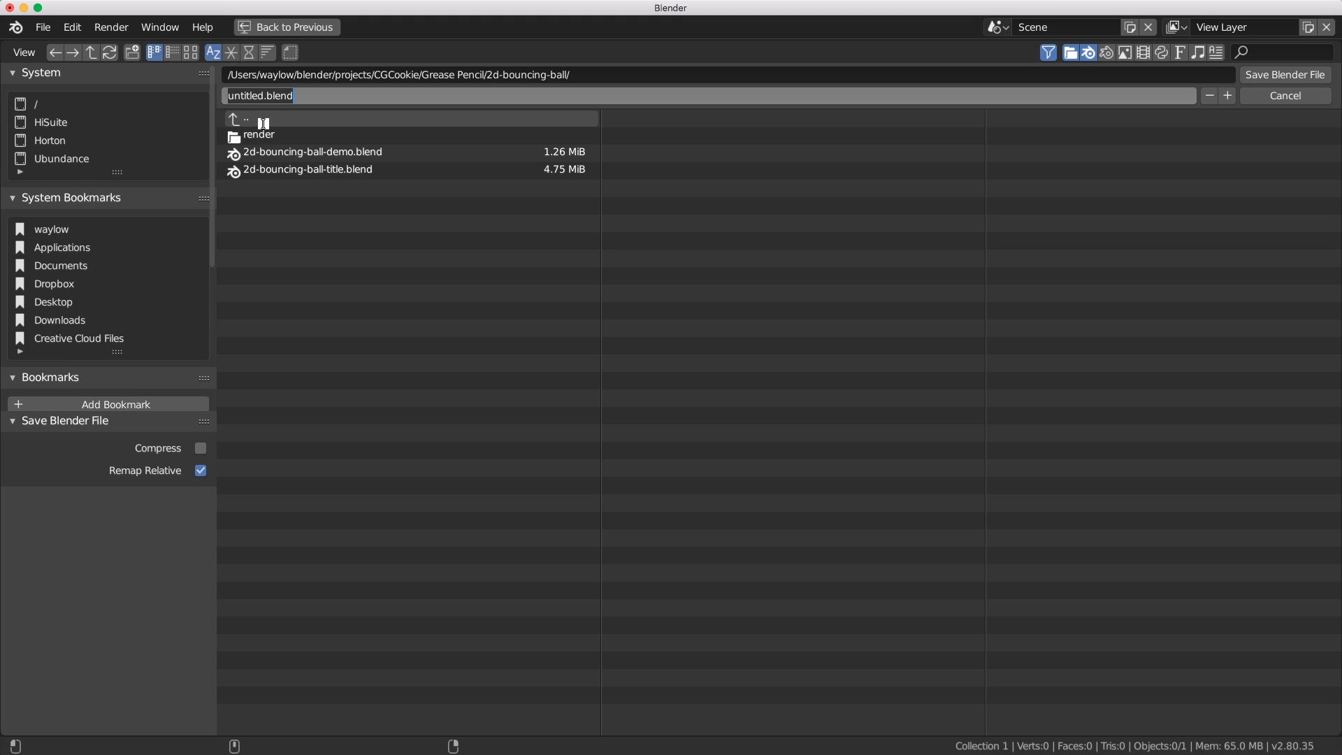
pyautogui.write('d.blend')
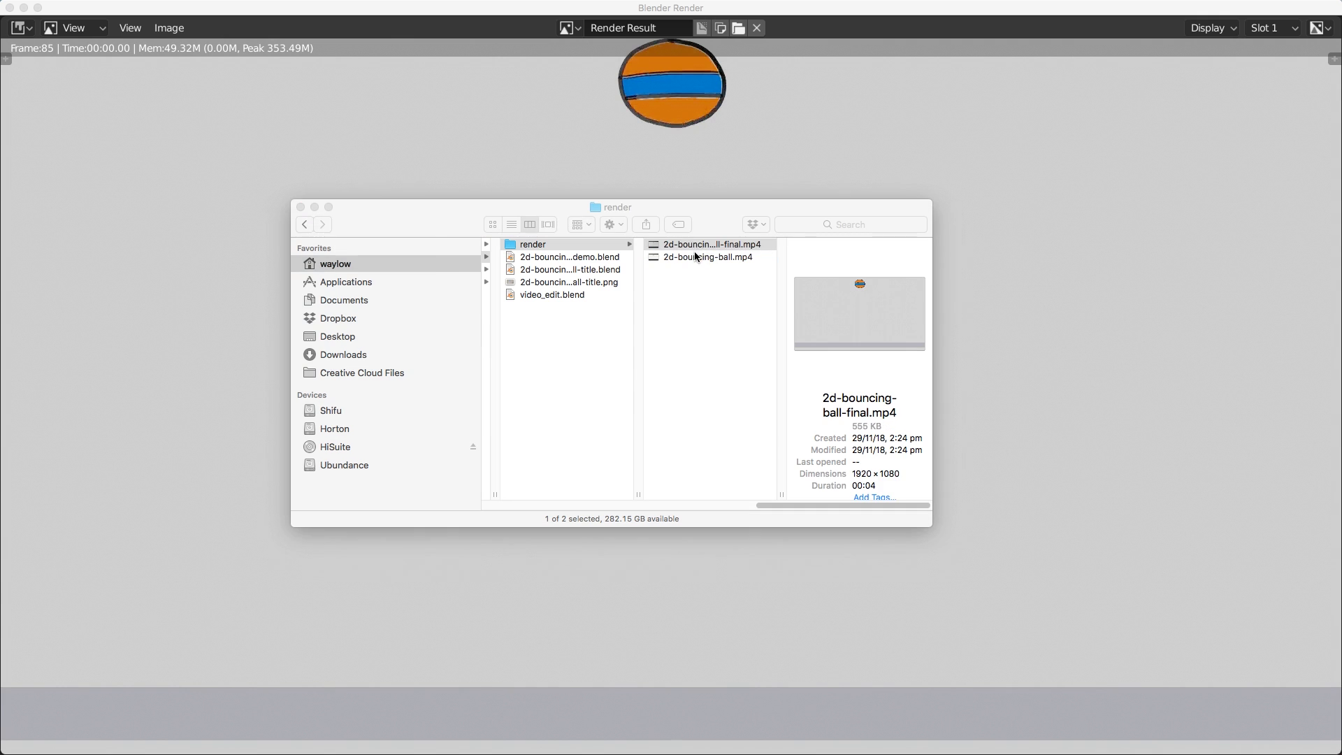
# Play the rendered four-second 2d-bouncing-ball-final.mp4 from the render folder.
pyautogui.doubleClick(707, 243)
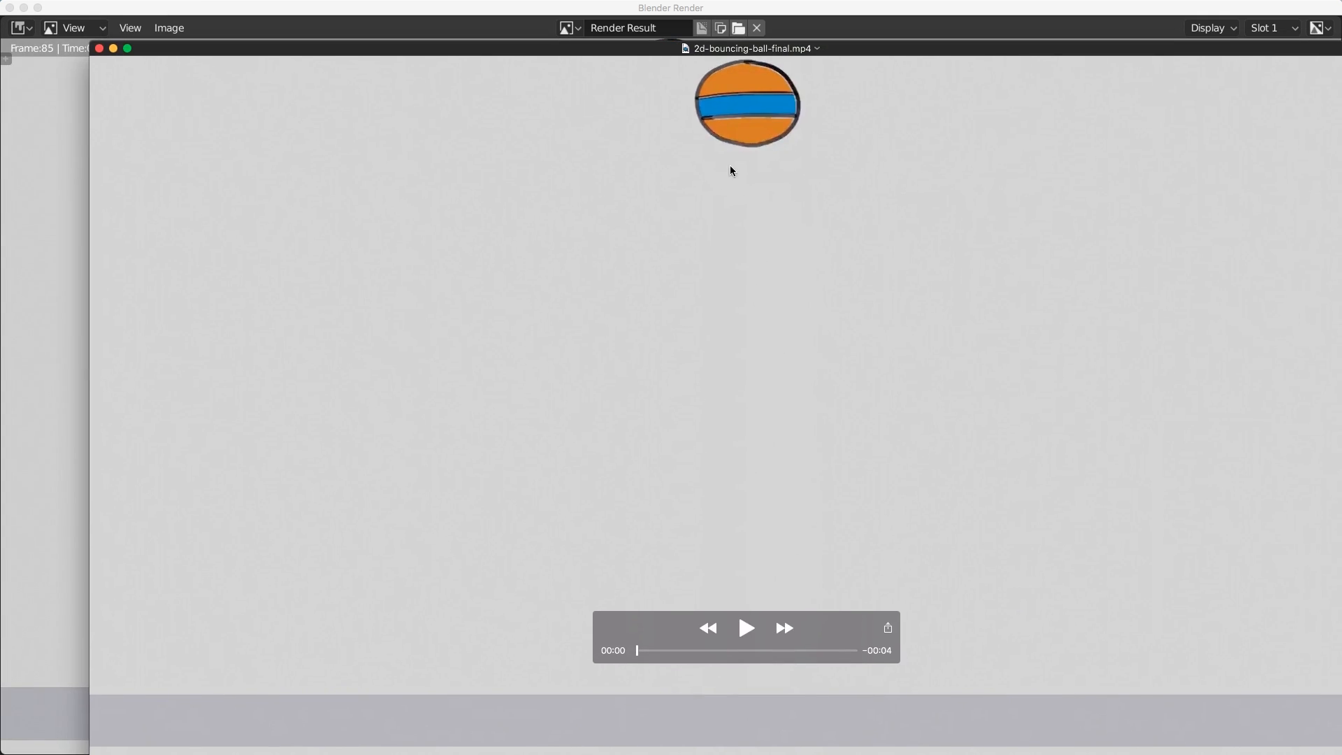
pyautogui.click(746, 628)
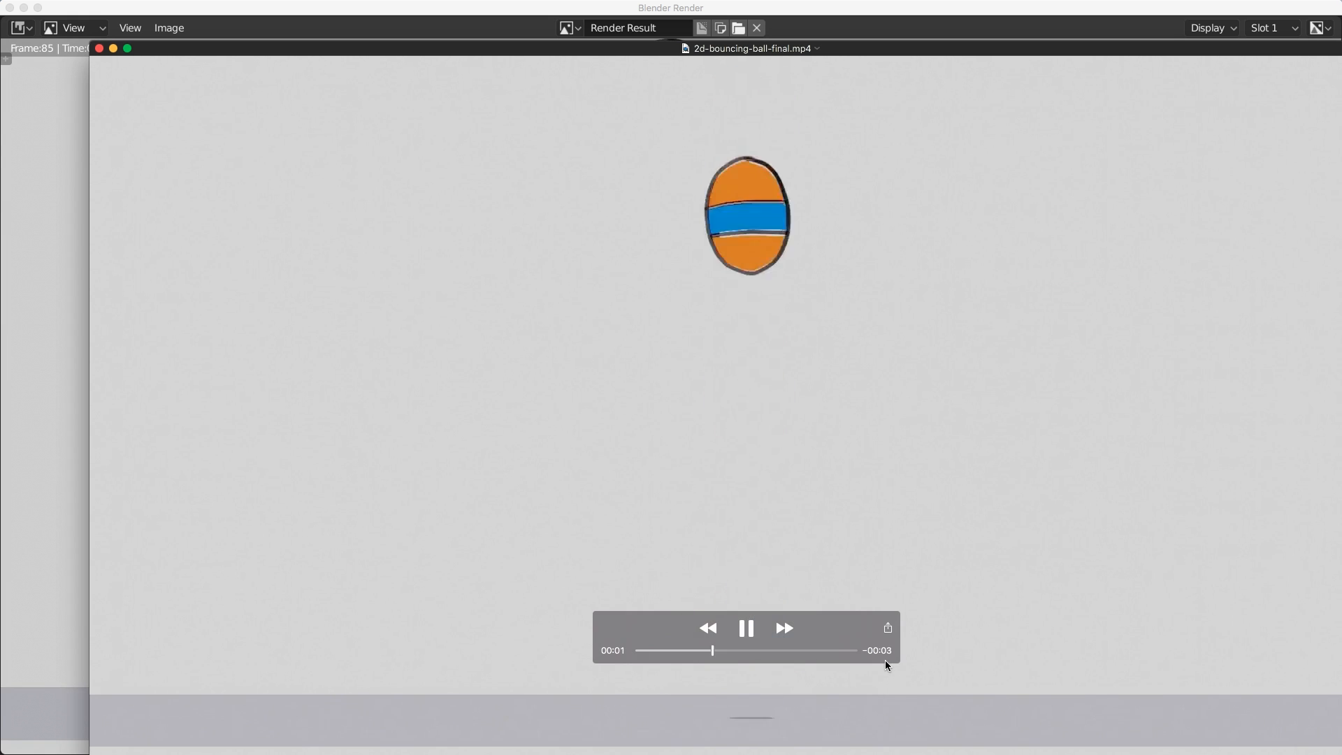